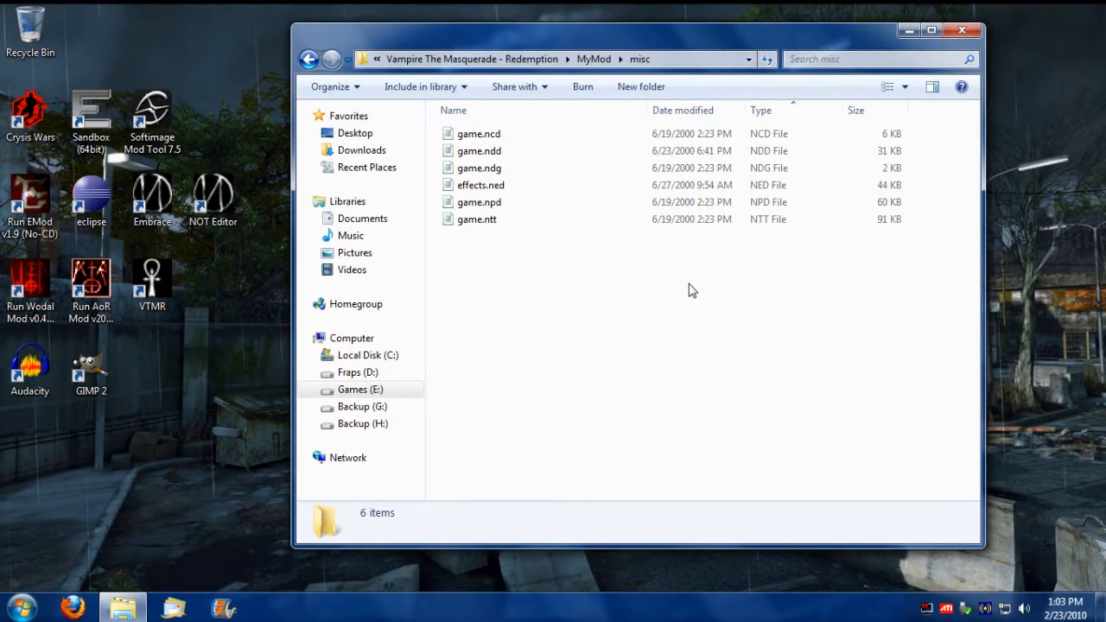
{"action": "mouse_move", "coordinate": [679, 367]}
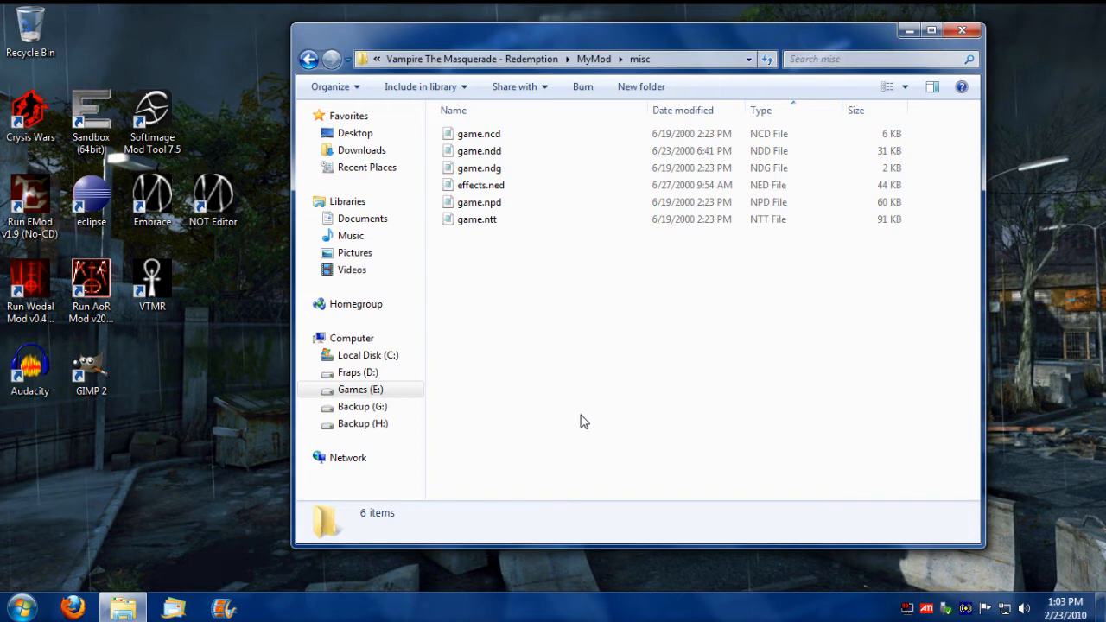
{"action": "mouse_move", "coordinate": [702, 377]}
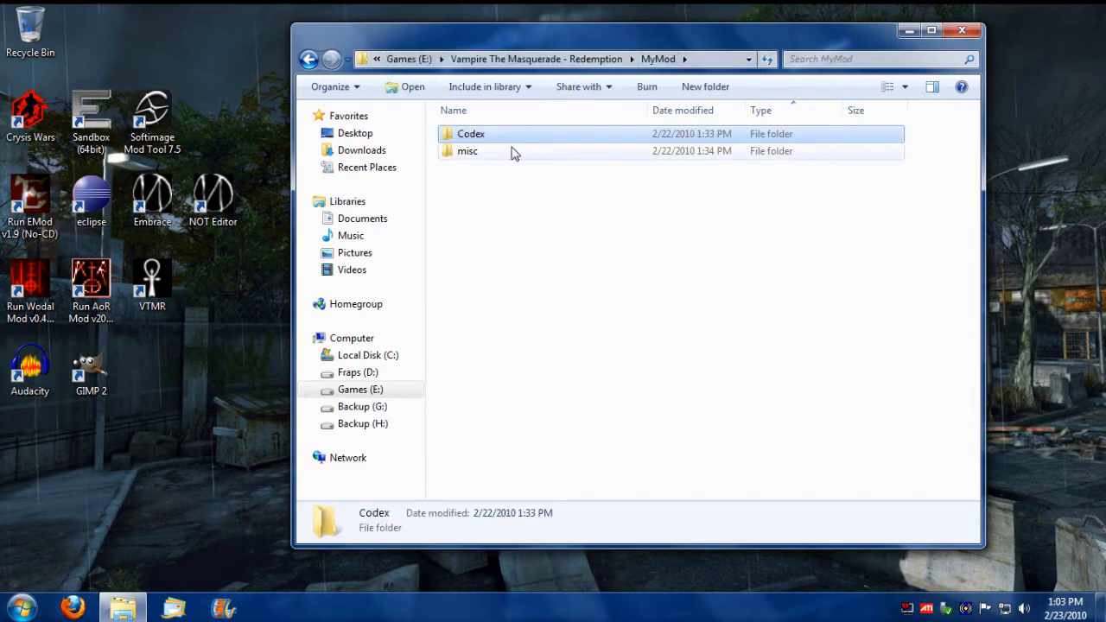
{"action": "mouse_move", "coordinate": [467, 150]}
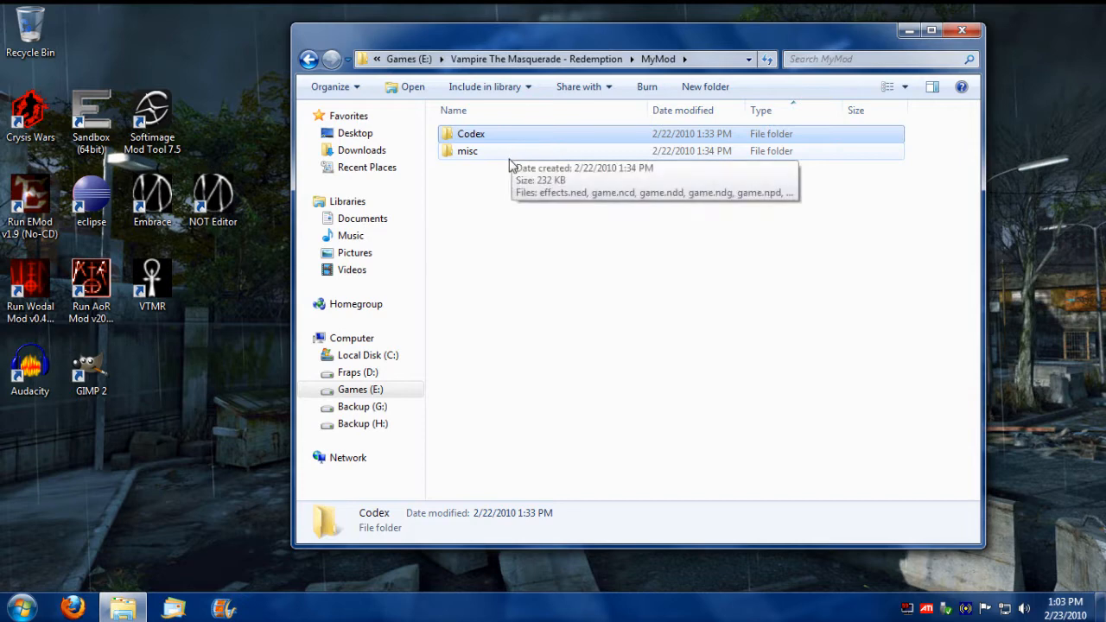
Launch Eclipse from the misc folder and go past the Welcome page to the workbench
{"action": "double_click", "coordinate": [468, 150]}
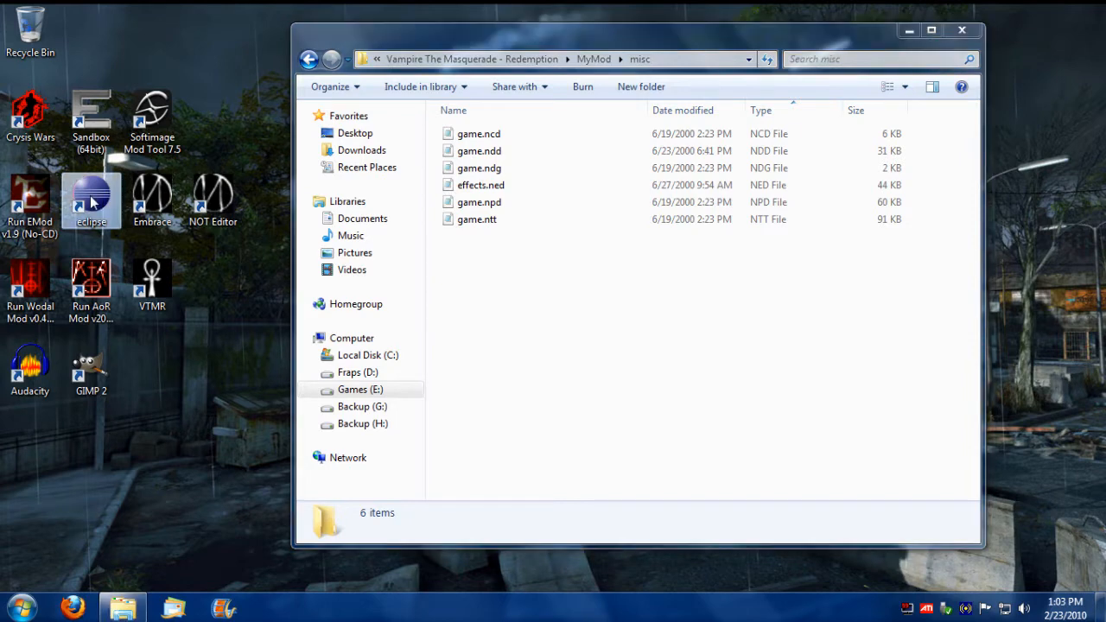
{"action": "double_click", "coordinate": [90, 199]}
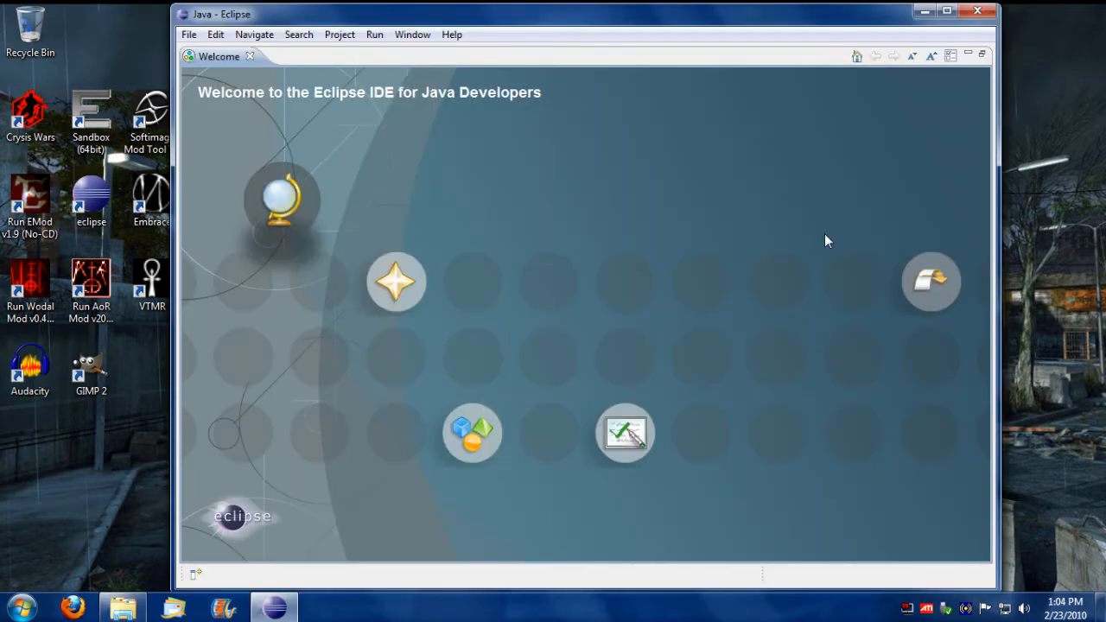
{"action": "mouse_move", "coordinate": [930, 285]}
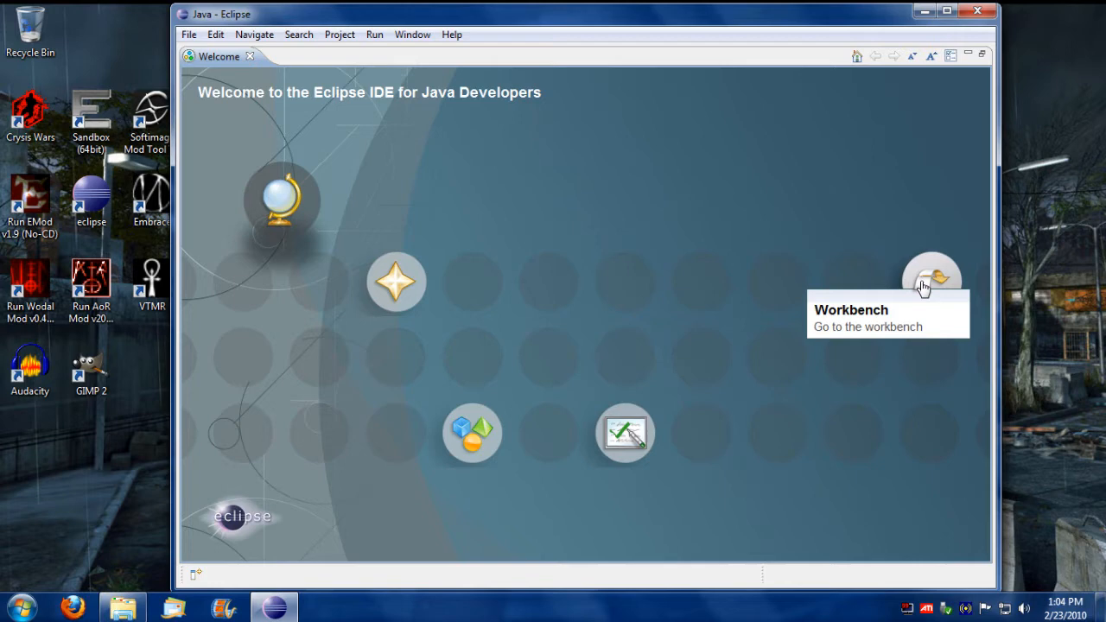
{"action": "left_click", "coordinate": [931, 278]}
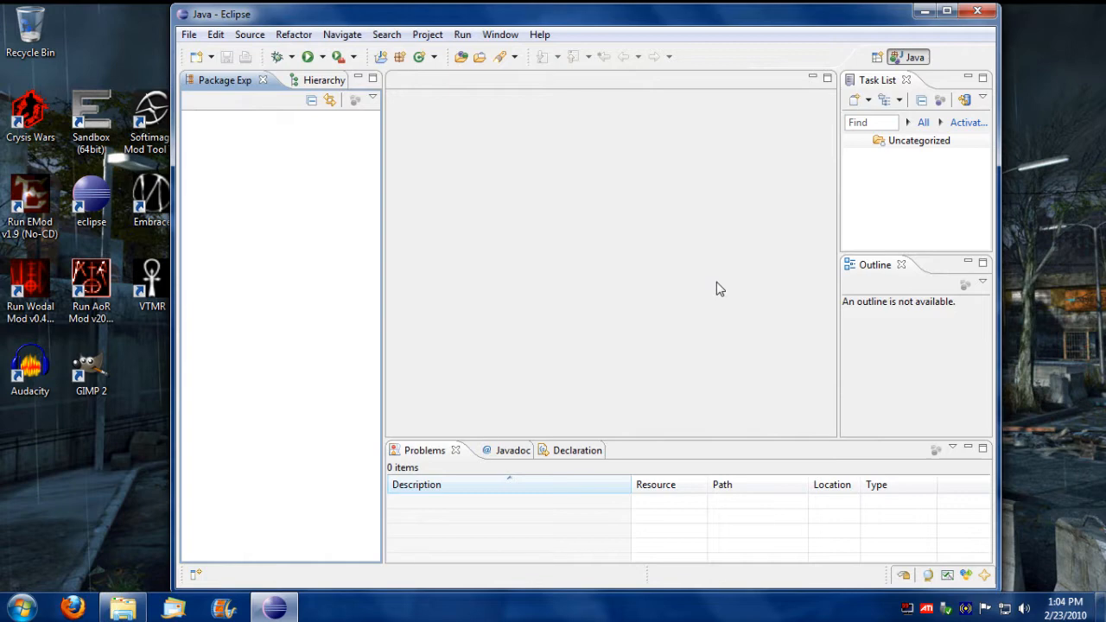
{"action": "mouse_move", "coordinate": [651, 40]}
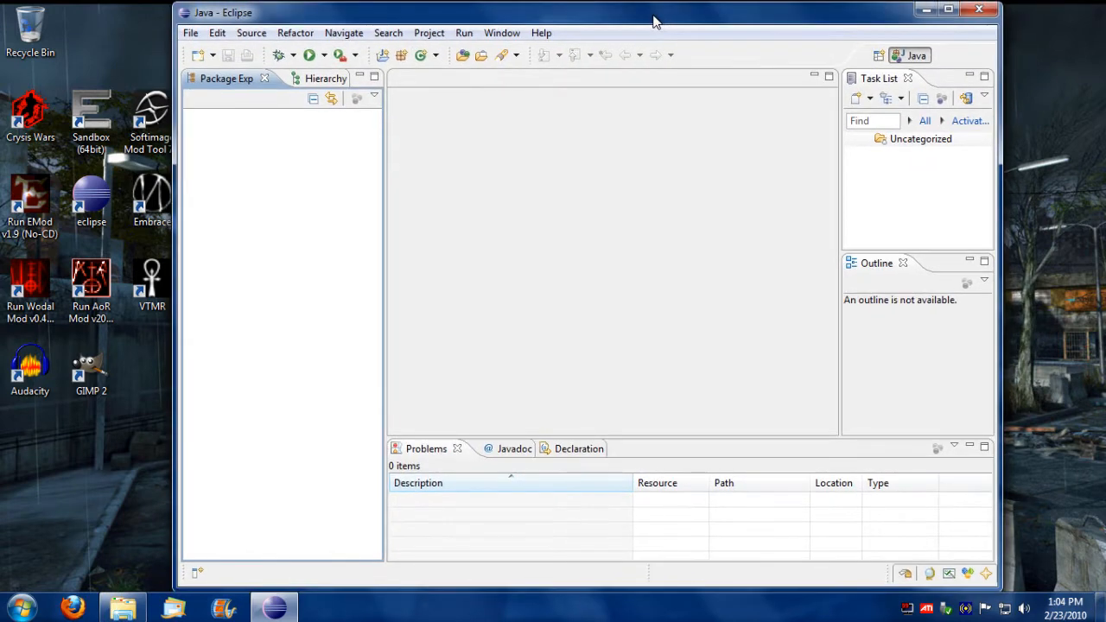
Create the Java project 'Tutorial' and expand it in Package Explorer
{"action": "left_click", "coordinate": [190, 33]}
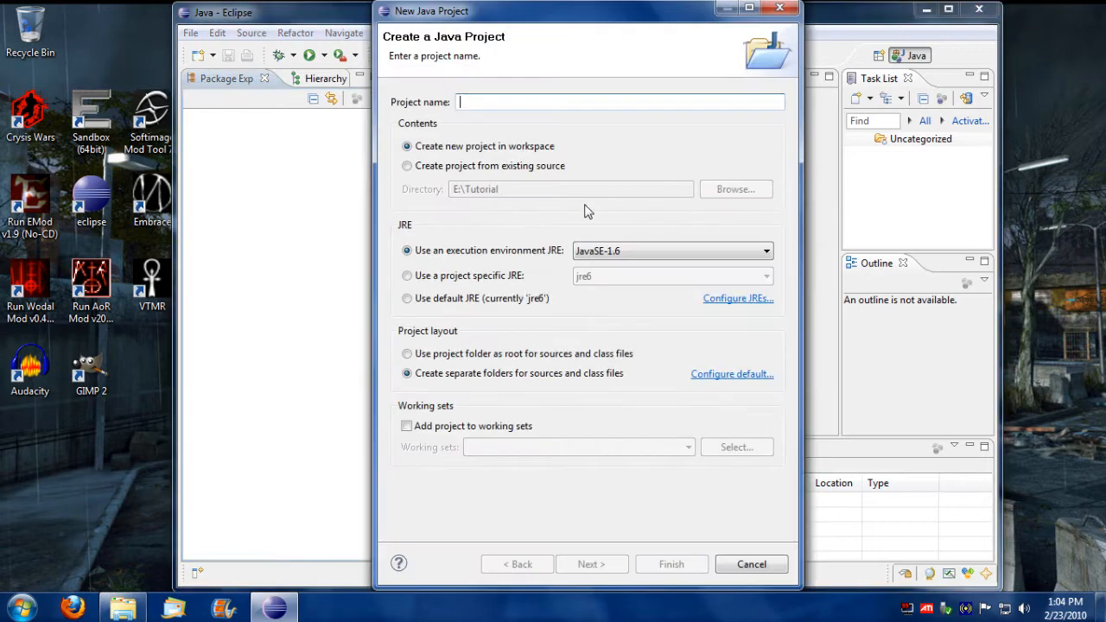
{"action": "mouse_move", "coordinate": [562, 228]}
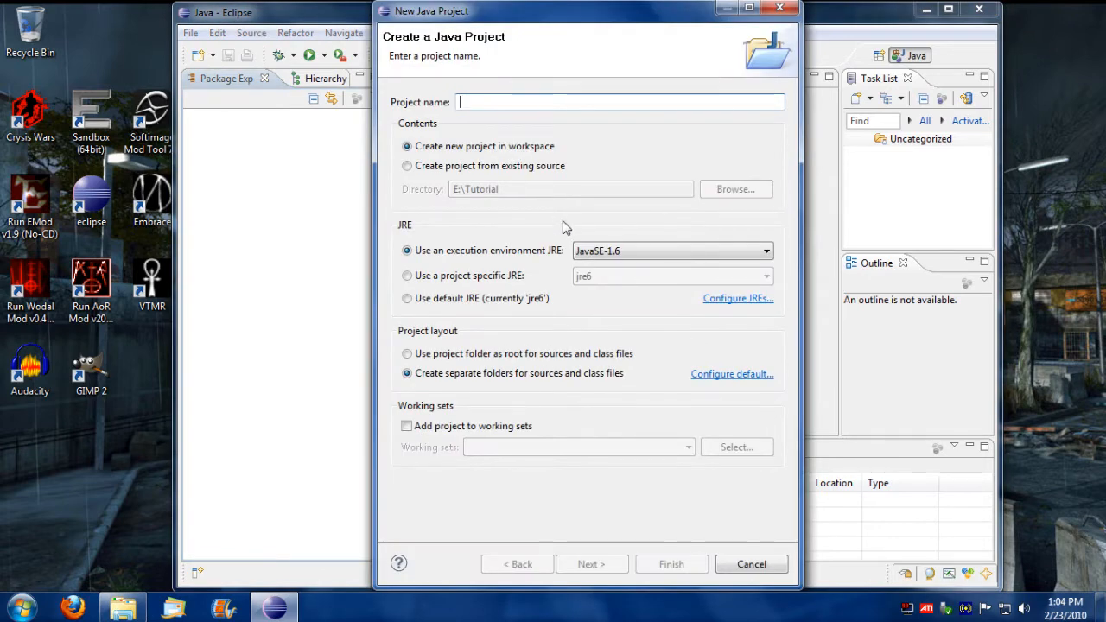
{"action": "type", "text": "Tutor"}
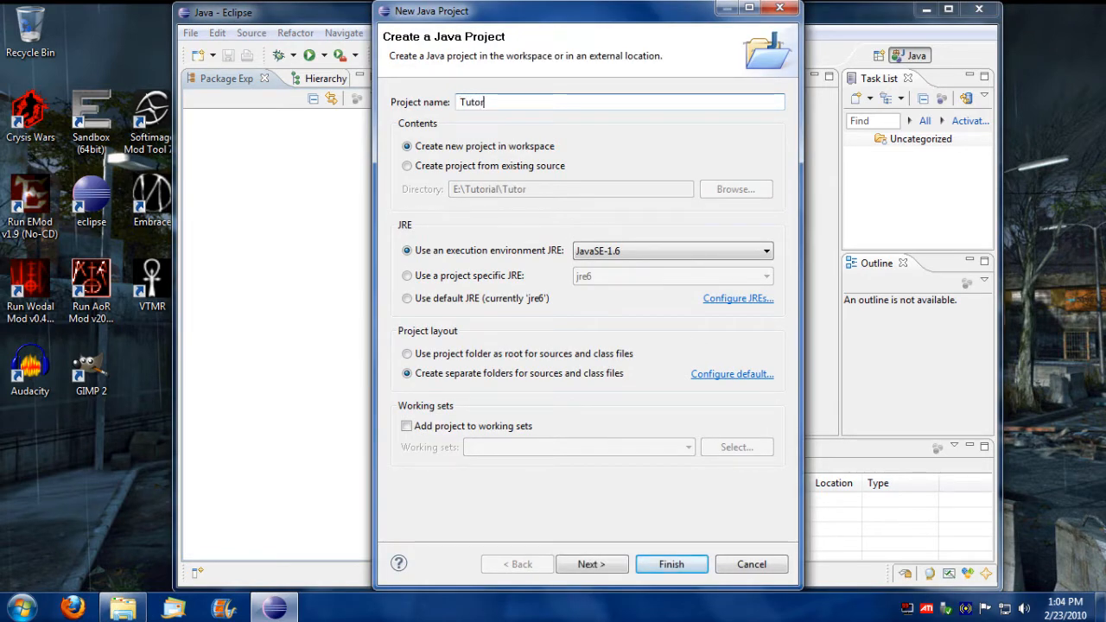
{"action": "type", "text": "ial"}
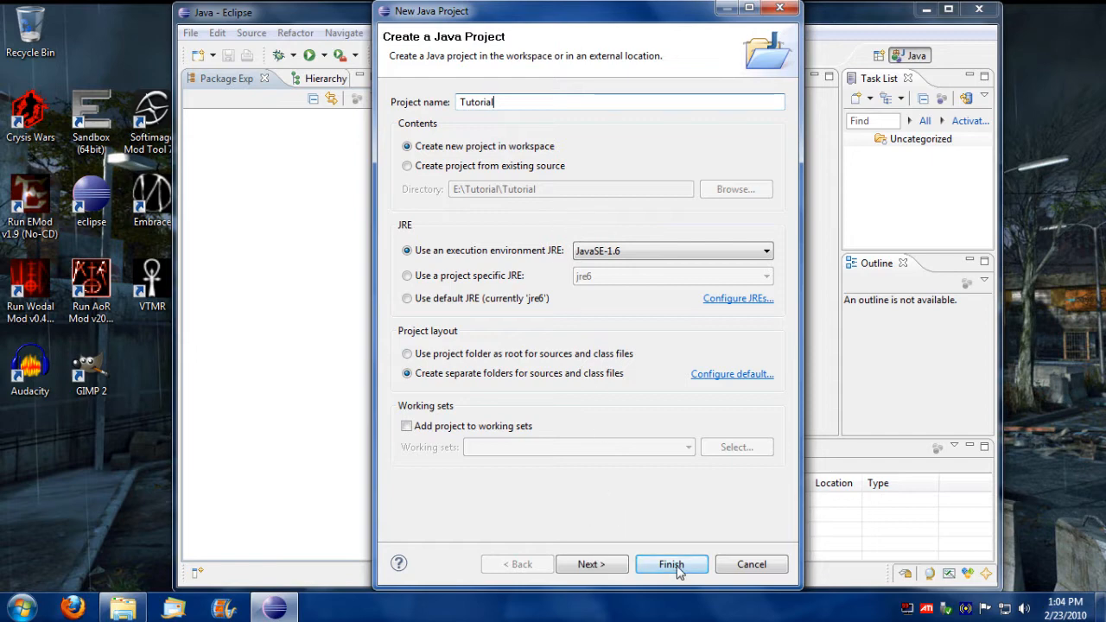
{"action": "left_click", "coordinate": [671, 564]}
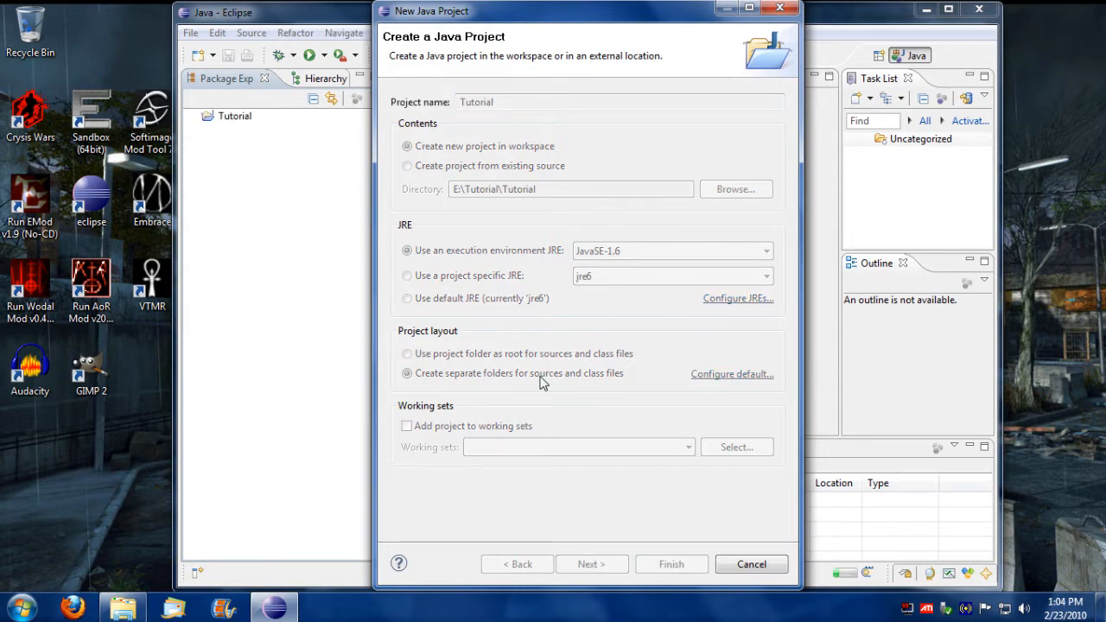
{"action": "left_click", "coordinate": [671, 563]}
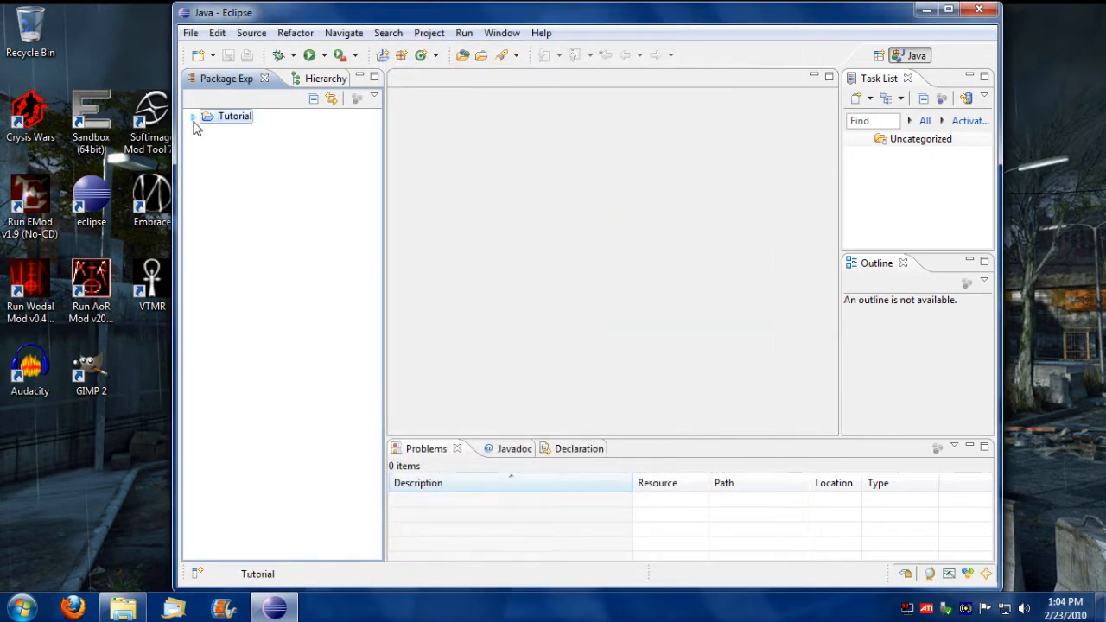
{"action": "left_click", "coordinate": [193, 116]}
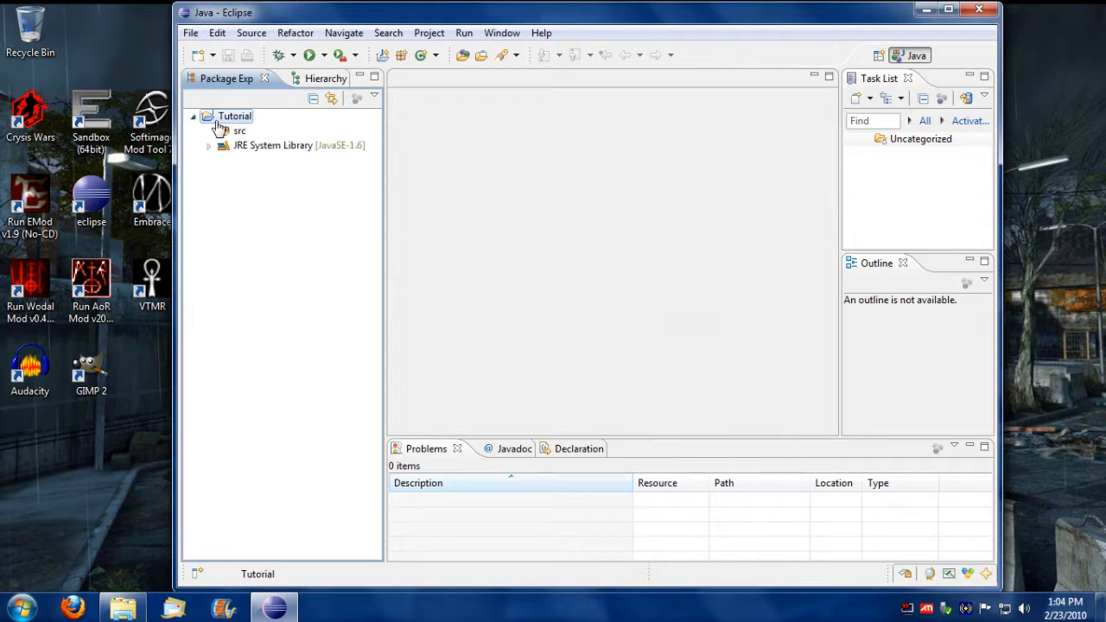
Enable Tutorial's project-specific Java Compiler settings and choose compliance level 1.3
{"action": "right_click", "coordinate": [234, 116]}
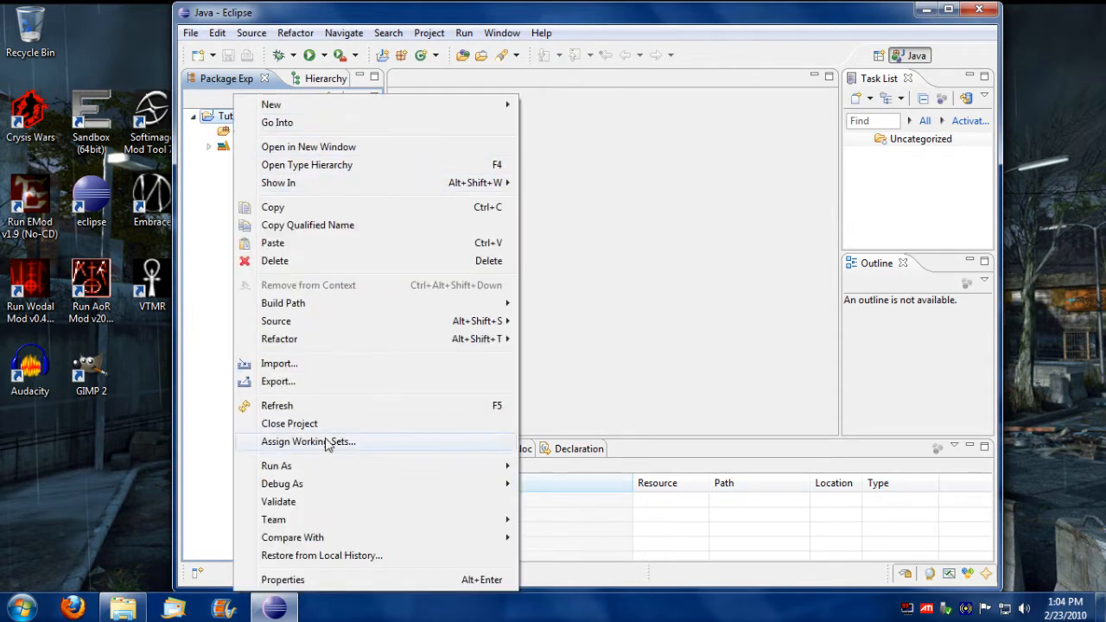
{"action": "left_click", "coordinate": [282, 579]}
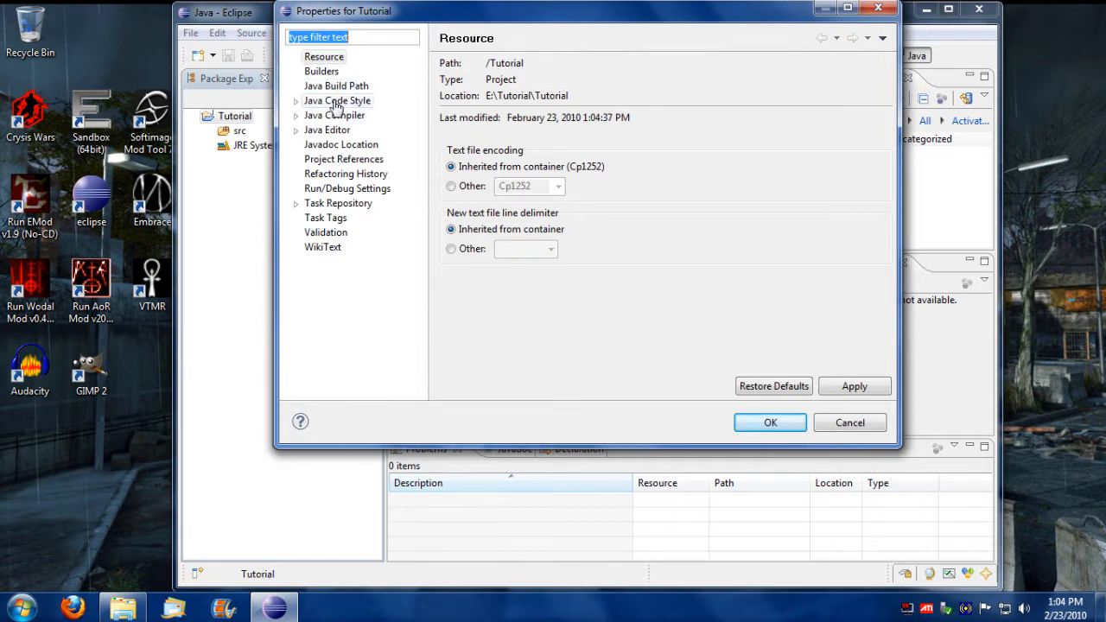
{"action": "left_click", "coordinate": [337, 100]}
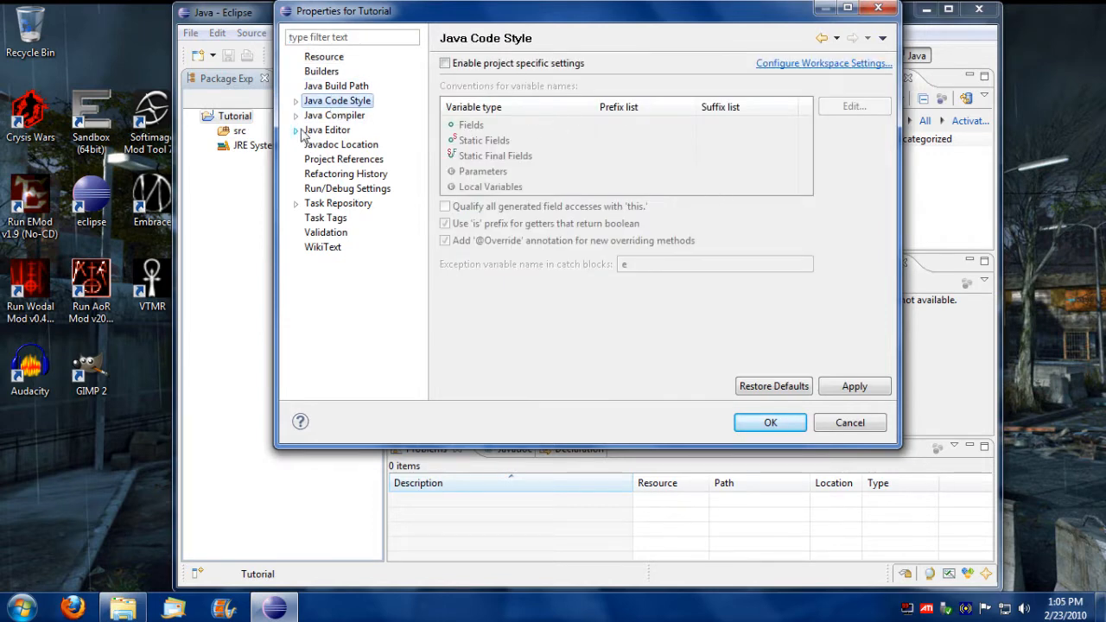
{"action": "left_click", "coordinate": [334, 115]}
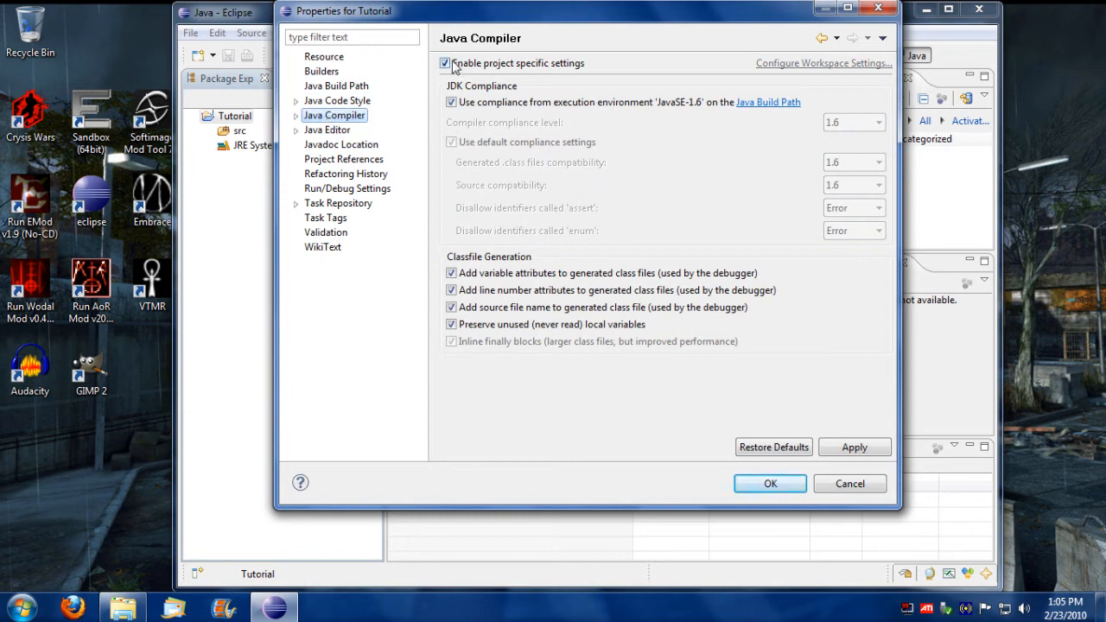
{"action": "left_click", "coordinate": [445, 63]}
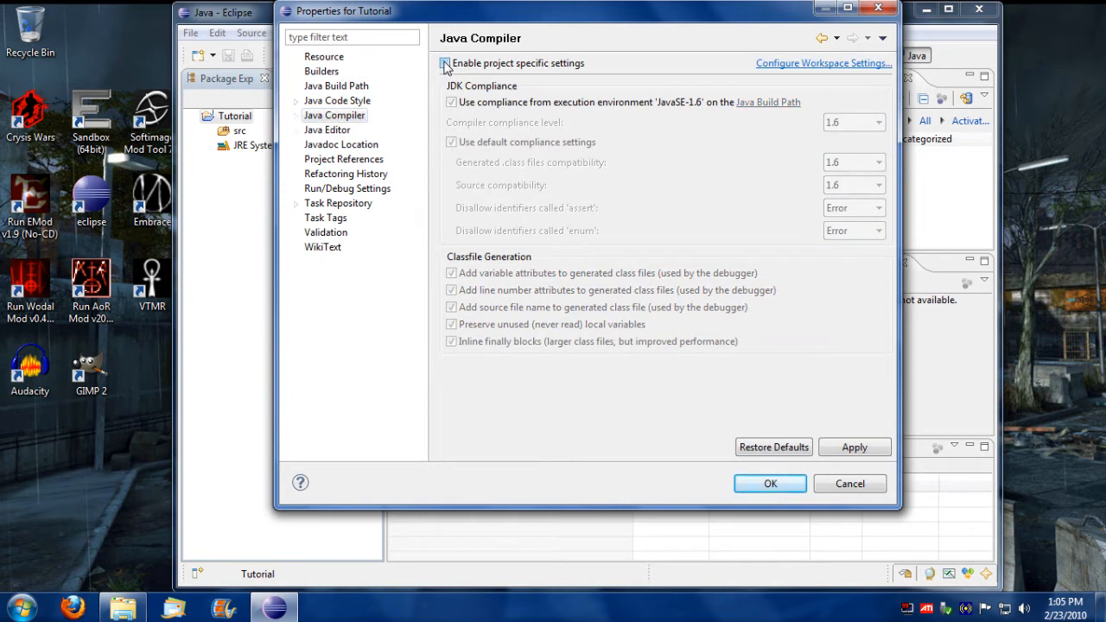
{"action": "left_click", "coordinate": [445, 63]}
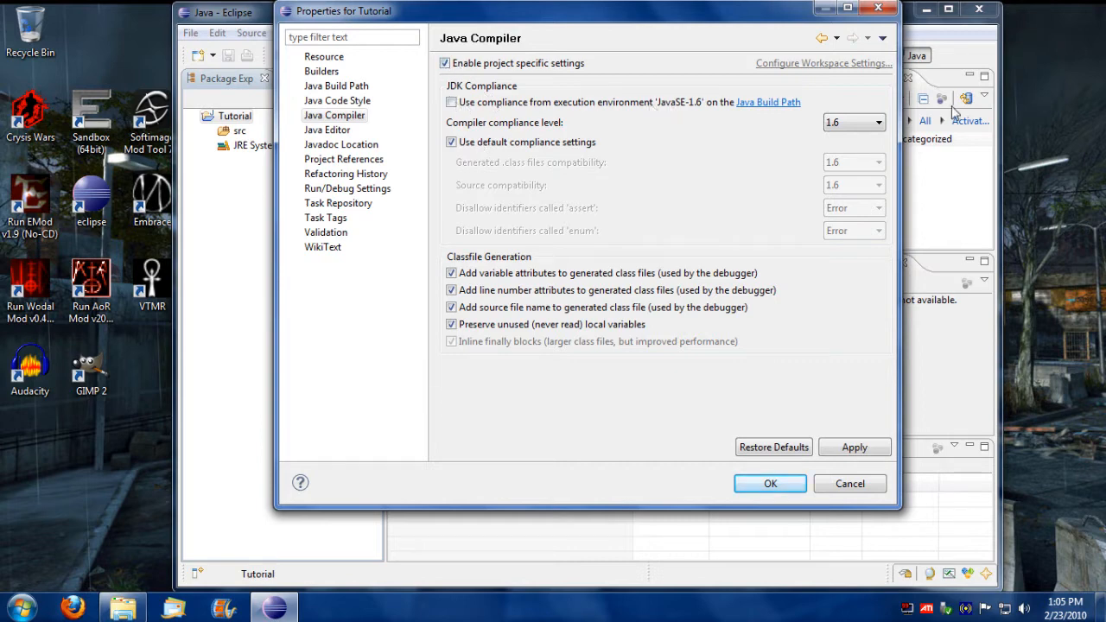
{"action": "left_click", "coordinate": [852, 121]}
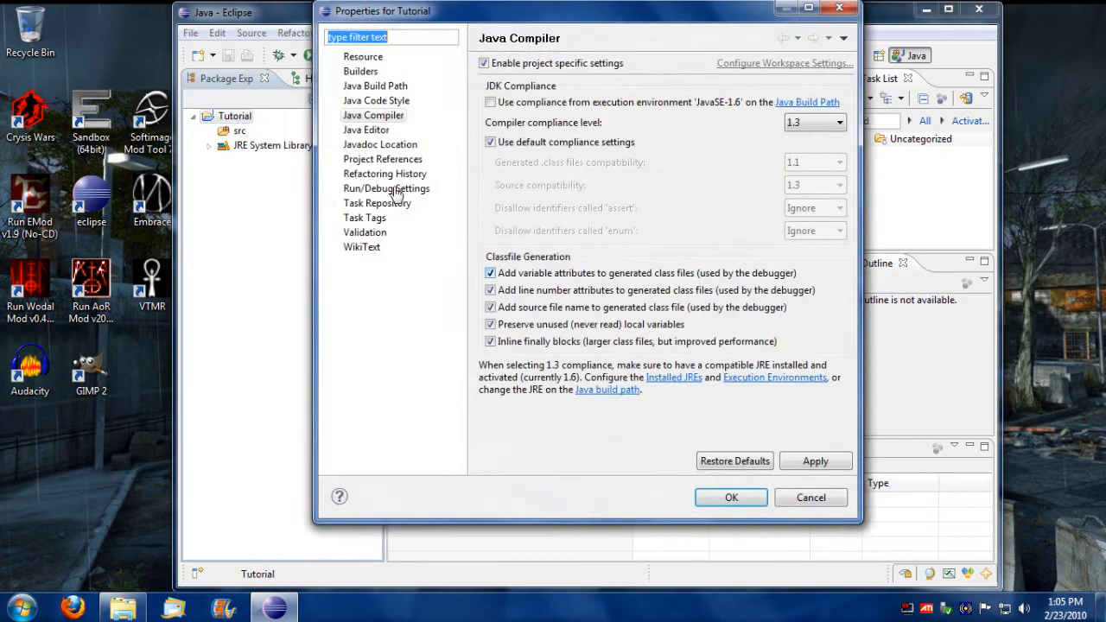
Show the Java Build Path source folders and bring up the source folder selection dialog
{"action": "left_click", "coordinate": [375, 86]}
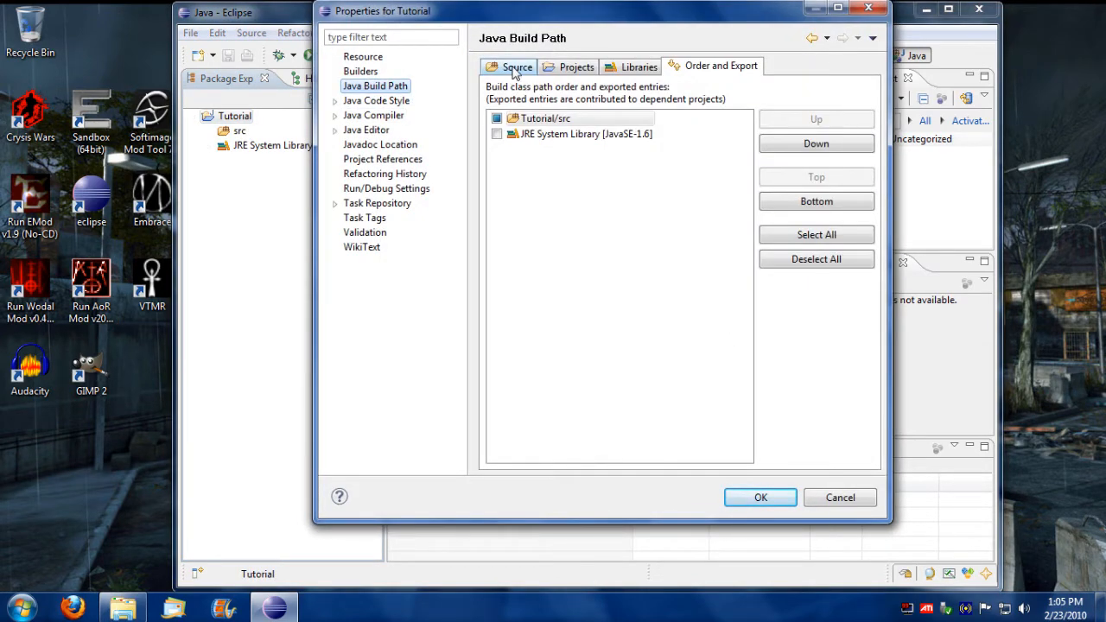
{"action": "left_click", "coordinate": [516, 65]}
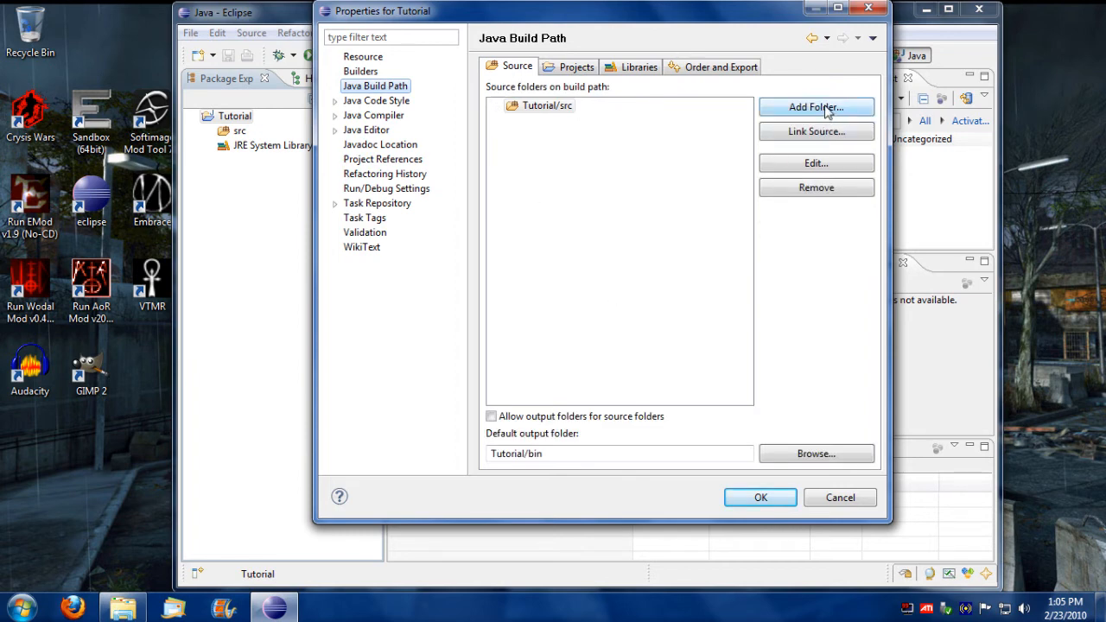
{"action": "left_click", "coordinate": [815, 107]}
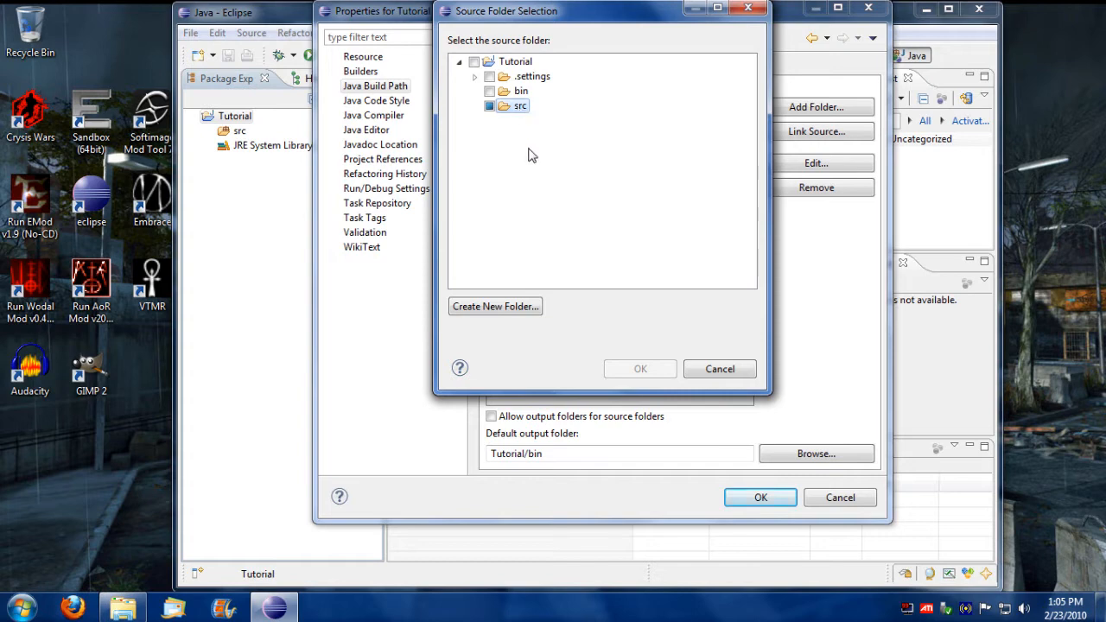
Create a folder named 'nodsdk_system' under src
{"action": "left_click", "coordinate": [495, 306]}
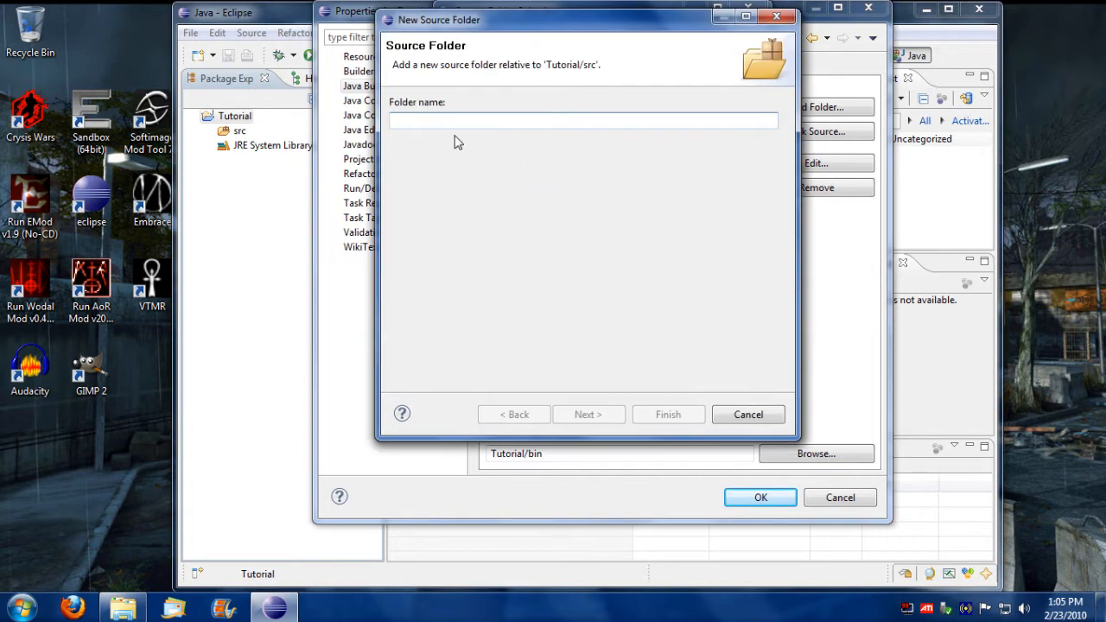
{"action": "mouse_move", "coordinate": [556, 285]}
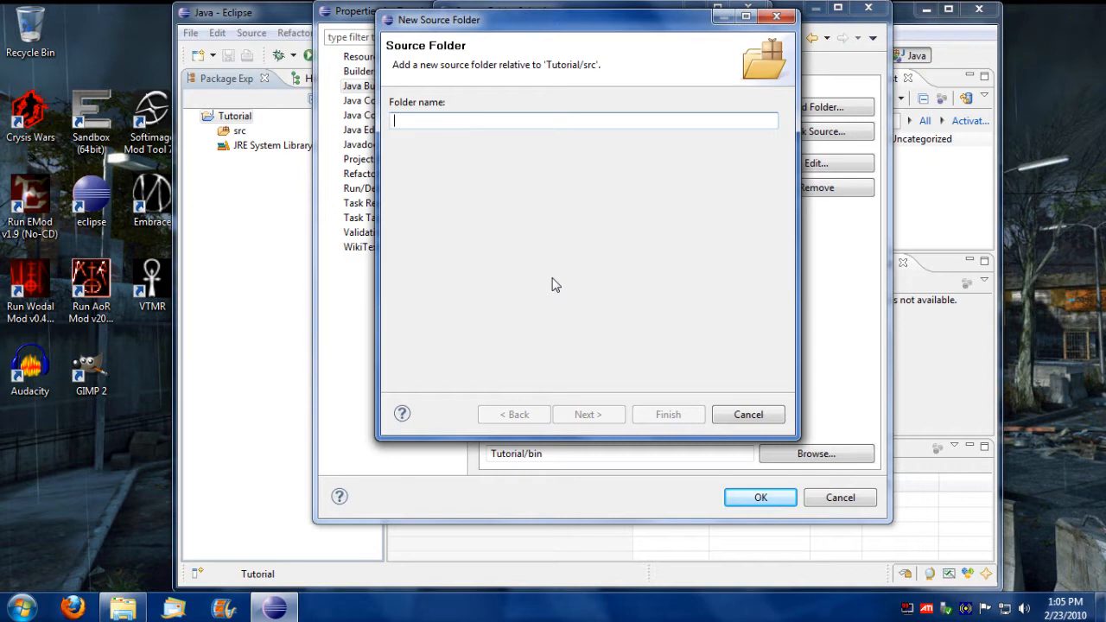
{"action": "type", "text": "syste"}
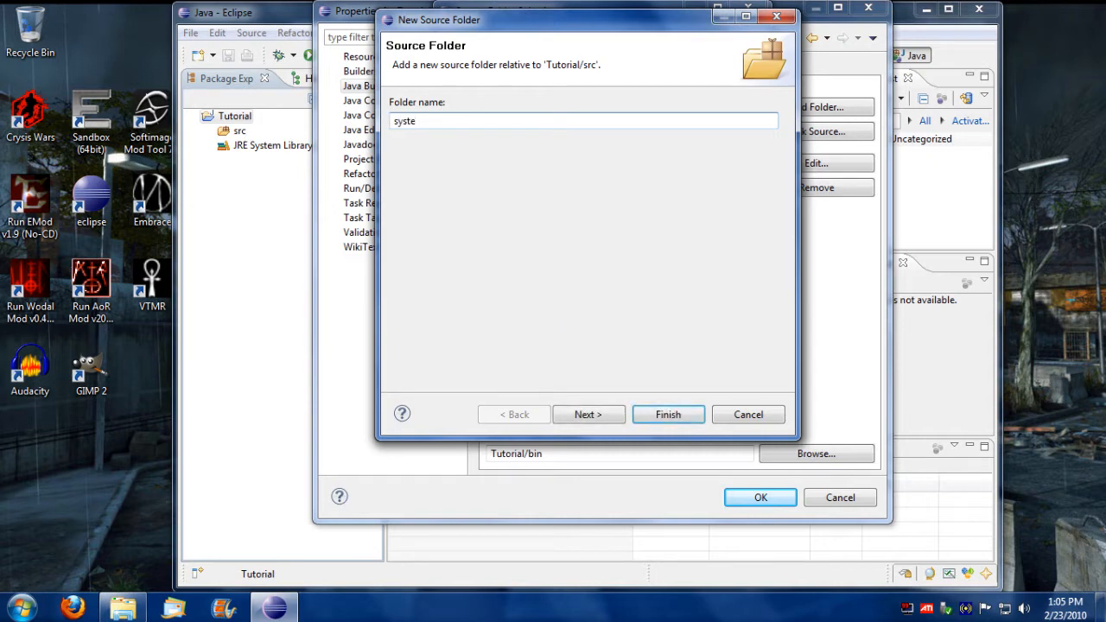
{"action": "type", "text": "m"}
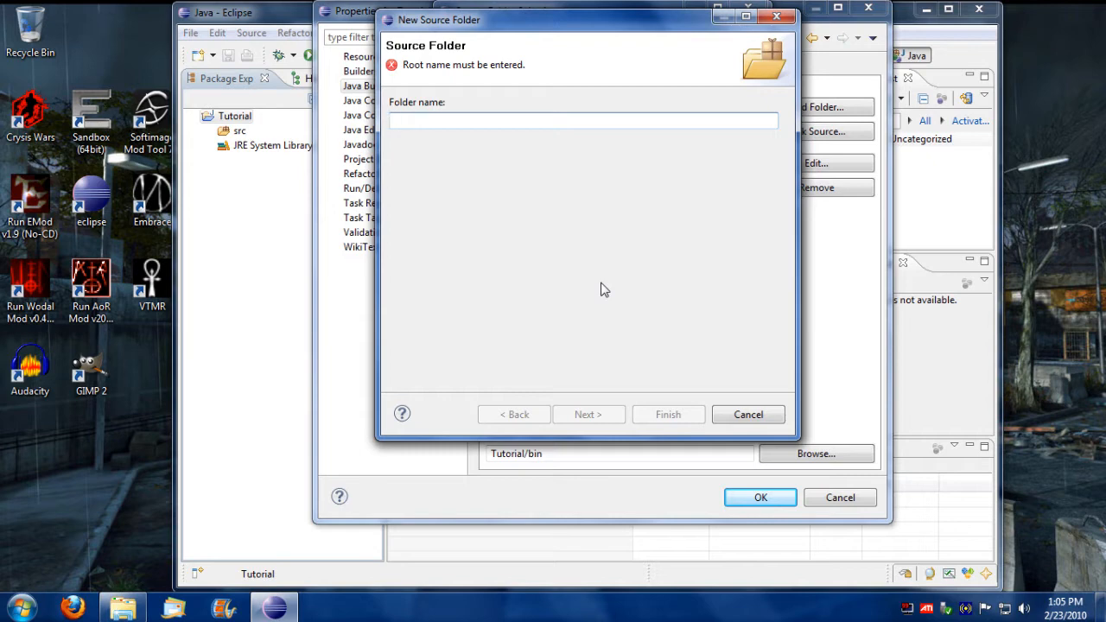
{"action": "type", "text": "nodsdk"}
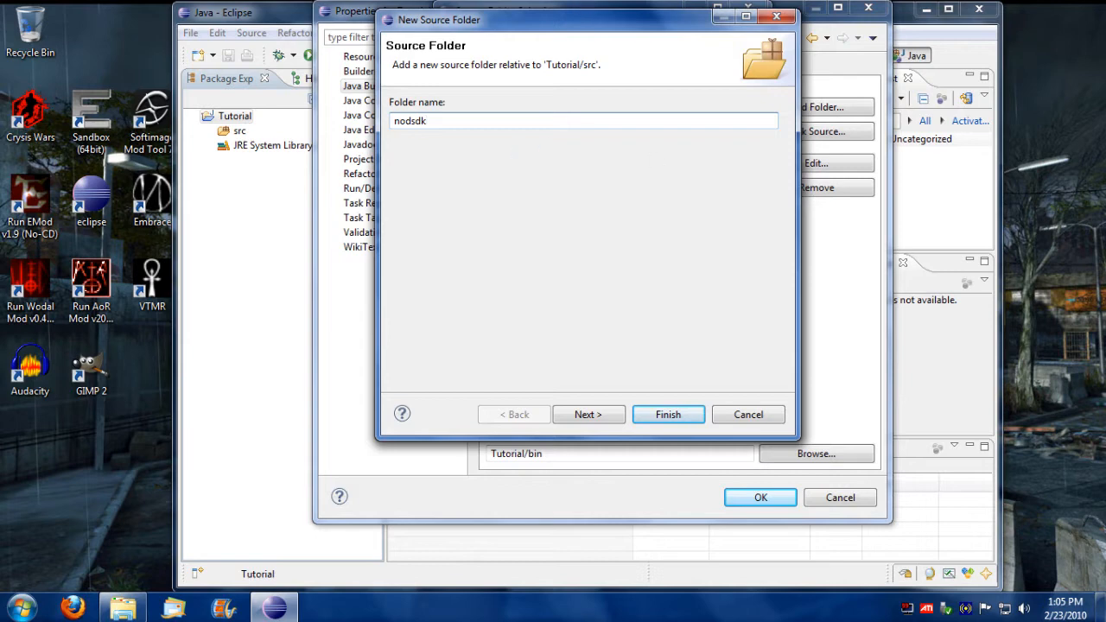
{"action": "mouse_move", "coordinate": [561, 228]}
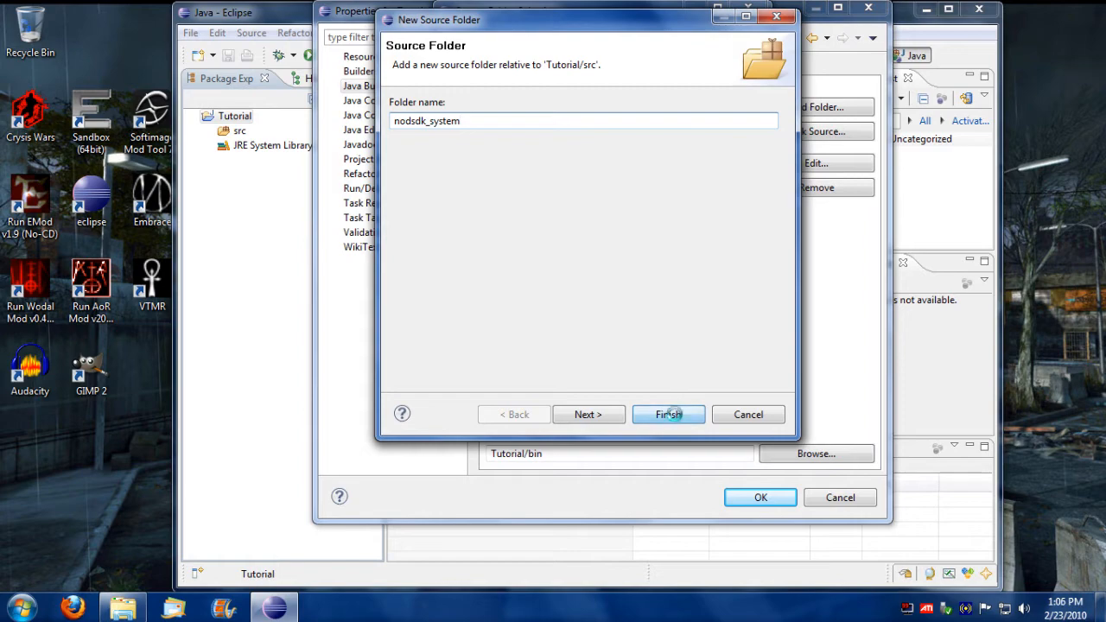
{"action": "left_click", "coordinate": [668, 414]}
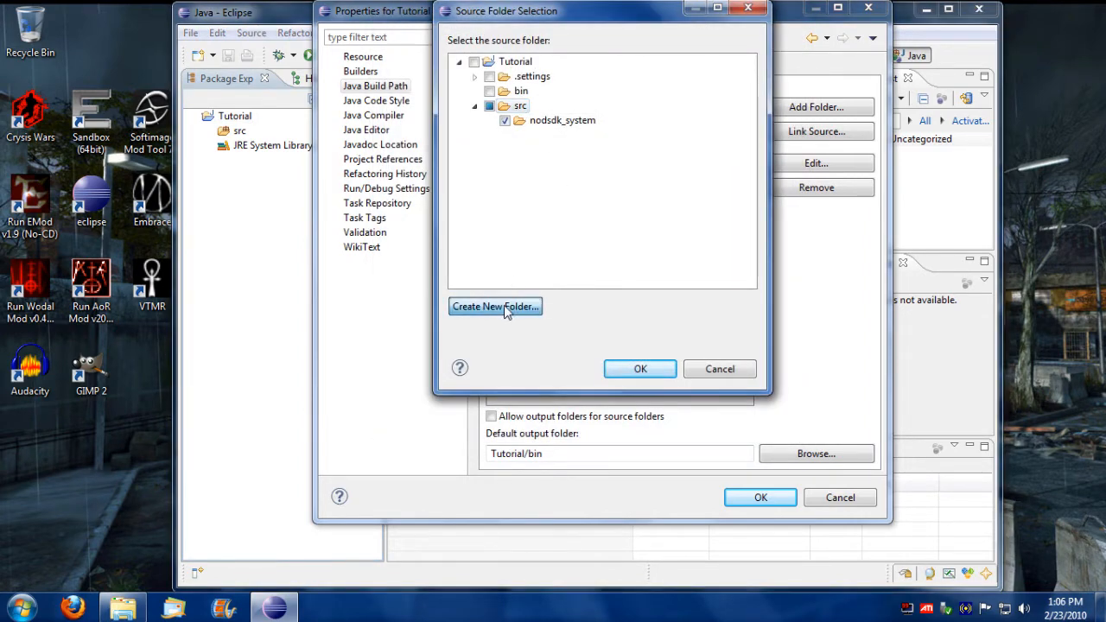
Create 'sys_effects' under src and confirm both new folders as source folders
{"action": "left_click", "coordinate": [495, 307]}
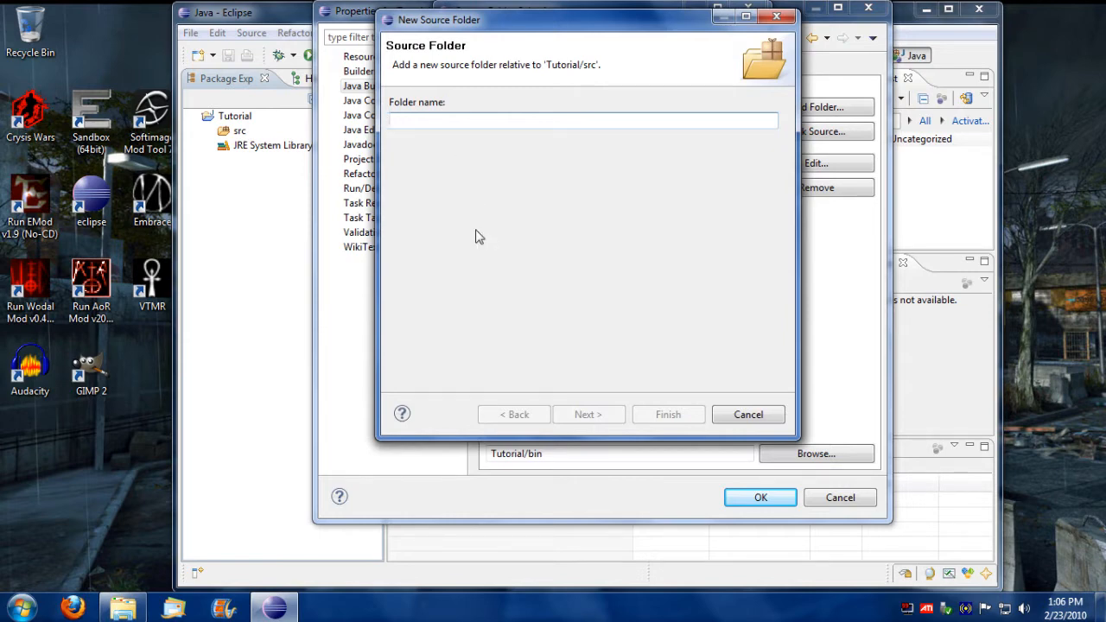
{"action": "type", "text": "di"}
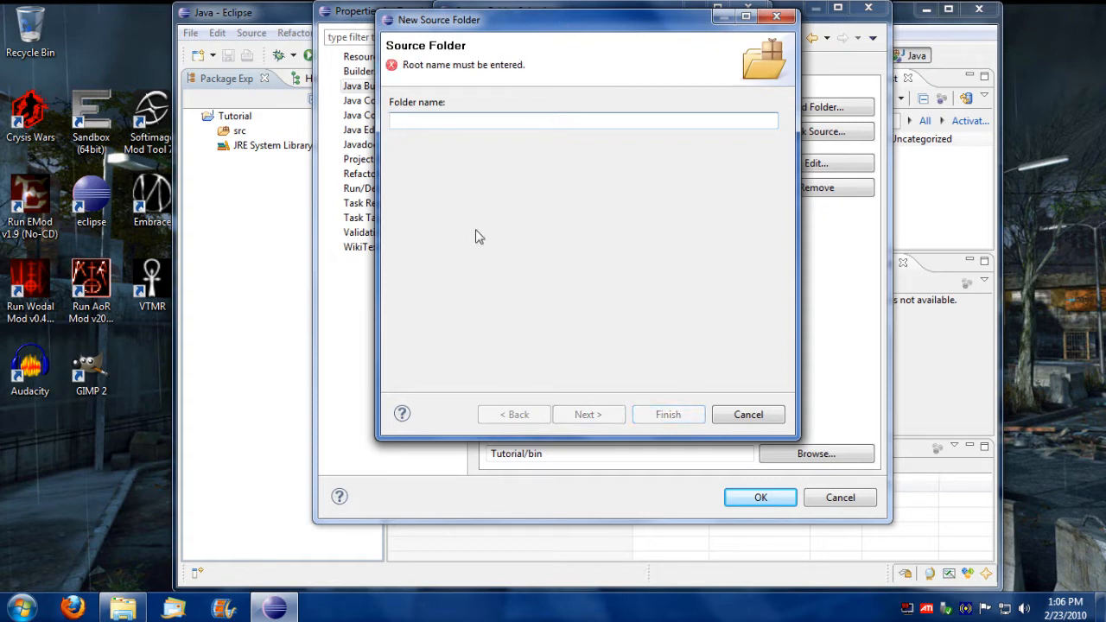
{"action": "type", "text": "effects"}
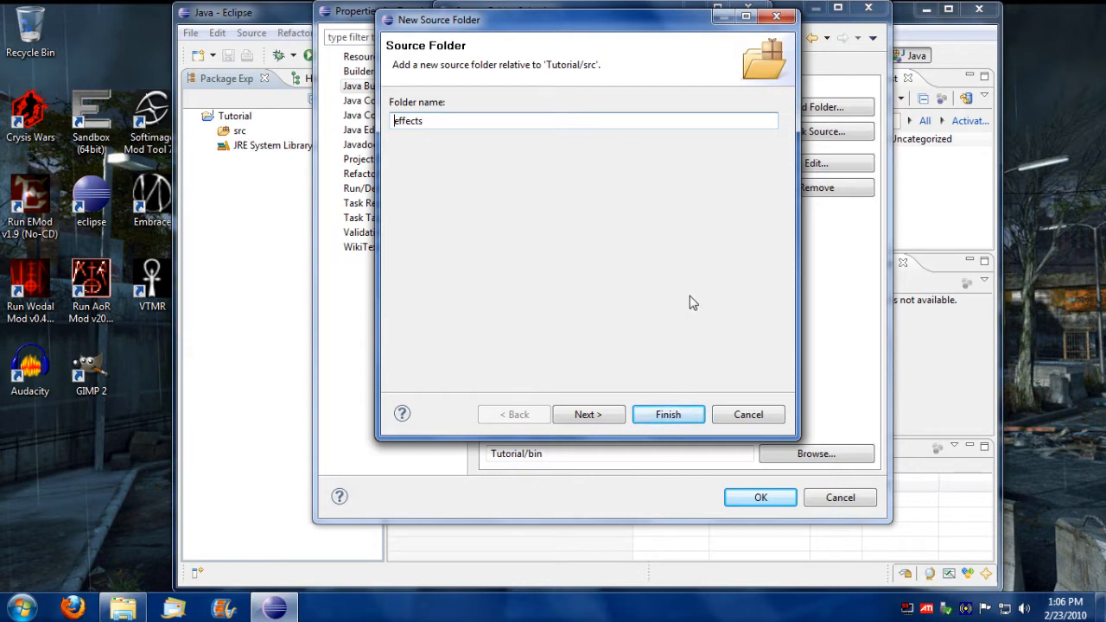
{"action": "type", "text": "sys_"}
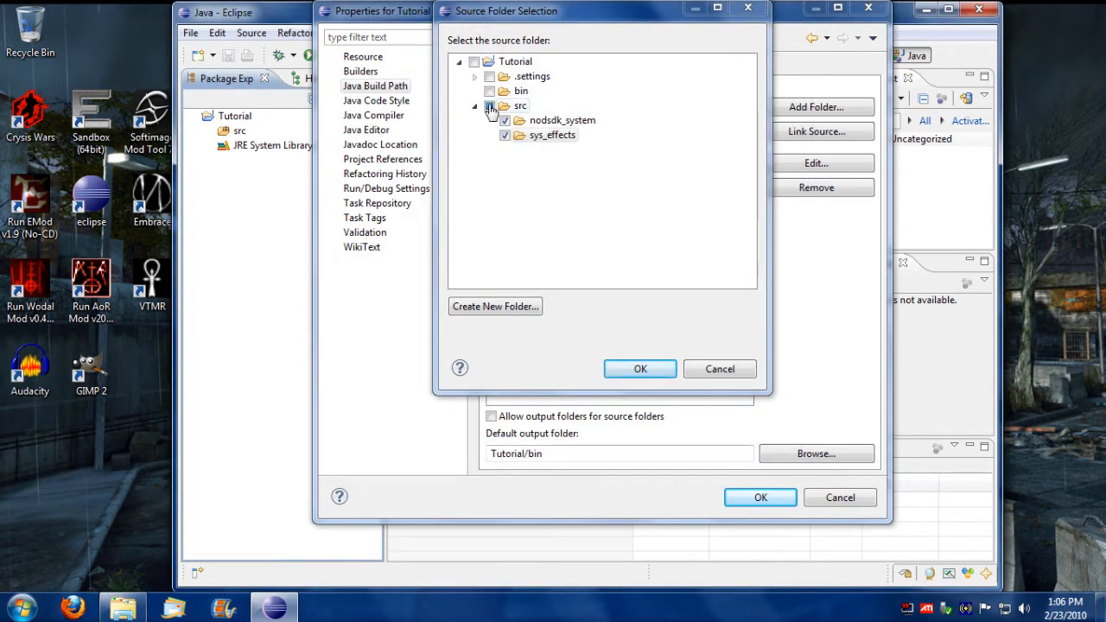
{"action": "left_click", "coordinate": [641, 369]}
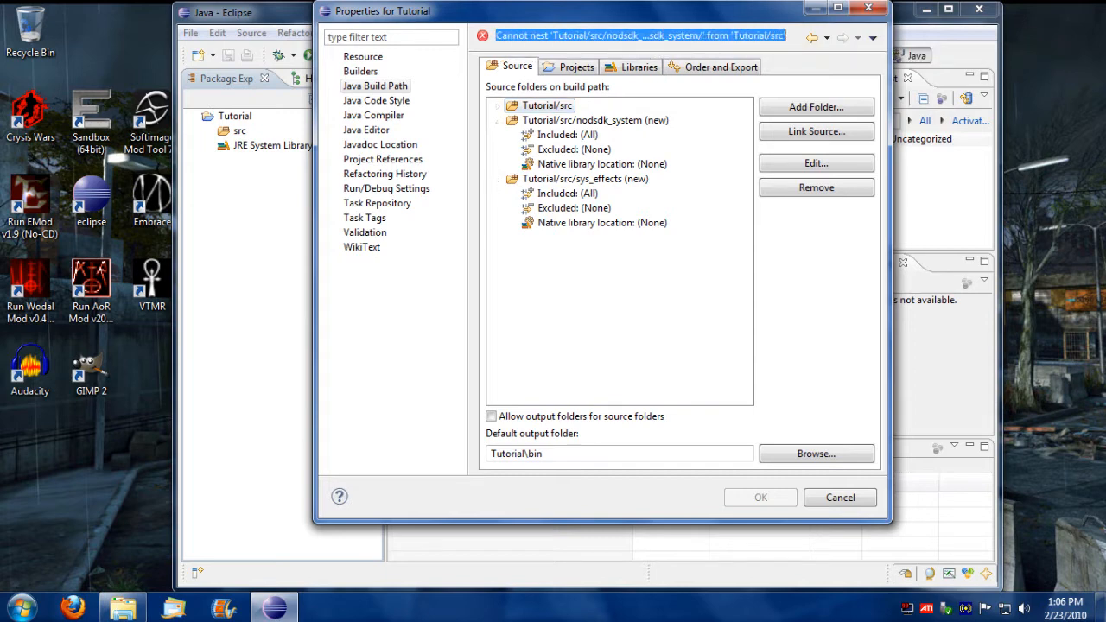
Remove Tutorial/src from the build path, apply, and select src/nodsdk_system and src/sys_effects
{"action": "left_click", "coordinate": [596, 120]}
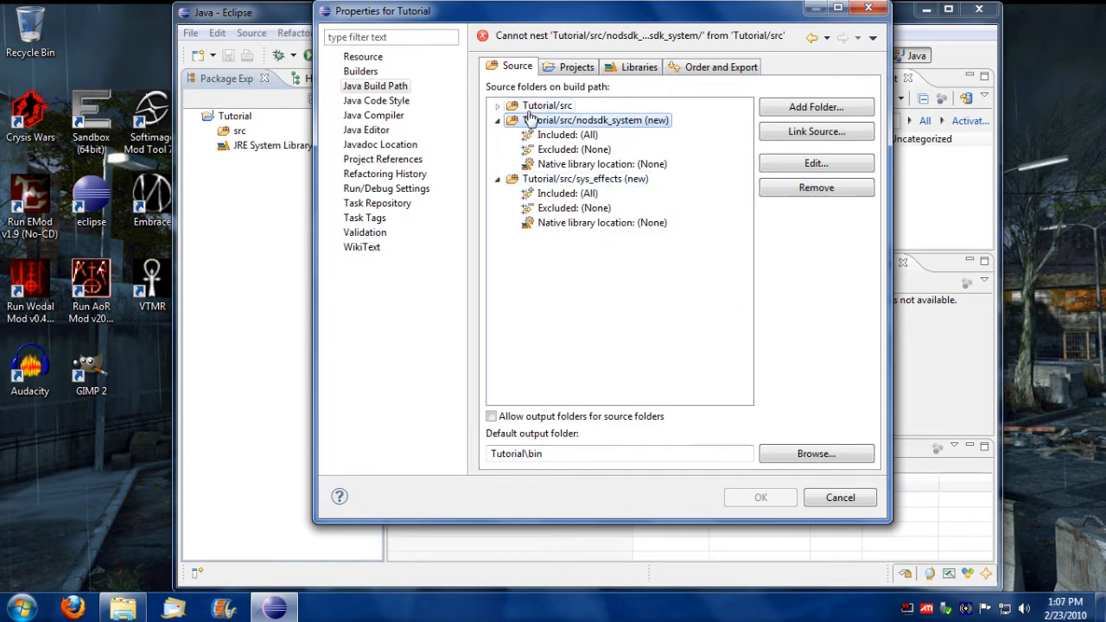
{"action": "left_click", "coordinate": [547, 104]}
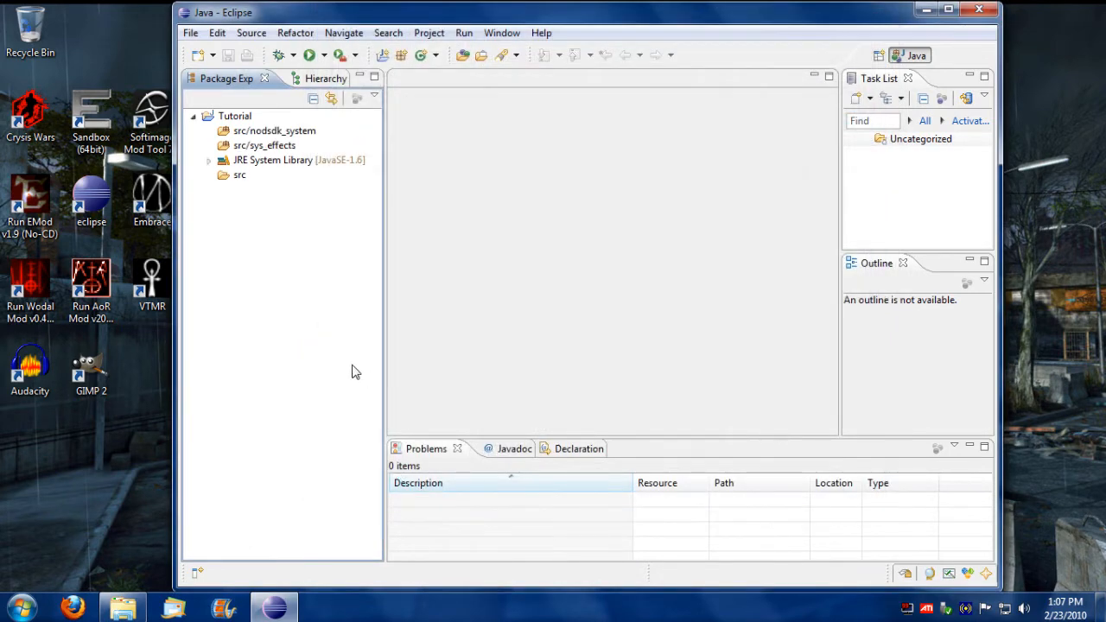
{"action": "left_click", "coordinate": [274, 130]}
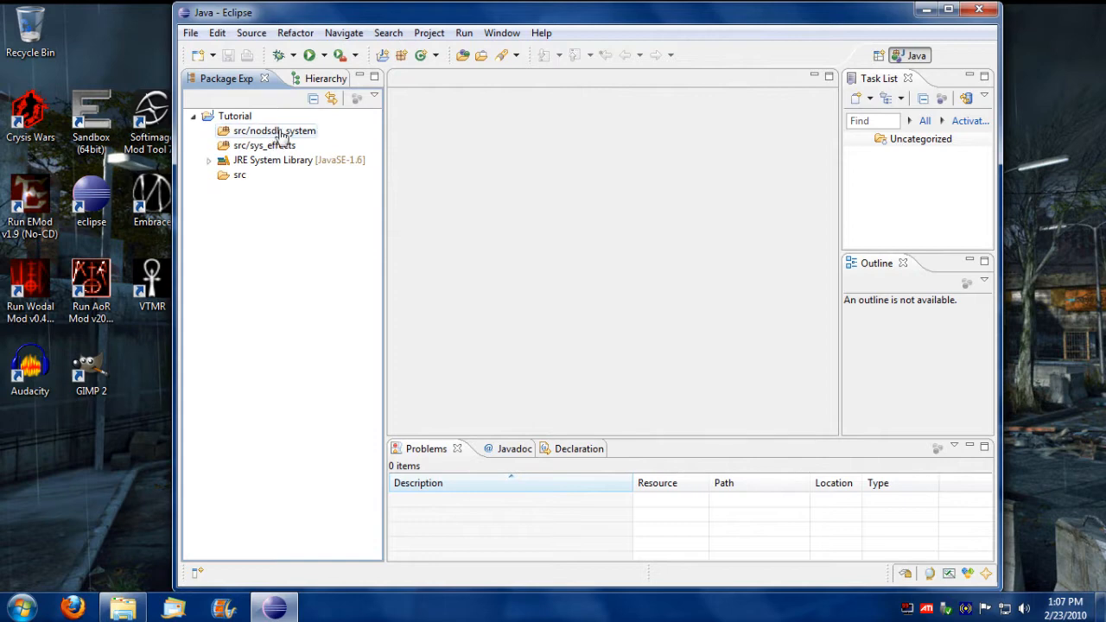
{"action": "left_click", "coordinate": [264, 145]}
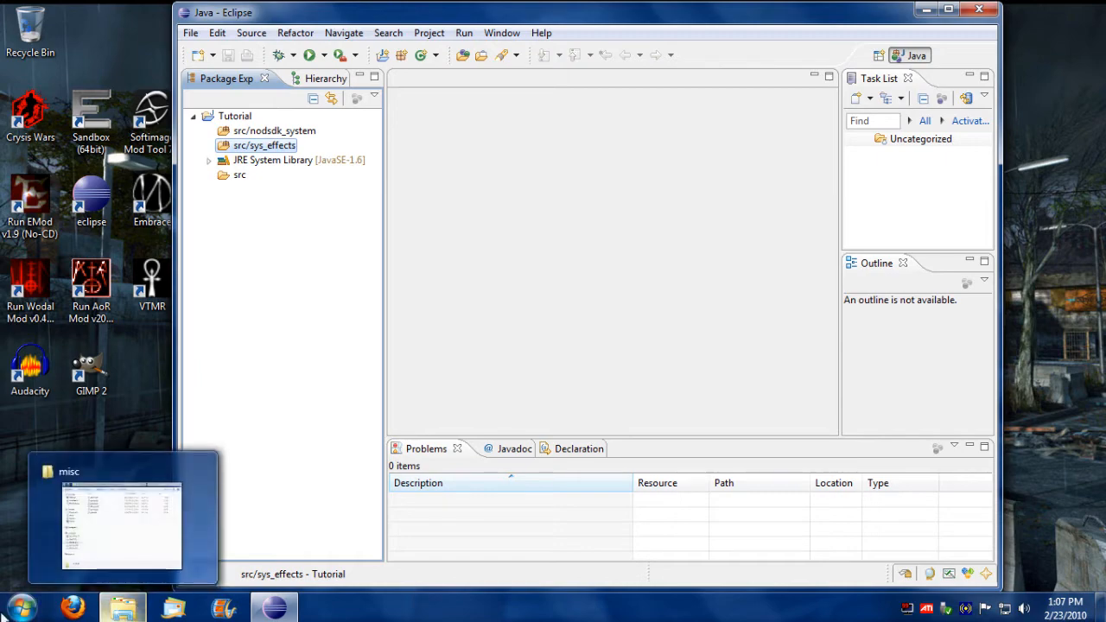
Browse in Windows Explorer to Games (E:) > Tutorial > src
{"action": "left_click", "coordinate": [14, 607]}
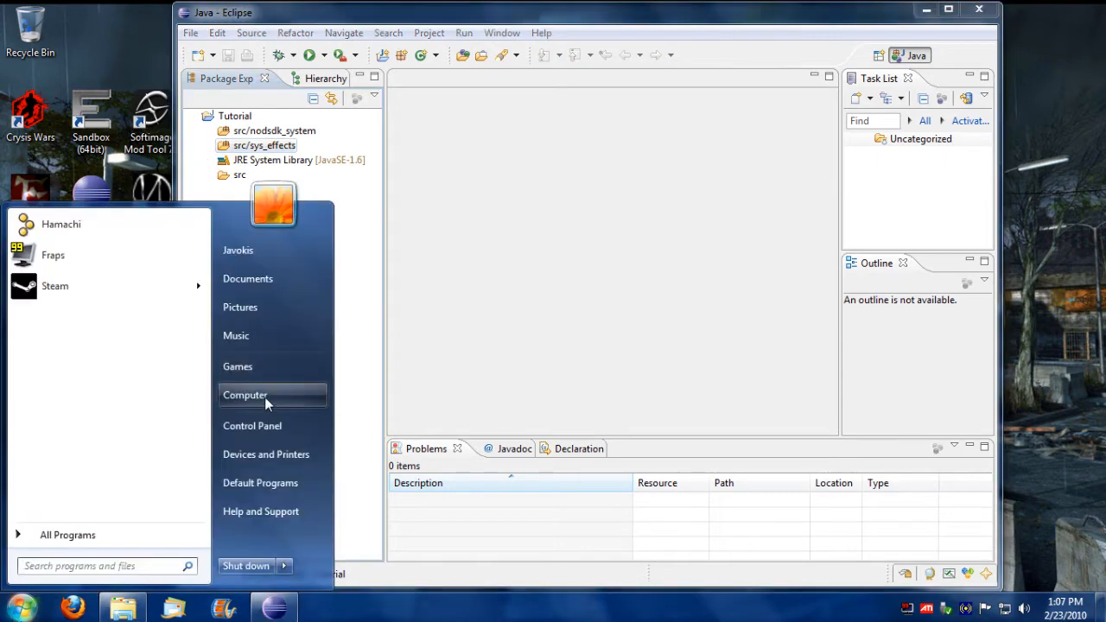
{"action": "left_click", "coordinate": [245, 395]}
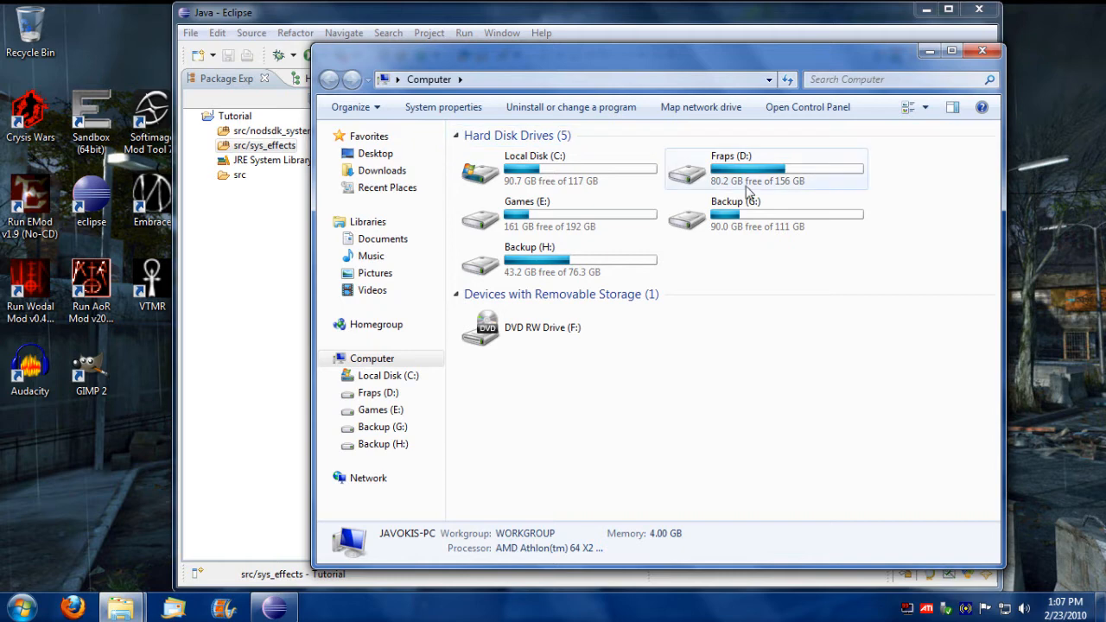
{"action": "mouse_move", "coordinate": [619, 228]}
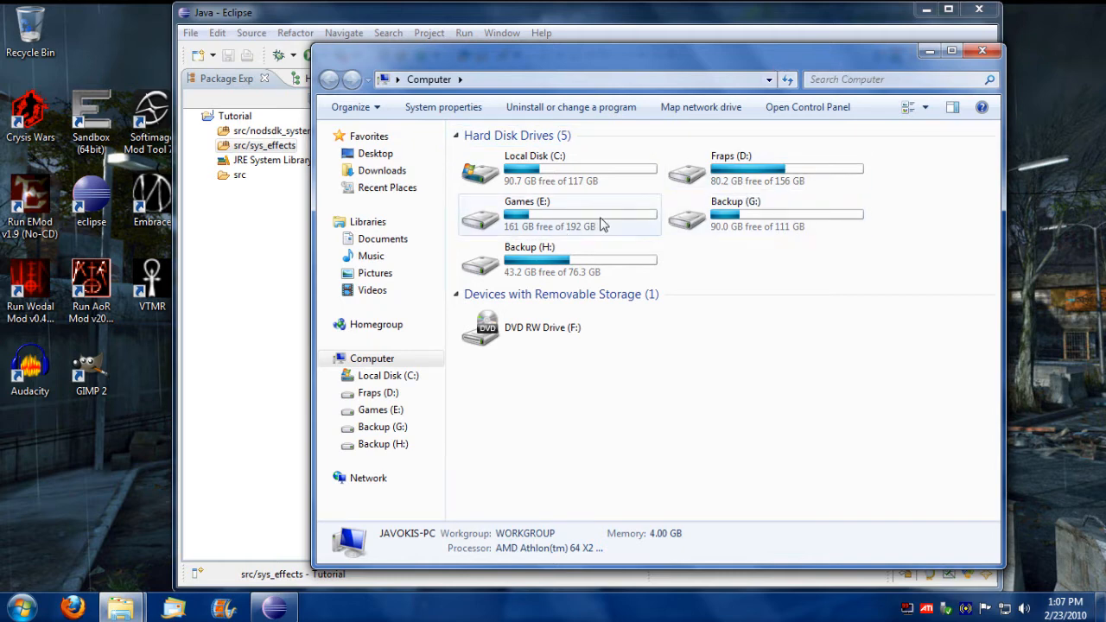
{"action": "double_click", "coordinate": [528, 214]}
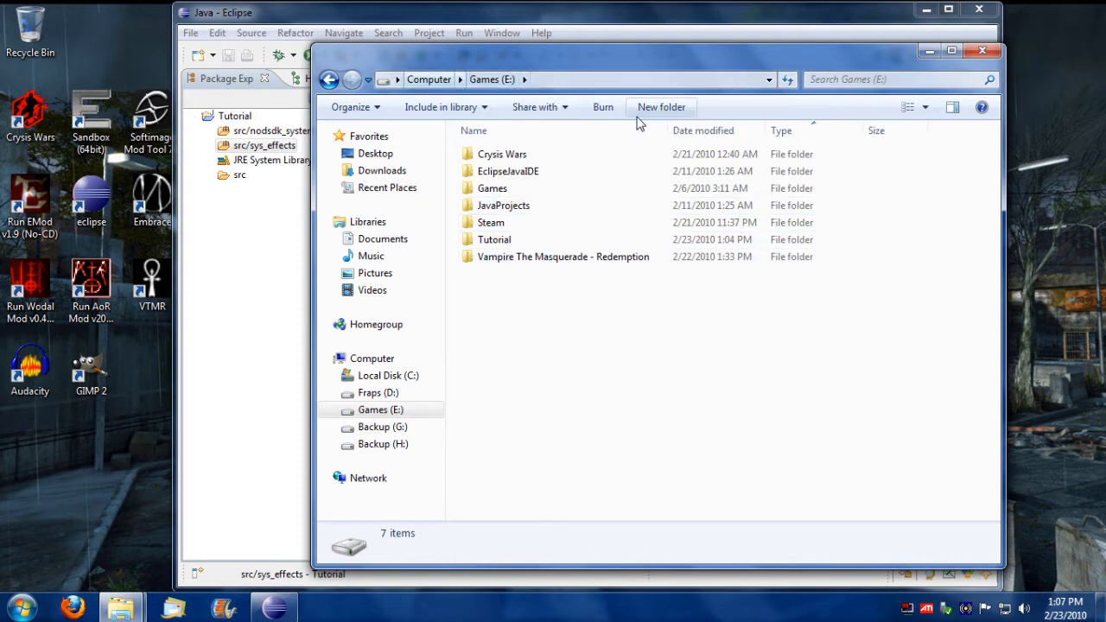
{"action": "left_click", "coordinate": [494, 240]}
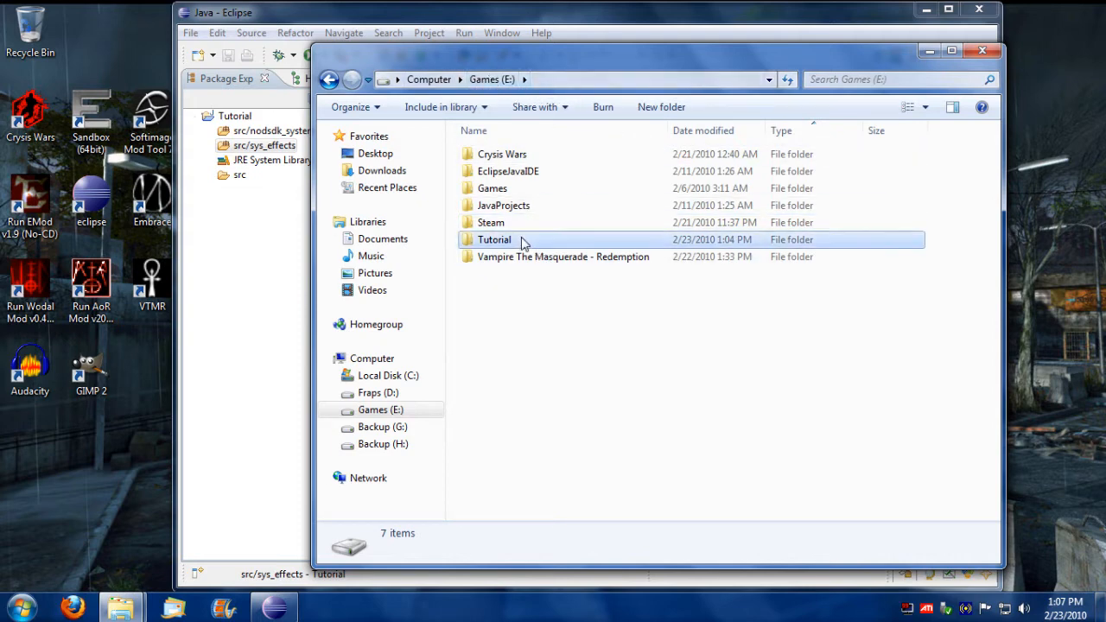
{"action": "double_click", "coordinate": [494, 239]}
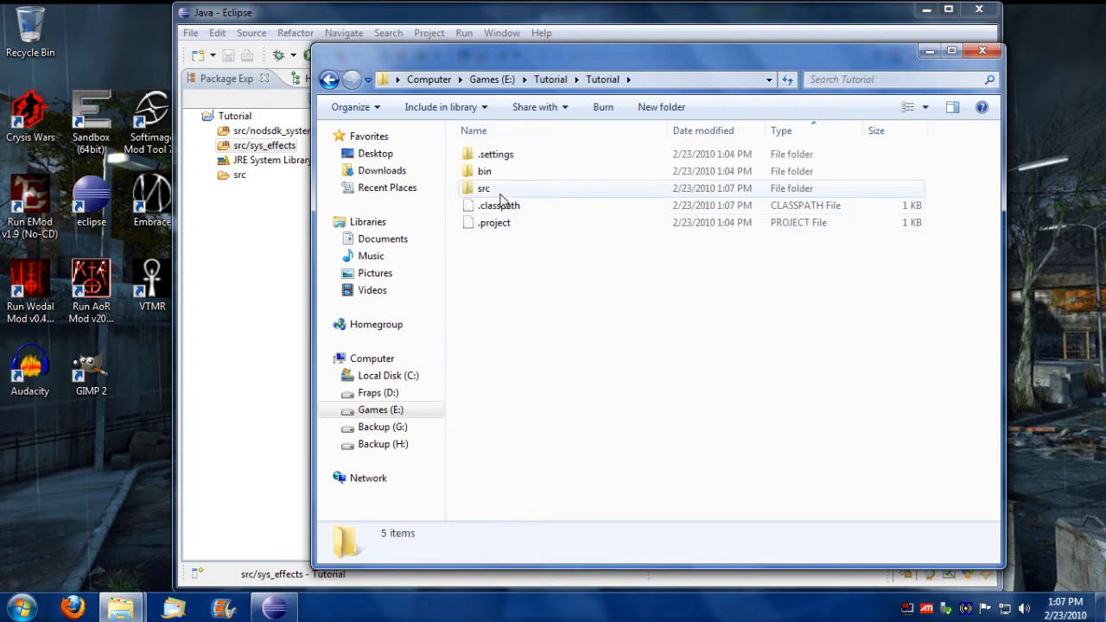
{"action": "mouse_move", "coordinate": [518, 189]}
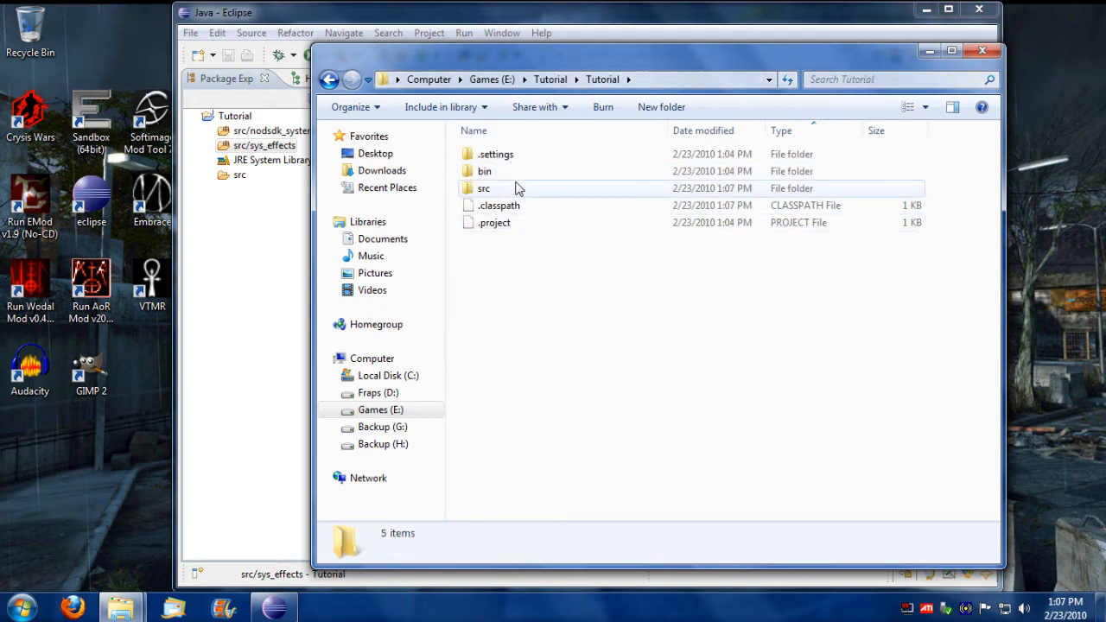
{"action": "double_click", "coordinate": [484, 188]}
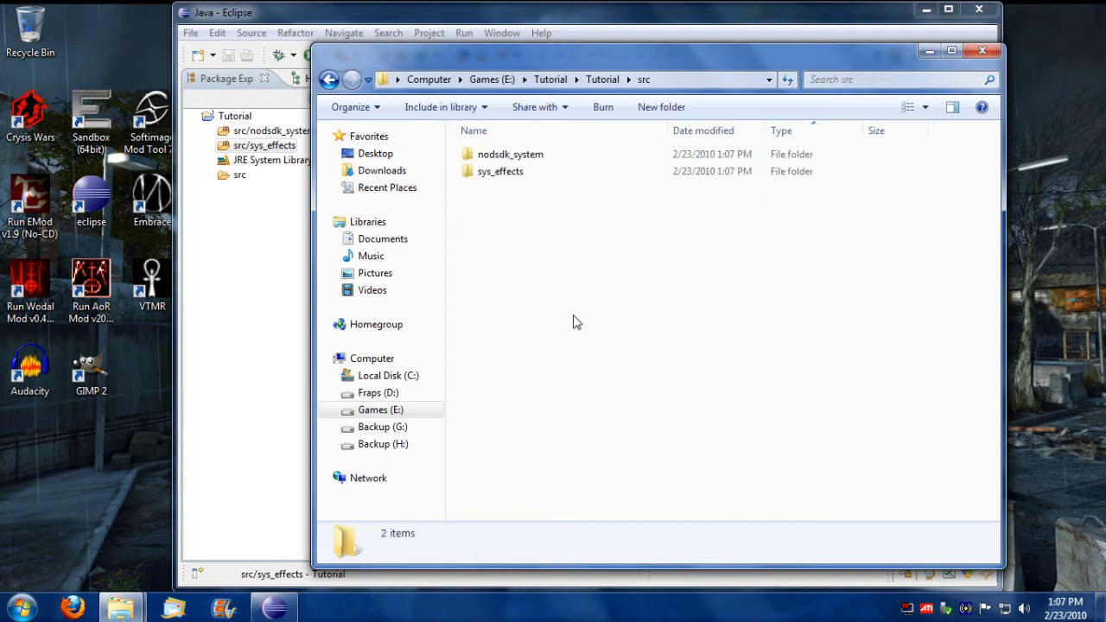
{"action": "left_click", "coordinate": [511, 154]}
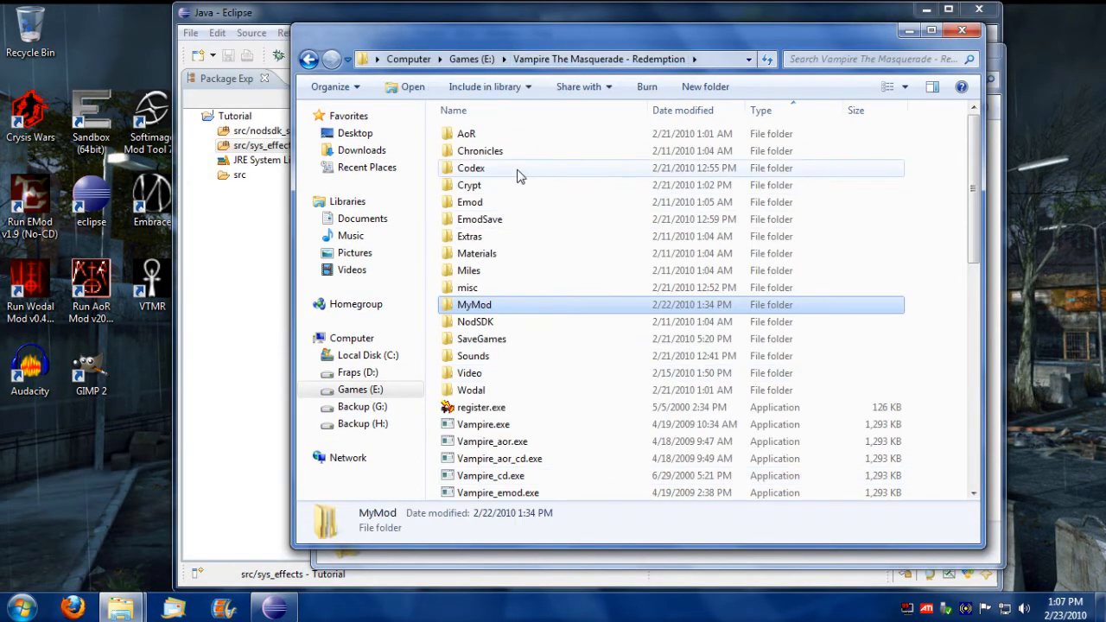
Copy all 165 scripts from Codex\System into Tutorial\src\nodsdk_system
{"action": "double_click", "coordinate": [471, 168]}
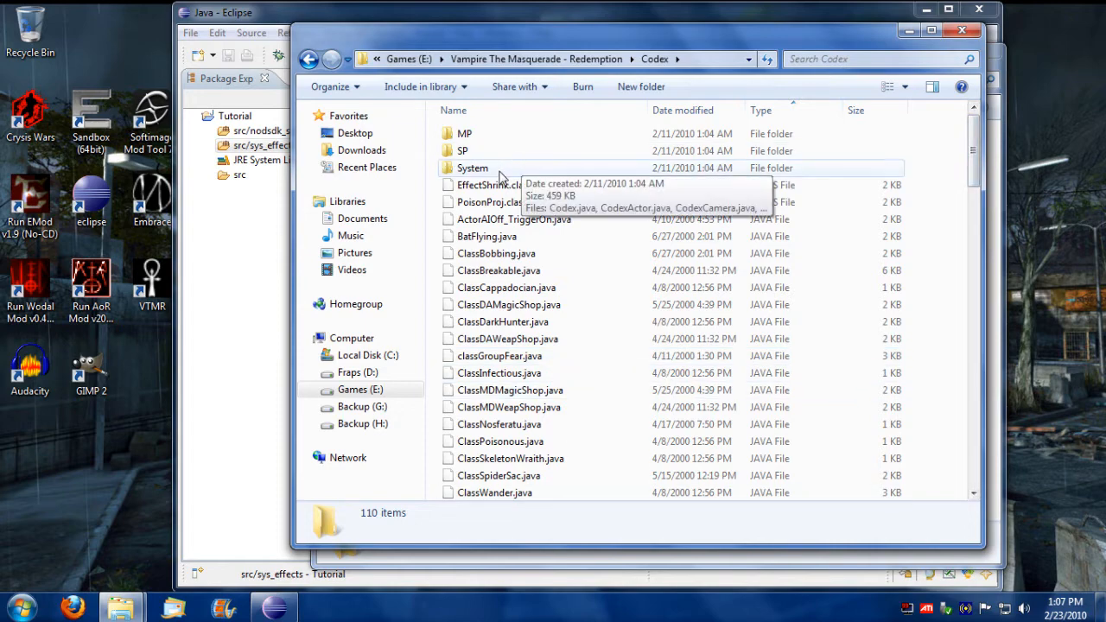
{"action": "double_click", "coordinate": [472, 167]}
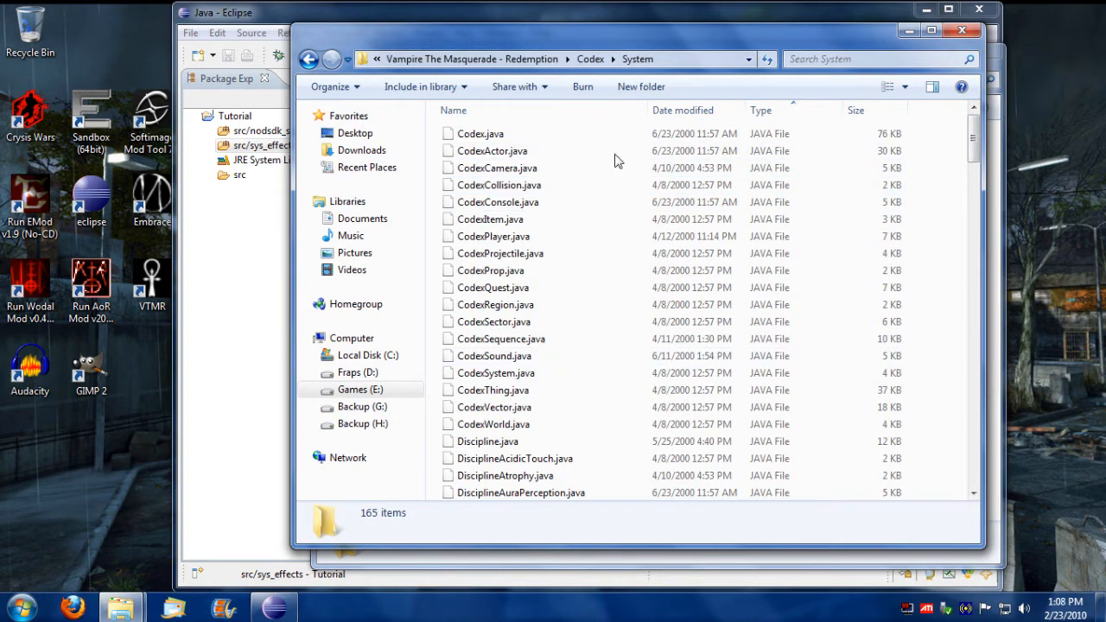
{"action": "left_click", "coordinate": [481, 134]}
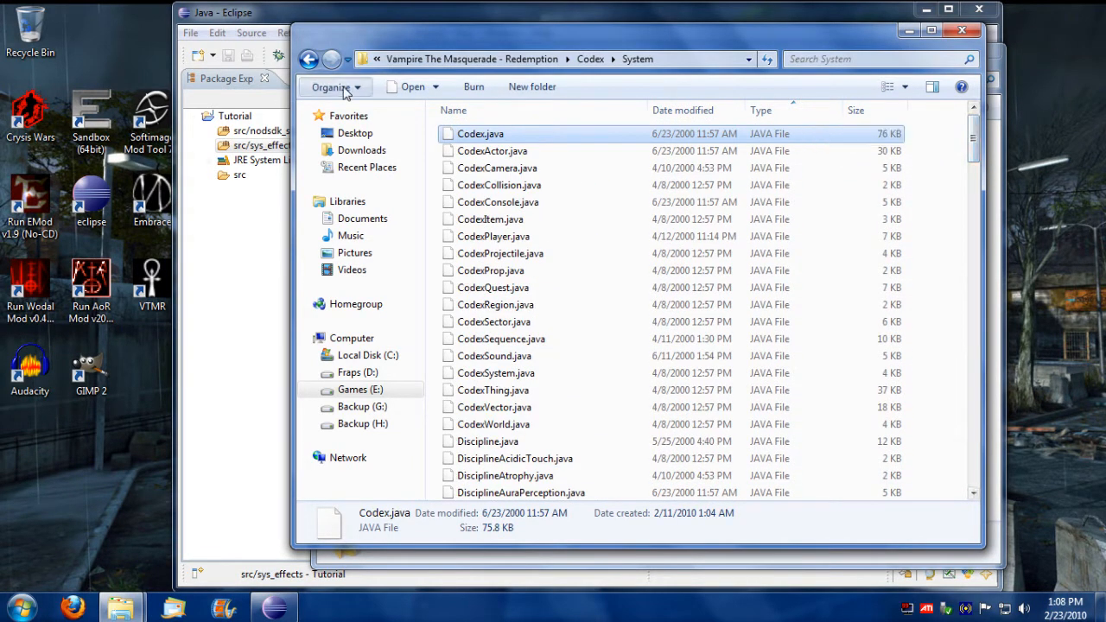
{"action": "key", "text": "ctrl+a"}
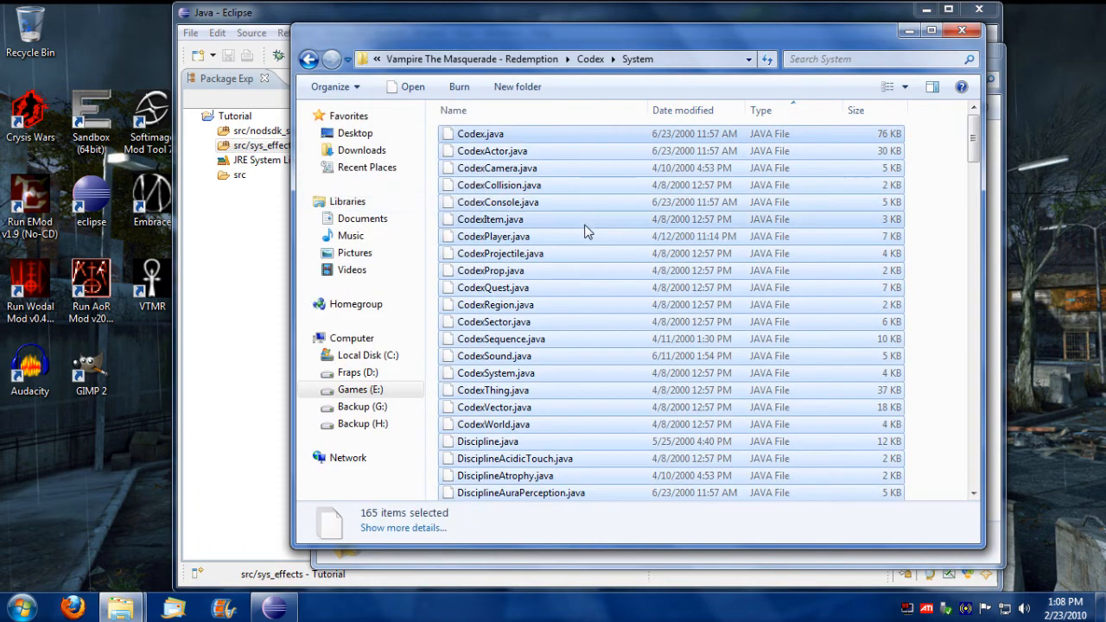
{"action": "right_click", "coordinate": [544, 225]}
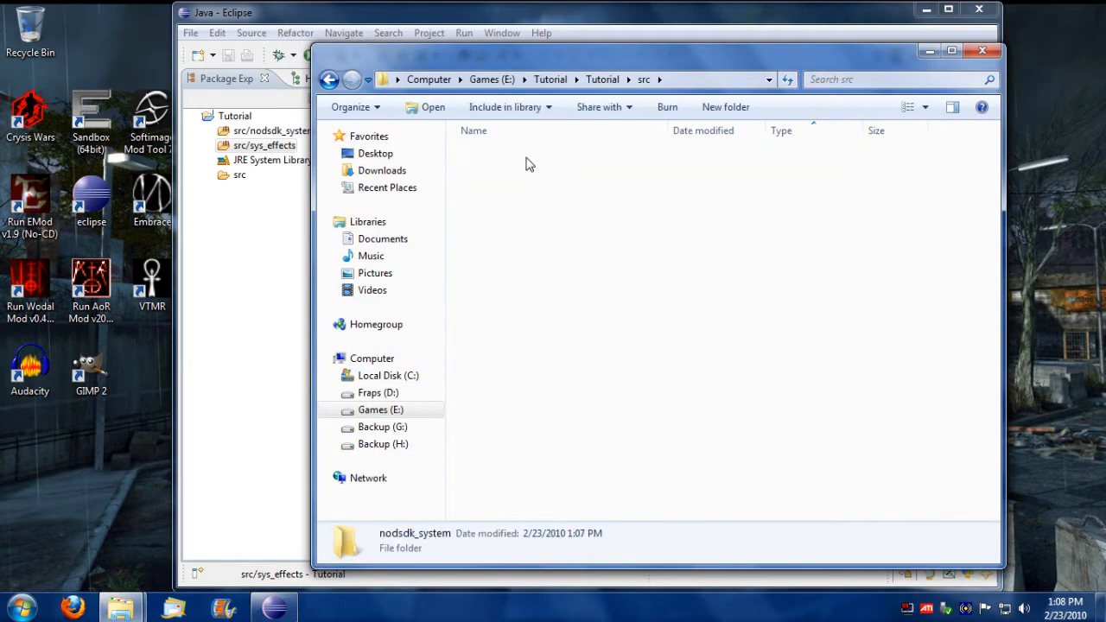
{"action": "double_click", "coordinate": [415, 534]}
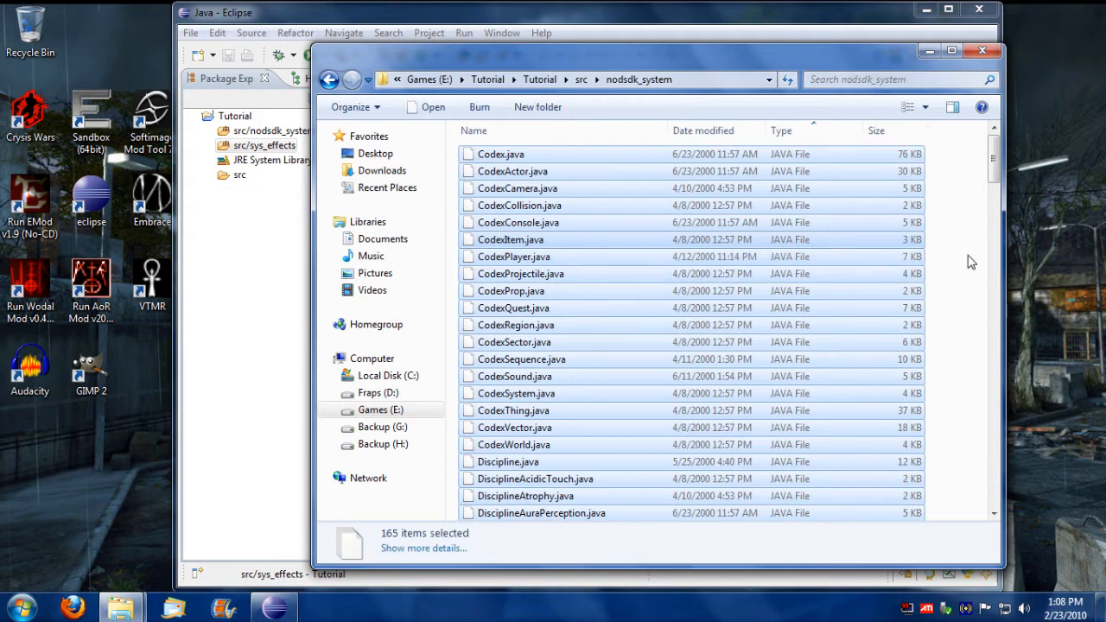
{"action": "right_click", "coordinate": [226, 117]}
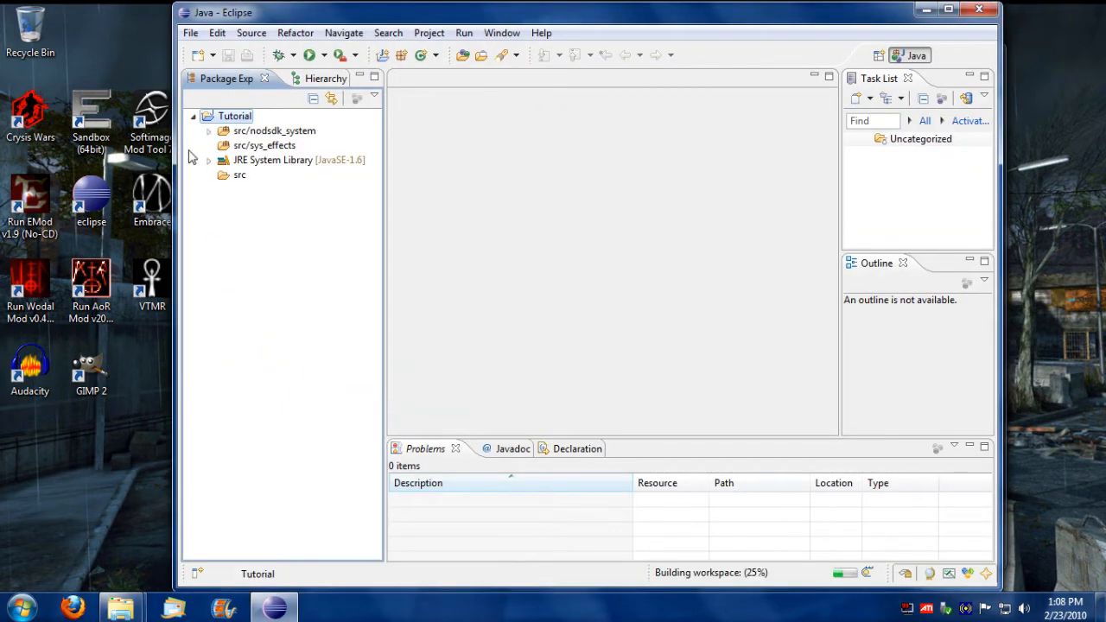
Open DisciplineEyesOfChaos.java from nodsdk_system and initialise strType to ""
{"action": "left_click", "coordinate": [208, 131]}
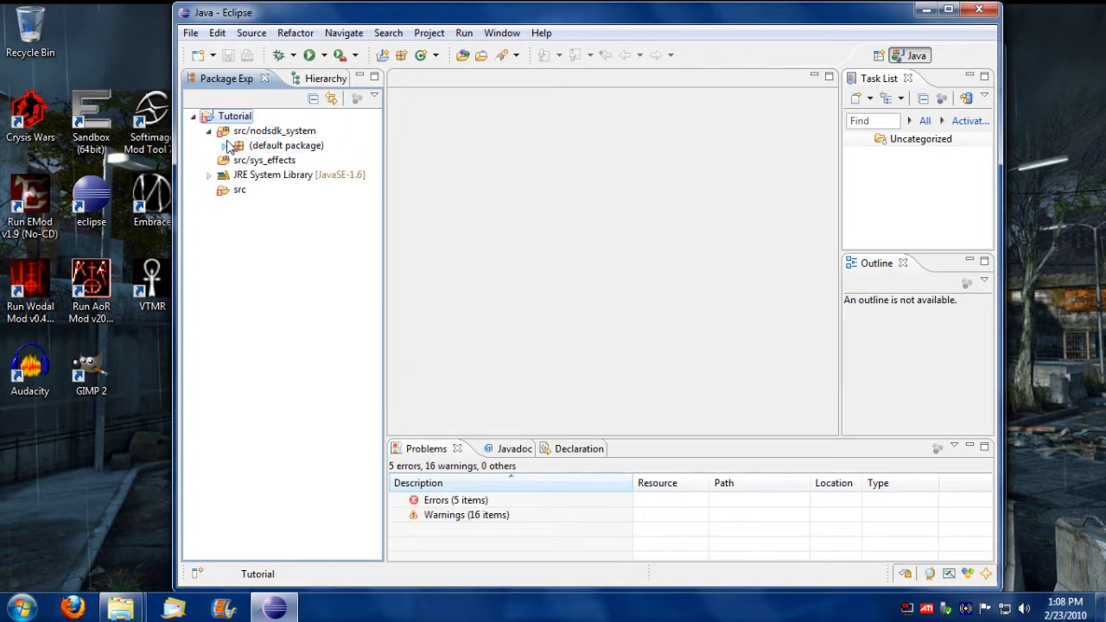
{"action": "left_click", "coordinate": [222, 145]}
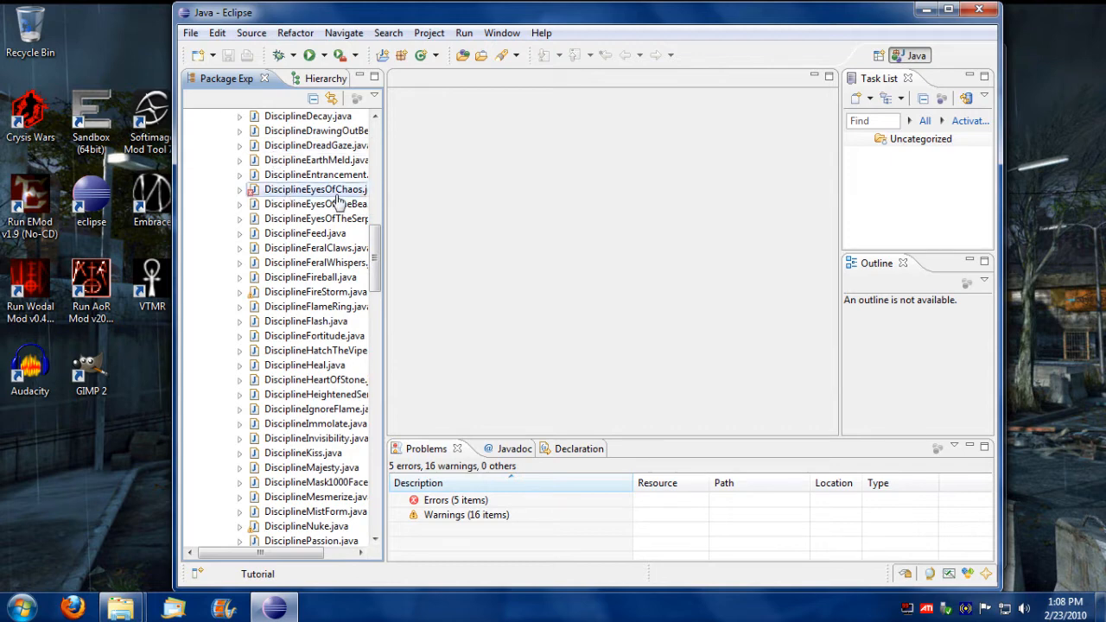
{"action": "left_click", "coordinate": [315, 189]}
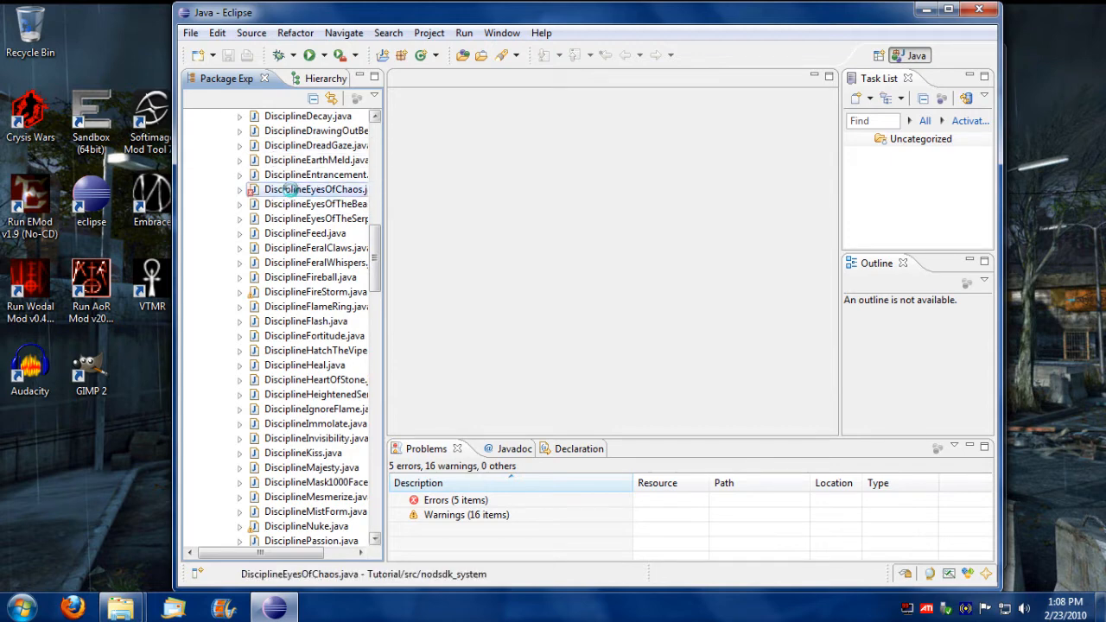
{"action": "double_click", "coordinate": [315, 189]}
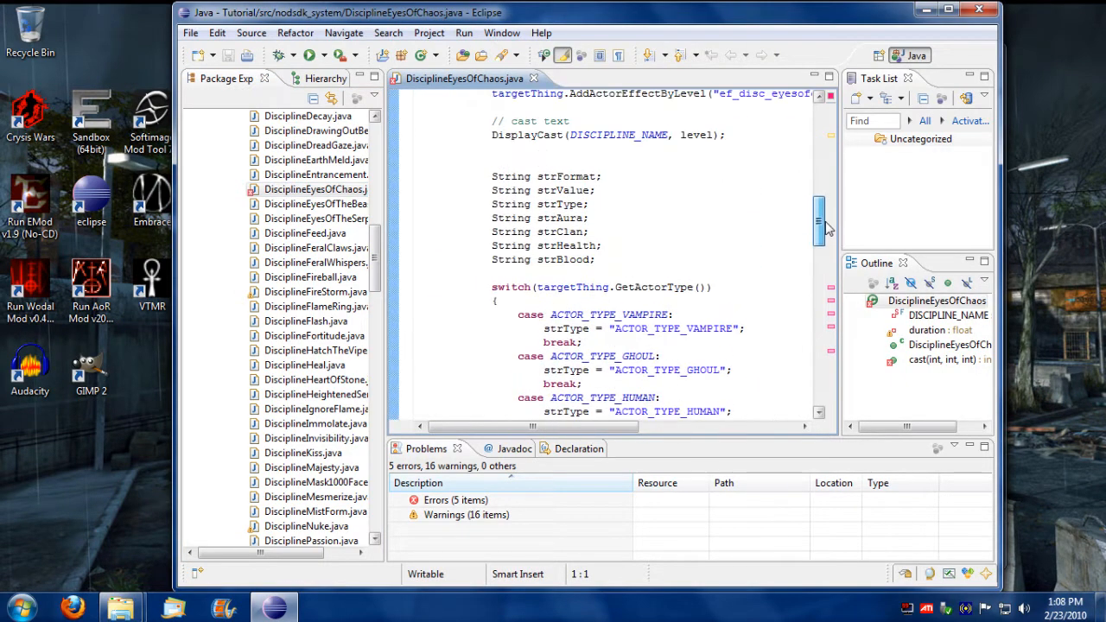
{"action": "double_click", "coordinate": [560, 204]}
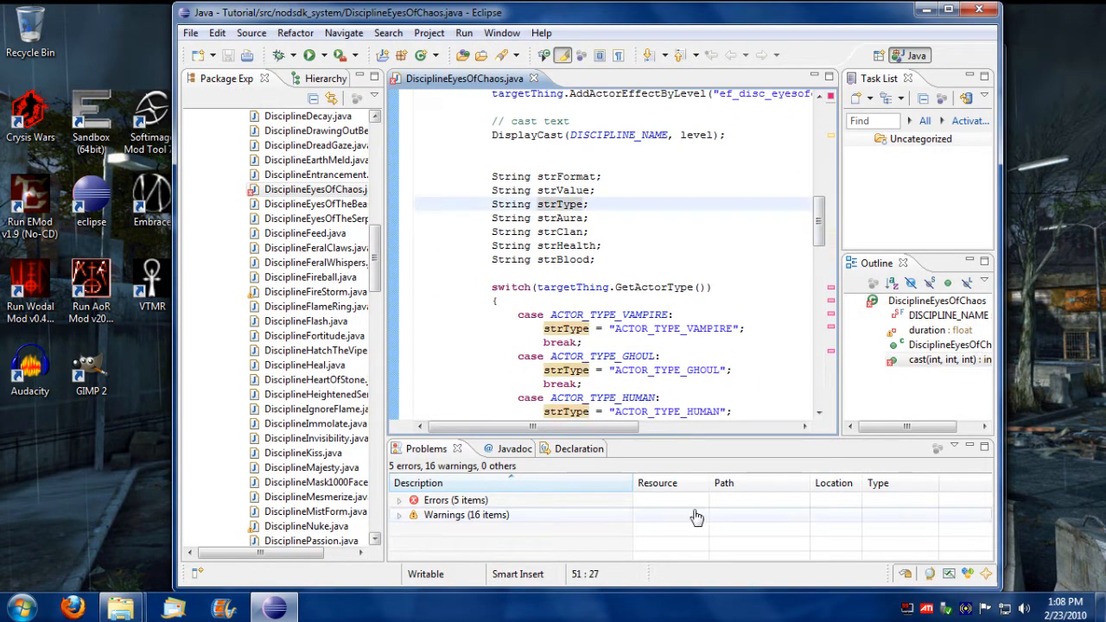
{"action": "type", "text": "="}
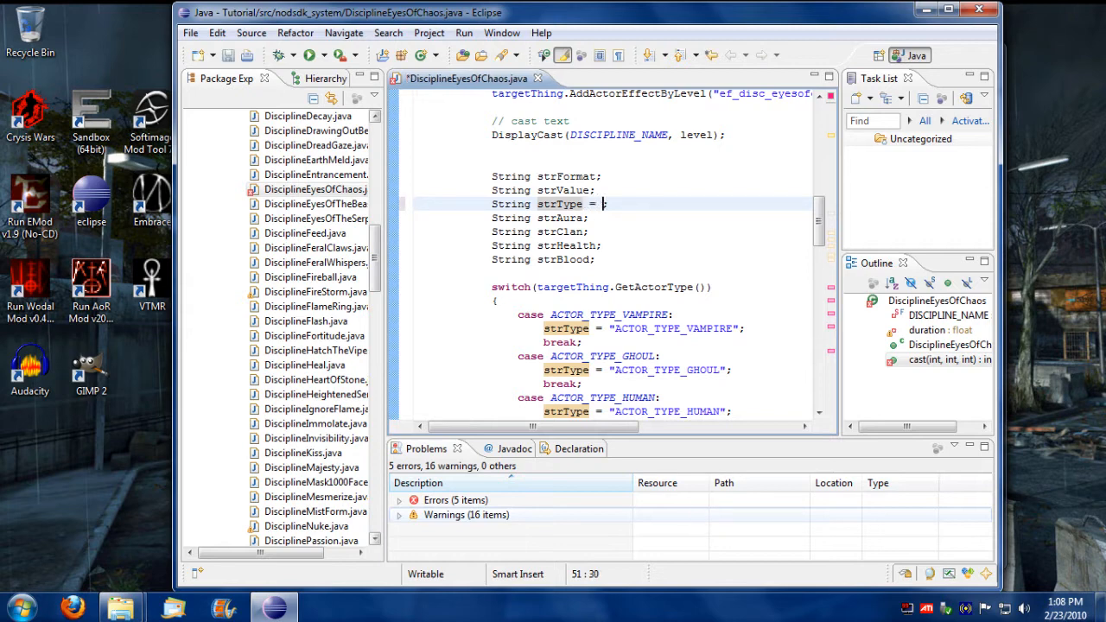
{"action": "type", "text": "\"\";"}
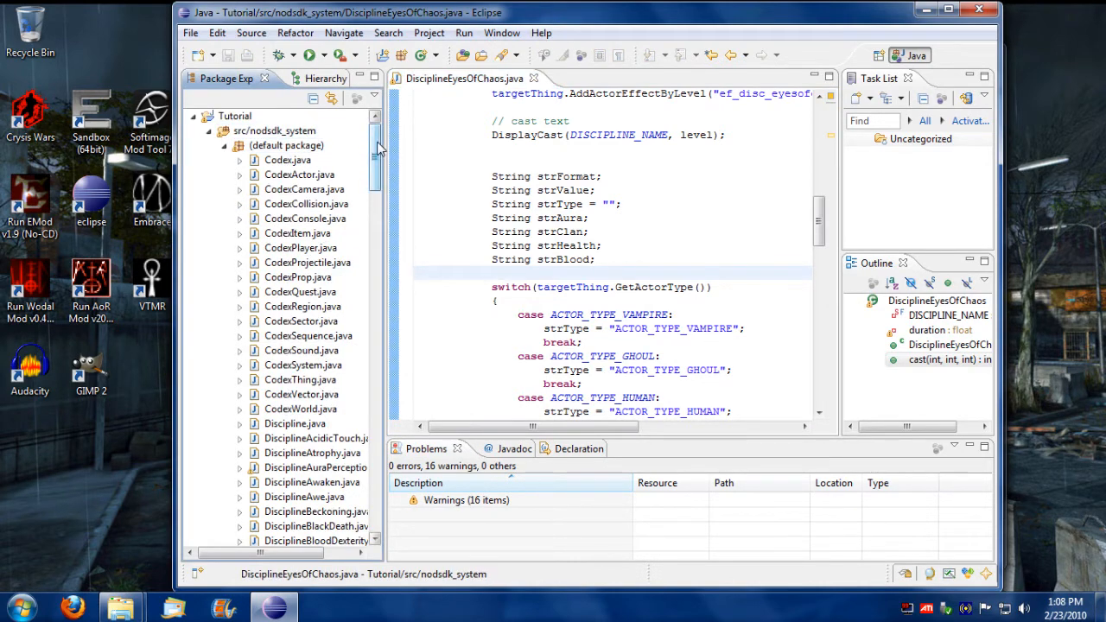
Open EffectDiscAwe.java and maximize the Eclipse window
{"action": "scroll", "scroll_direction": "down", "scroll_amount": 3}
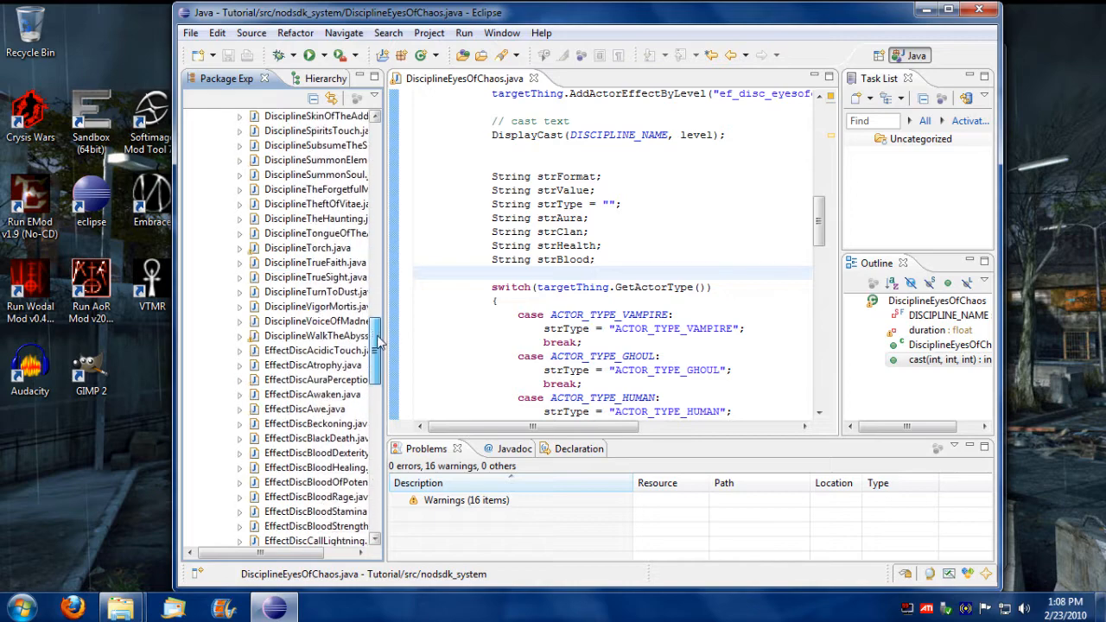
{"action": "scroll", "scroll_direction": "down", "scroll_amount": 3}
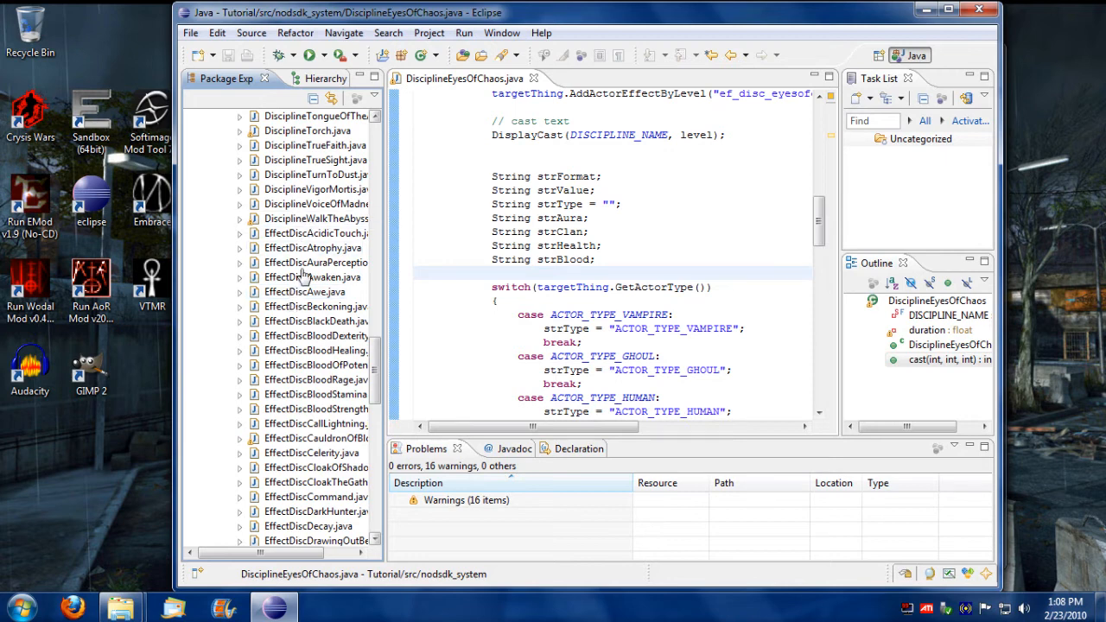
{"action": "left_click", "coordinate": [304, 292]}
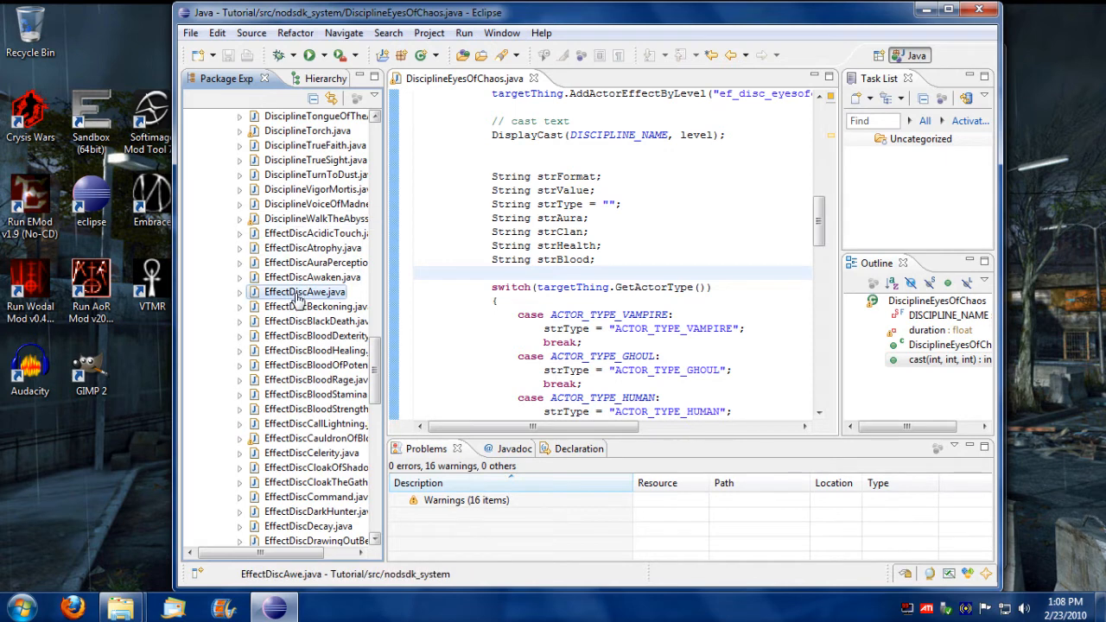
{"action": "double_click", "coordinate": [305, 292]}
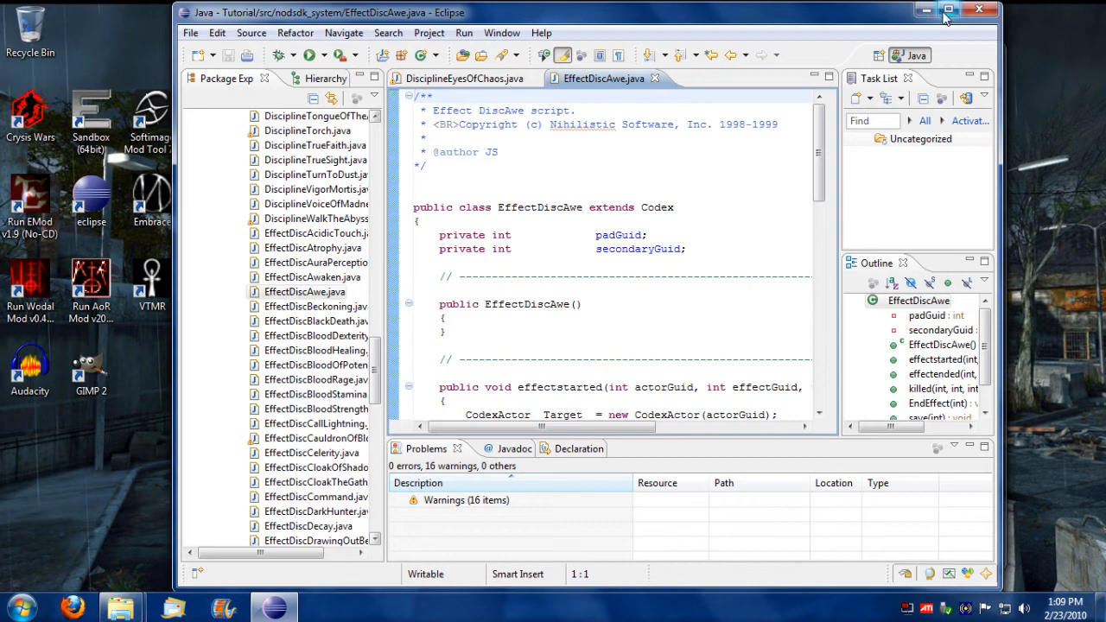
{"action": "left_click", "coordinate": [924, 9]}
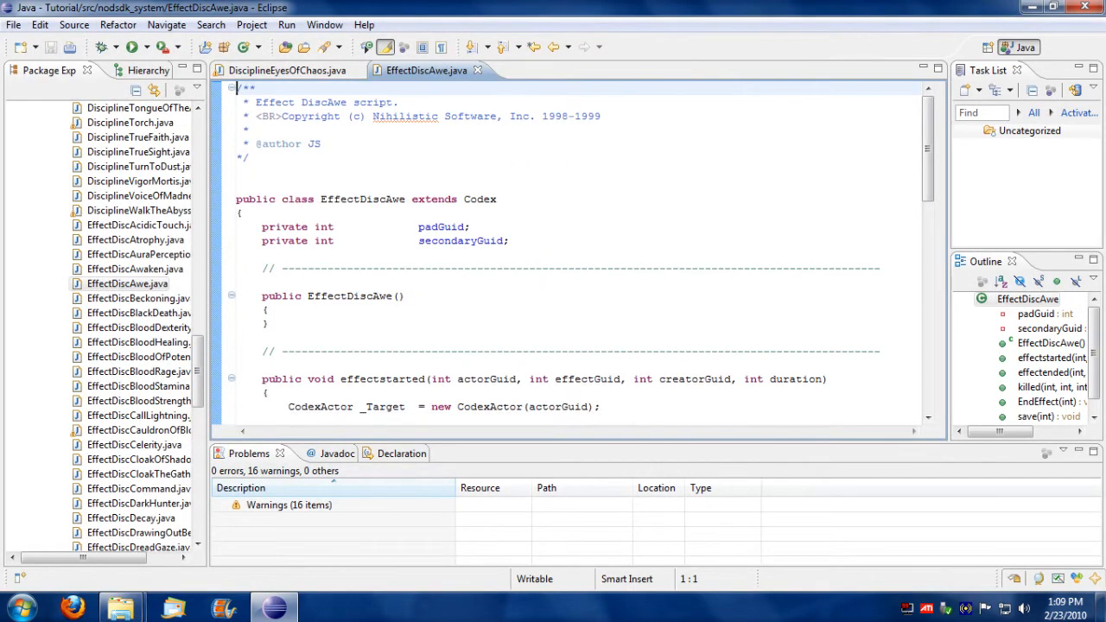
Copy EffectDiscAwe.java and paste it into src/sys_effects, then expand that folder
{"action": "scroll", "scroll_direction": "down", "scroll_amount": 3}
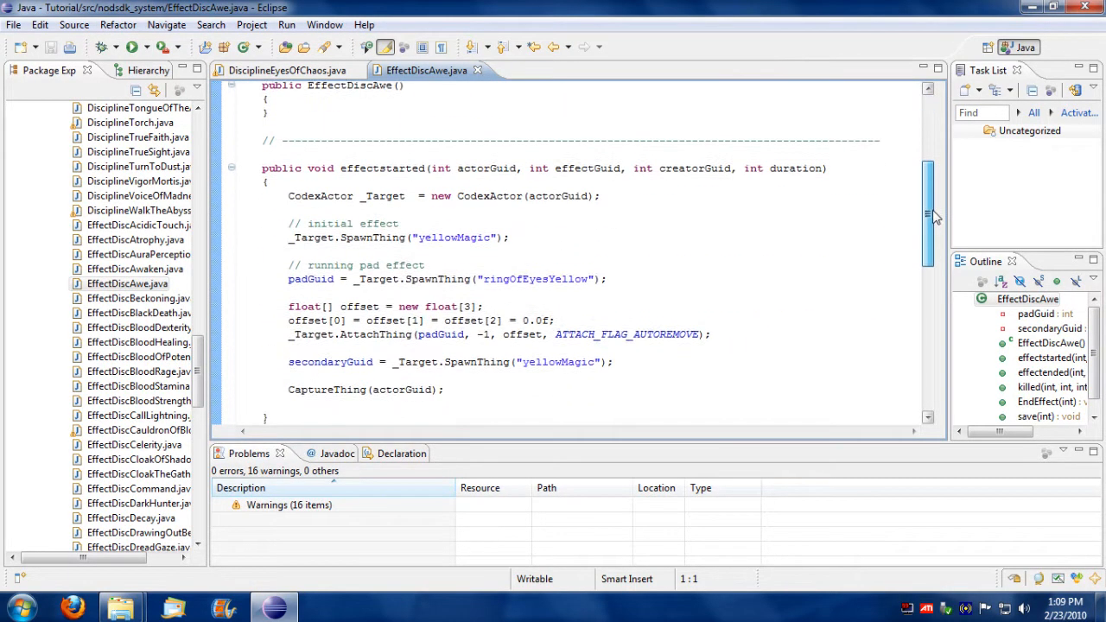
{"action": "scroll", "scroll_direction": "down", "scroll_amount": 3}
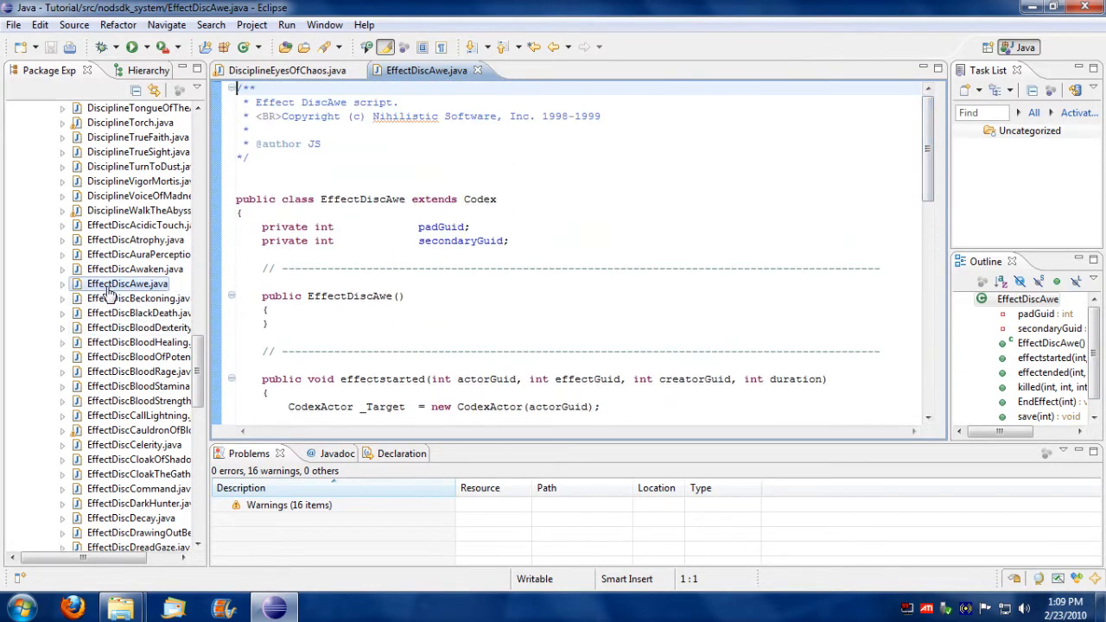
{"action": "right_click", "coordinate": [128, 284]}
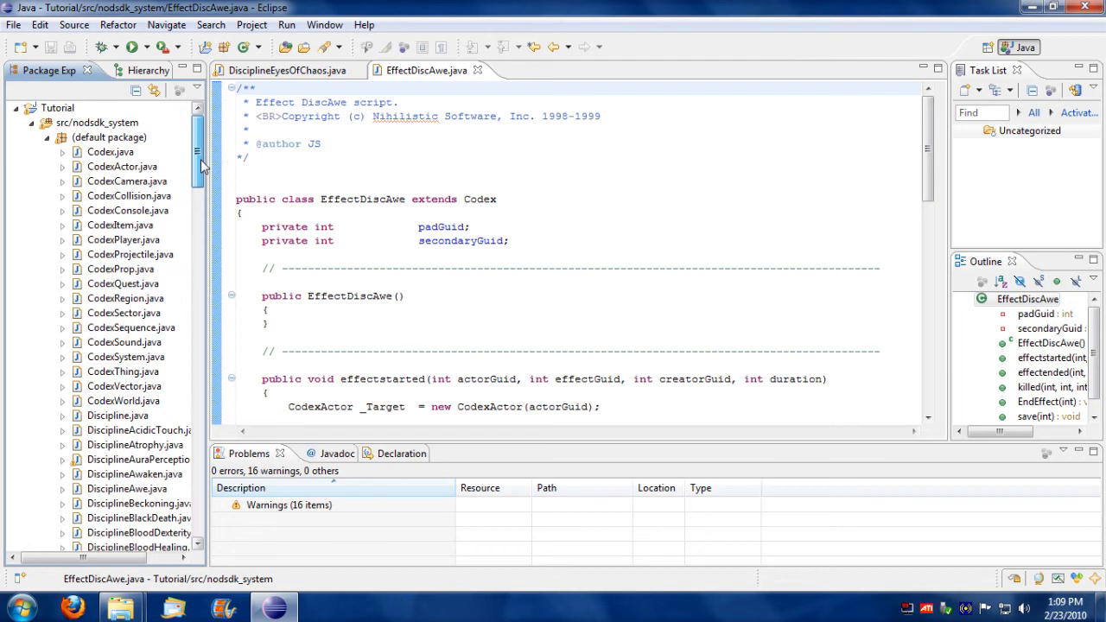
{"action": "left_click", "coordinate": [45, 122]}
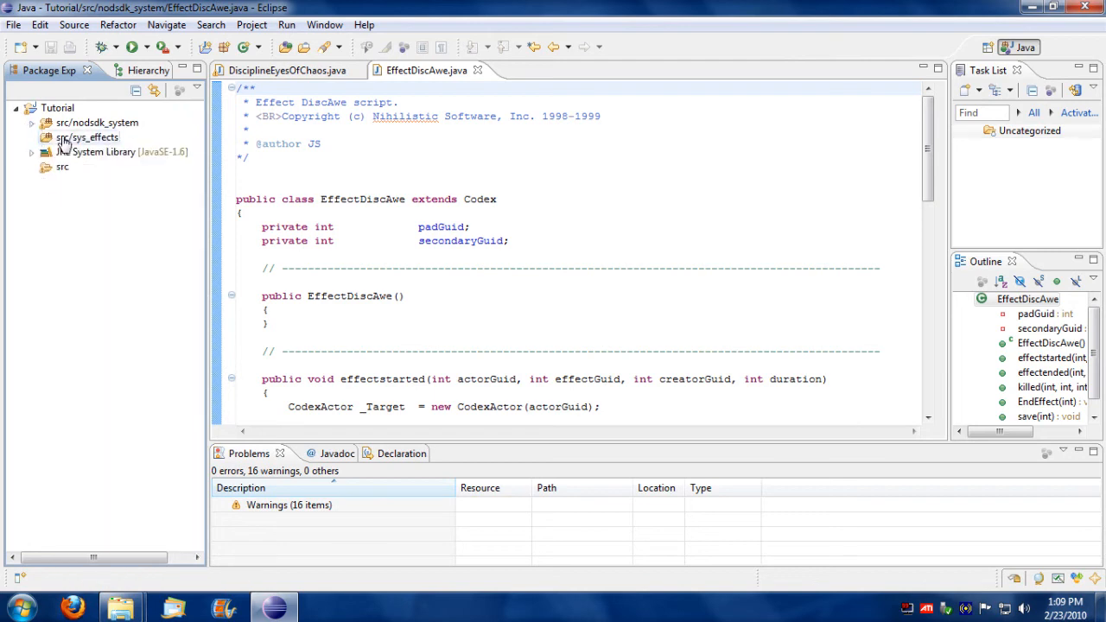
{"action": "right_click", "coordinate": [87, 138]}
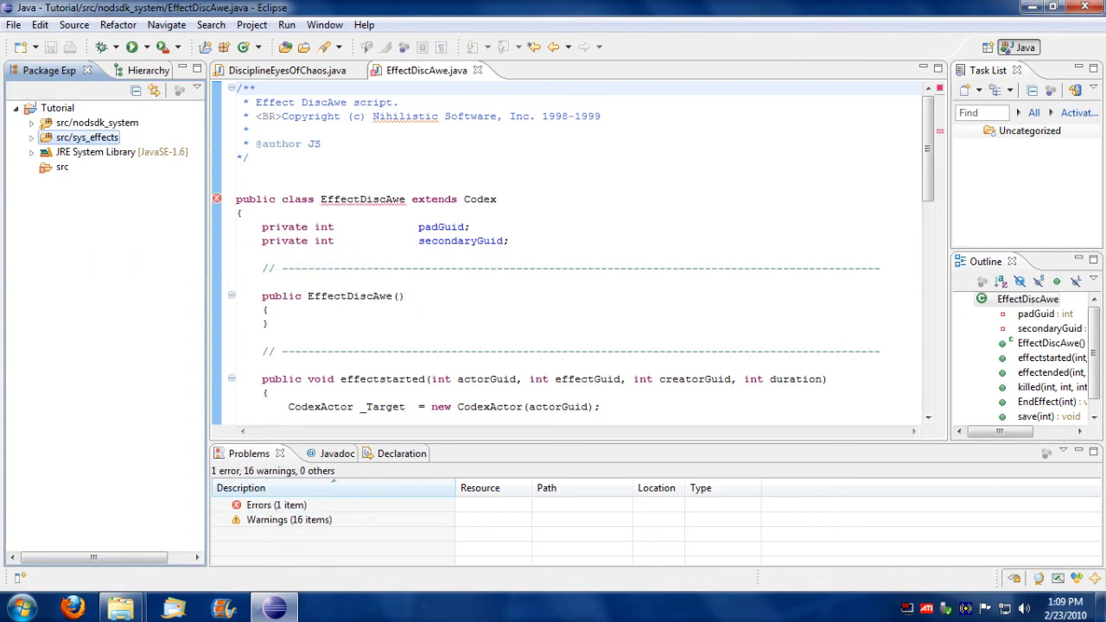
{"action": "left_click", "coordinate": [32, 137]}
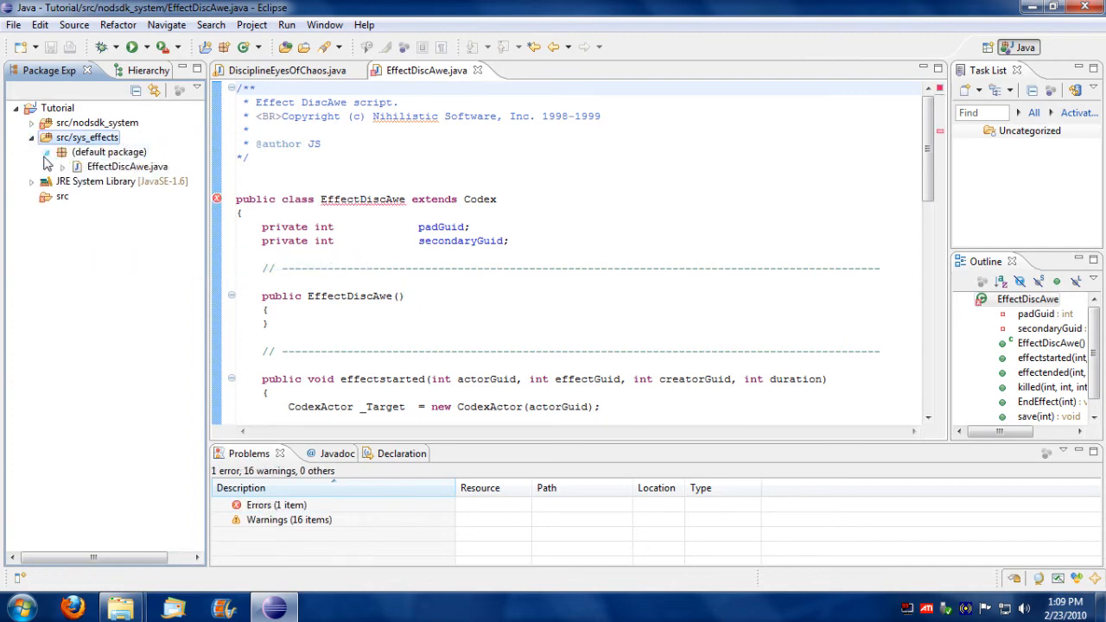
Rename the copied sys_effects script to EffectSystemStarter via Refactor > Rename
{"action": "right_click", "coordinate": [127, 166]}
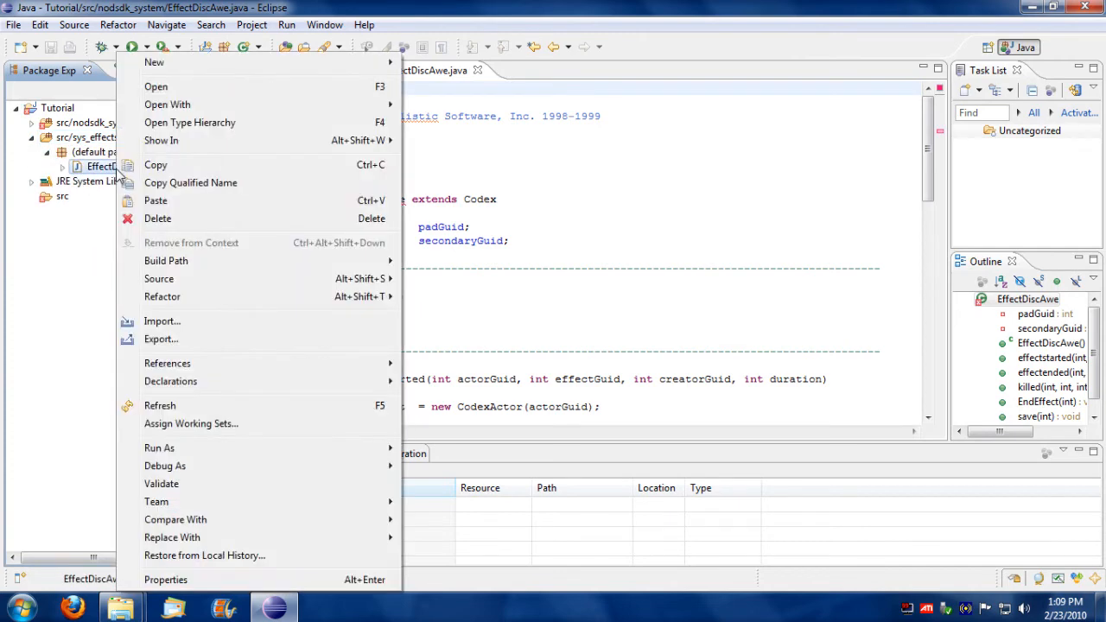
{"action": "mouse_move", "coordinate": [190, 189]}
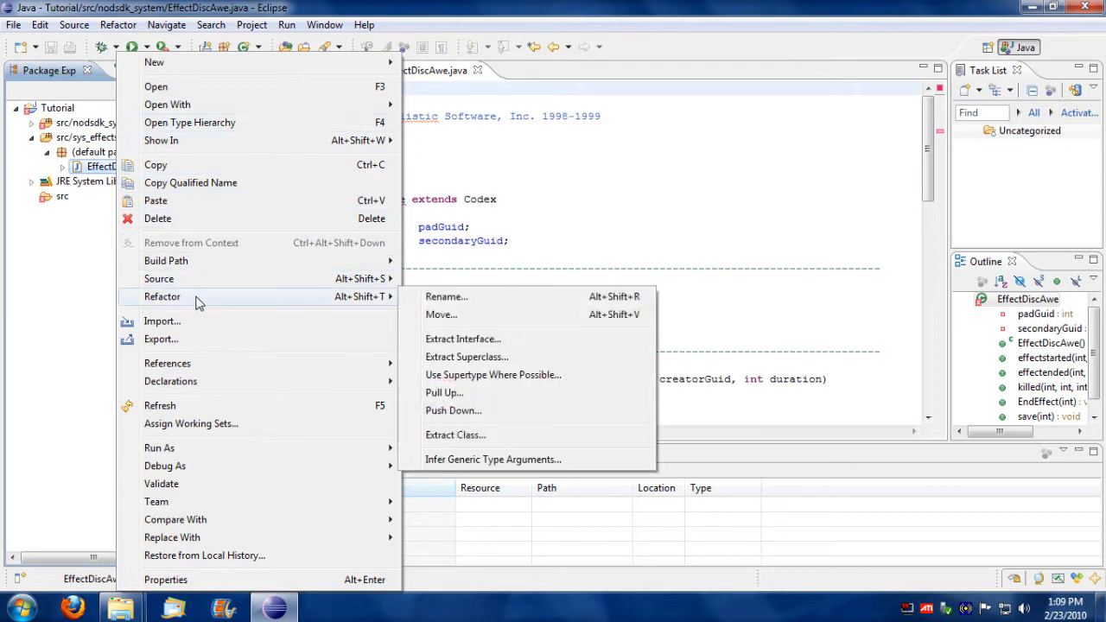
{"action": "left_click", "coordinate": [445, 297]}
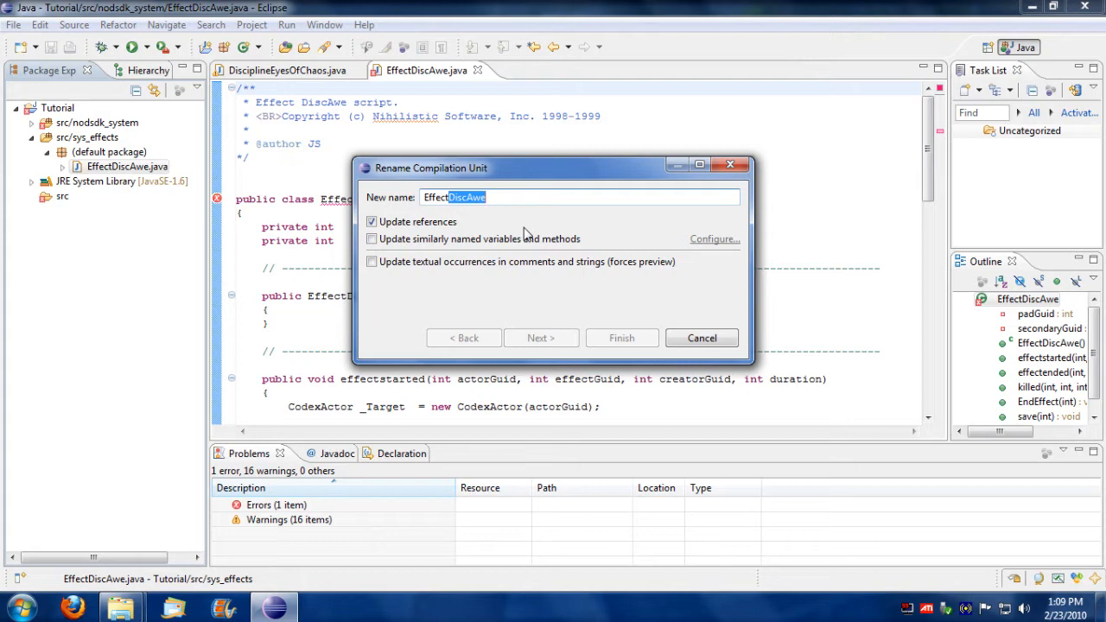
{"action": "type", "text": "EffectSystemSt"}
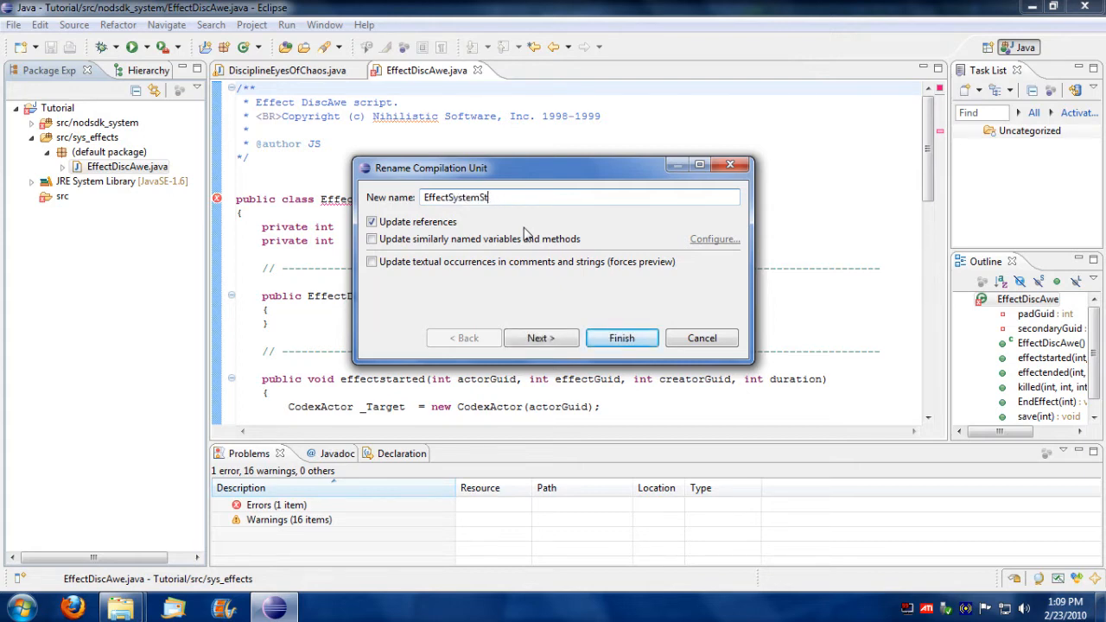
{"action": "type", "text": "arter"}
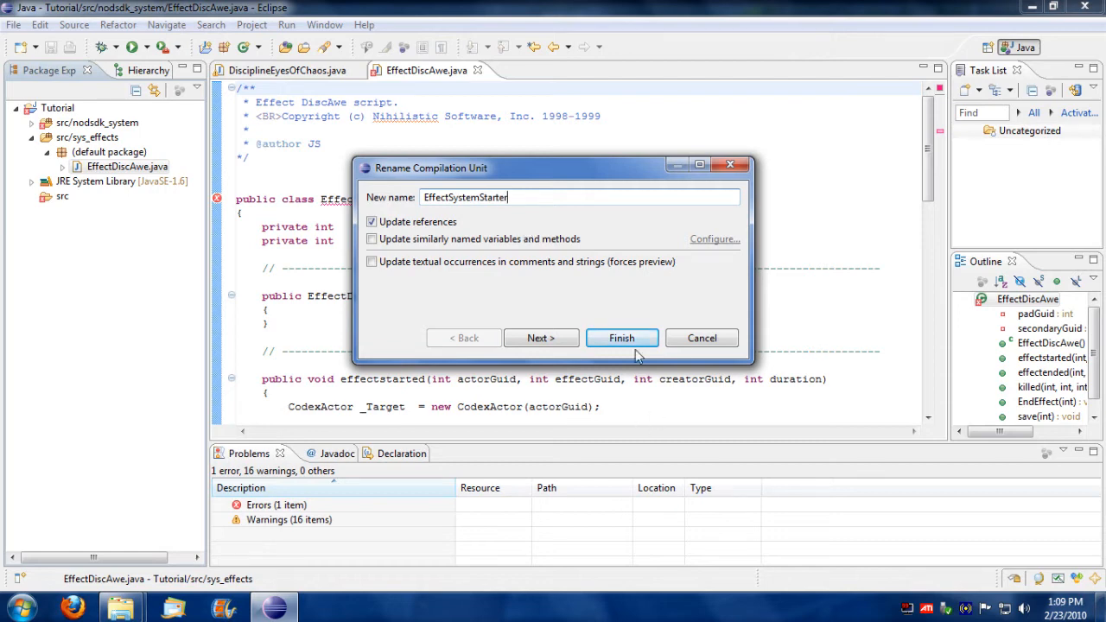
{"action": "left_click", "coordinate": [622, 338]}
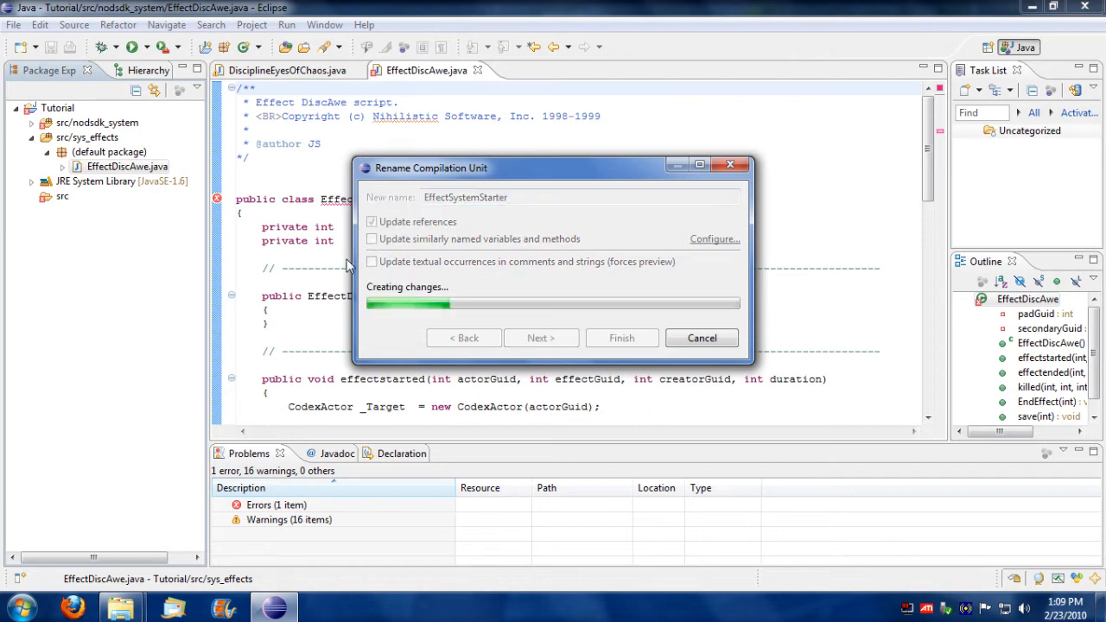
{"action": "left_click", "coordinate": [622, 337]}
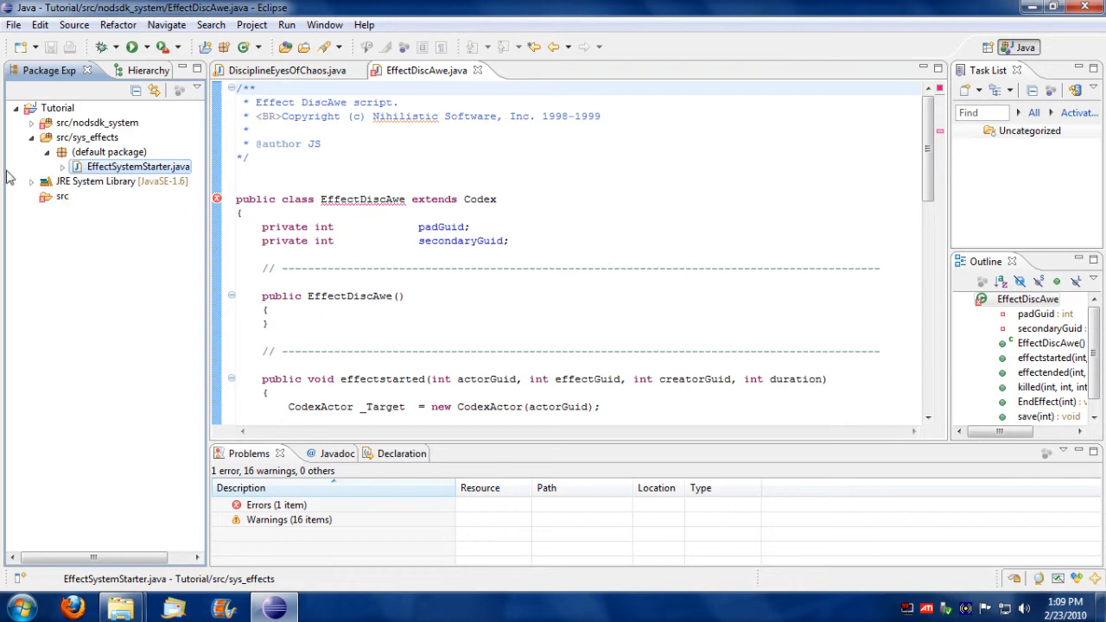
{"action": "left_click", "coordinate": [32, 122]}
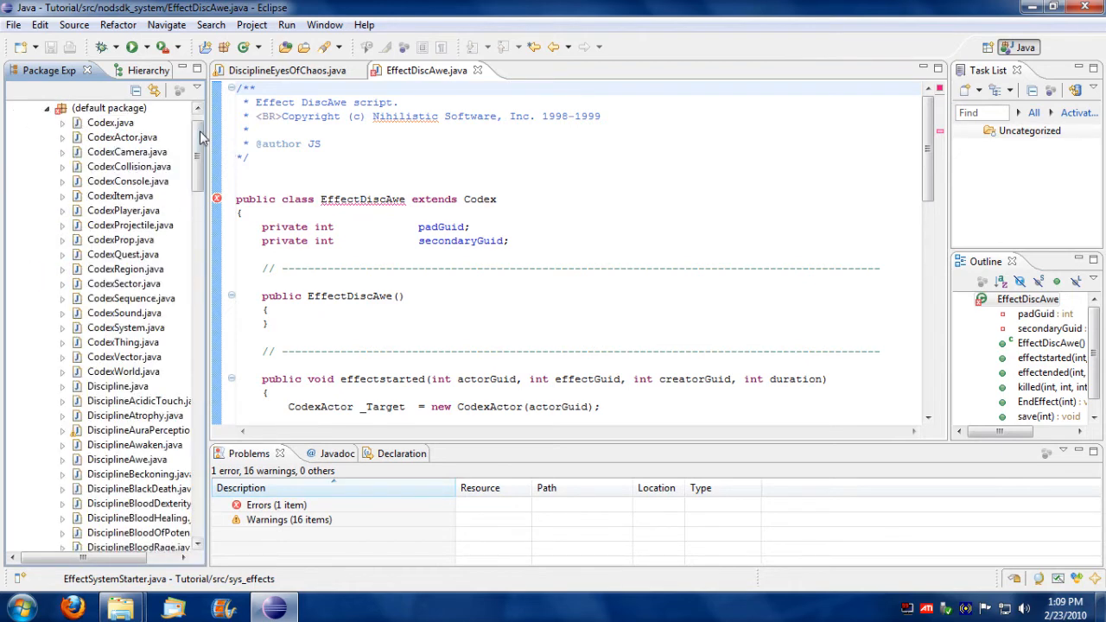
{"action": "scroll", "scroll_direction": "down", "scroll_amount": 3}
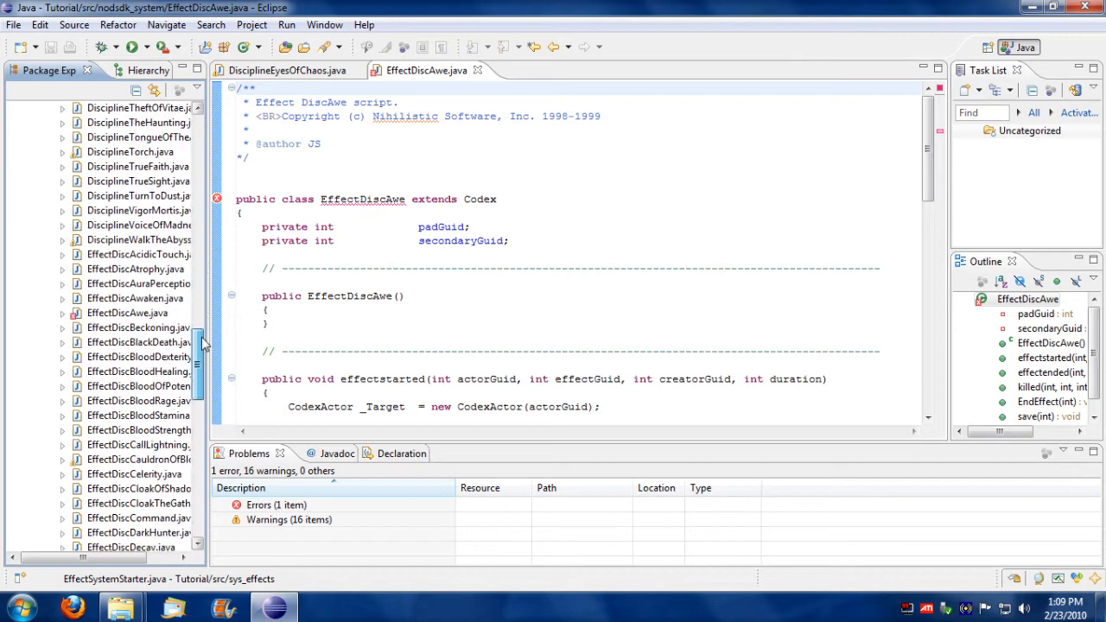
{"action": "left_click", "coordinate": [127, 313]}
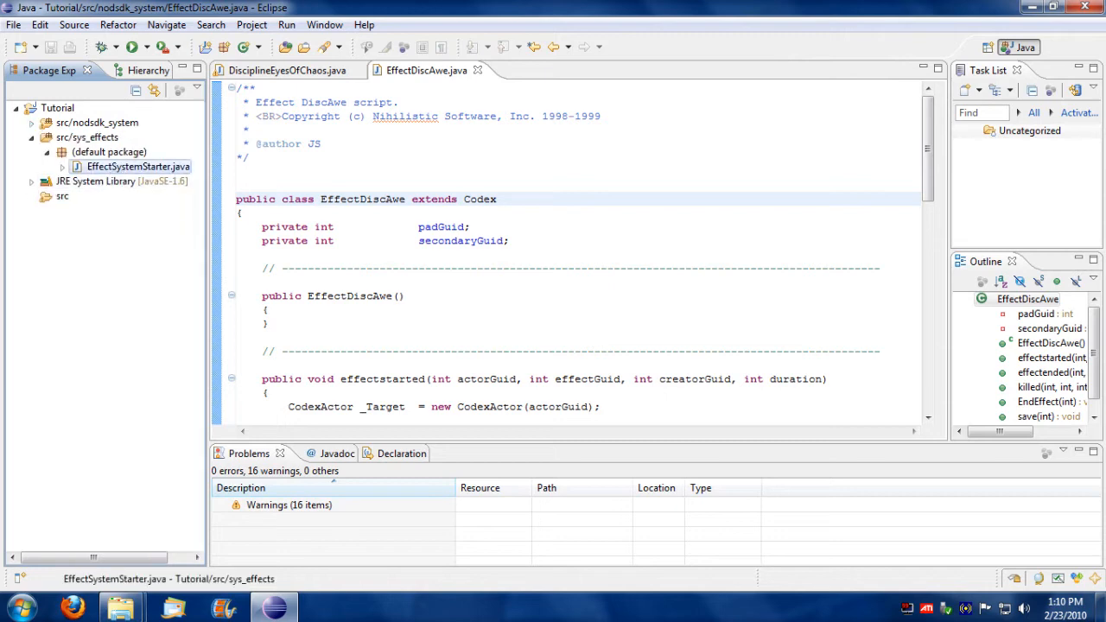
Close the EffectDiscAwe and DisciplineEyesOfChaos editors and delete the killed handler
{"action": "left_click", "coordinate": [287, 70]}
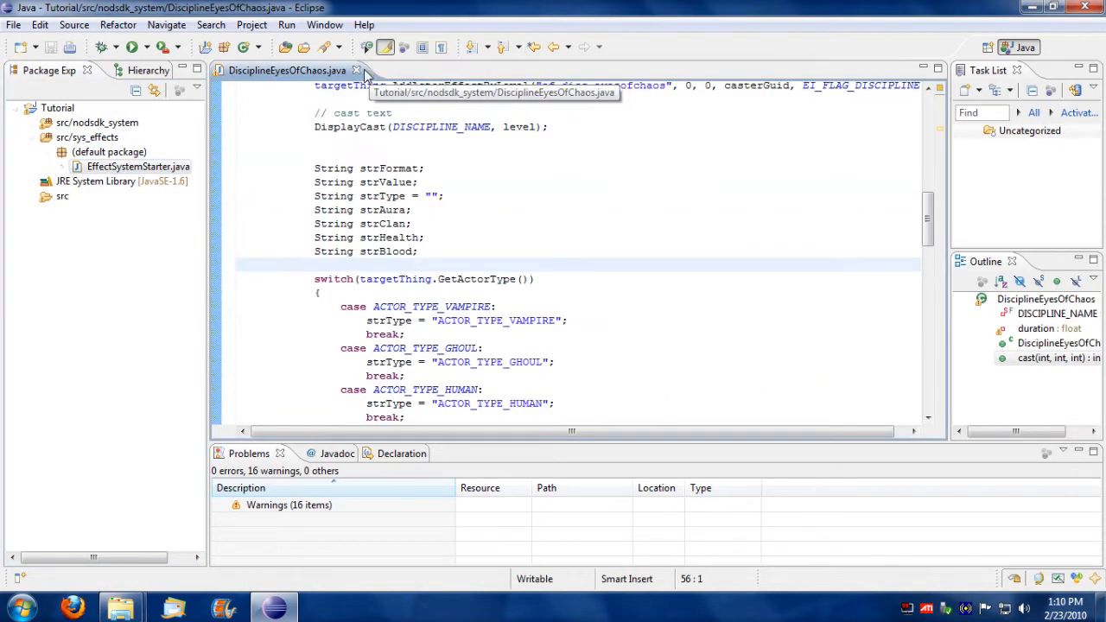
{"action": "left_click", "coordinate": [137, 166]}
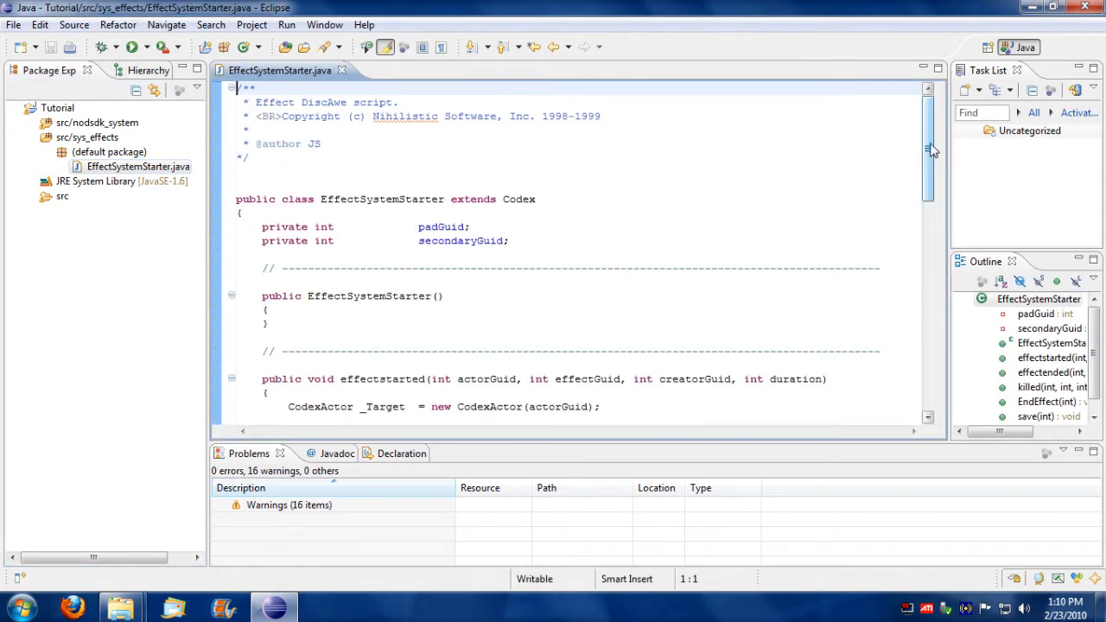
{"action": "scroll", "scroll_direction": "down", "scroll_amount": 3}
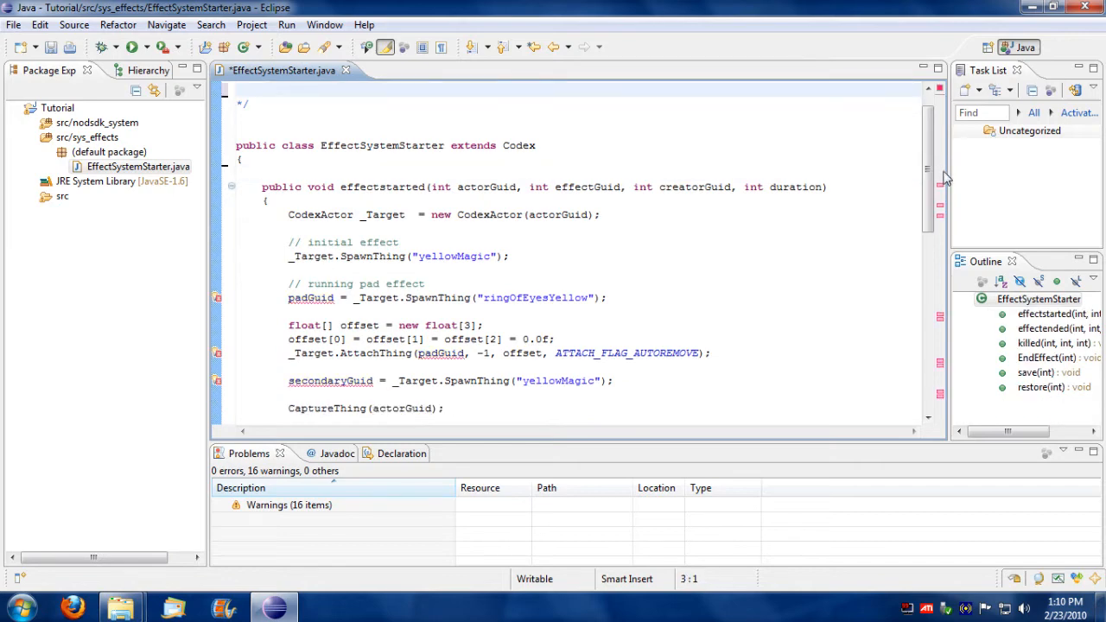
{"action": "scroll", "scroll_direction": "down", "scroll_amount": 3}
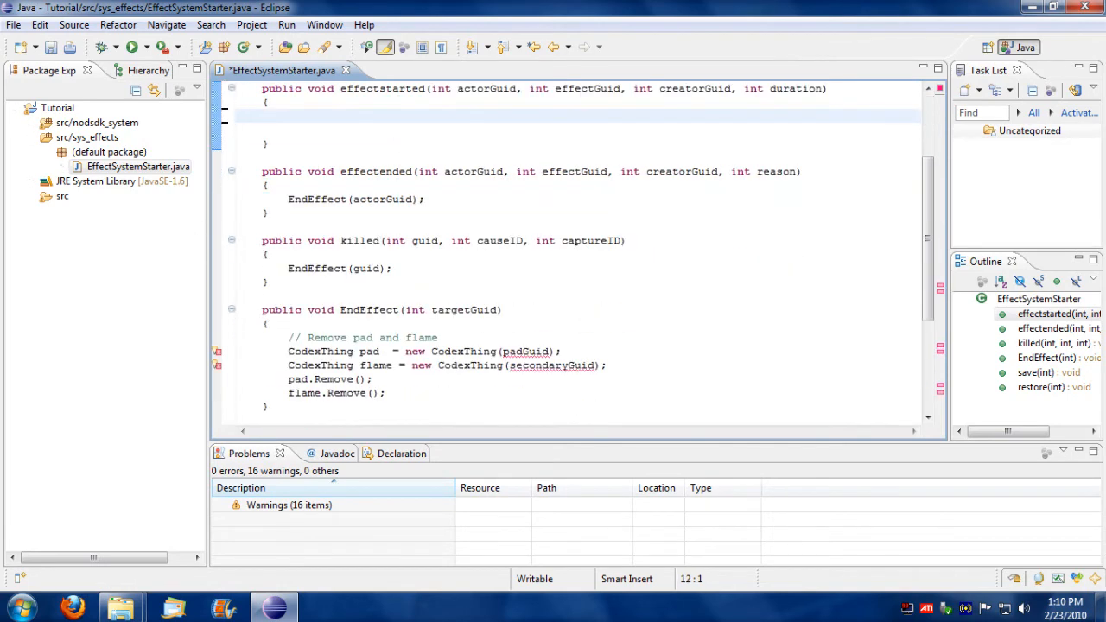
{"action": "scroll", "scroll_direction": "down", "scroll_amount": 3}
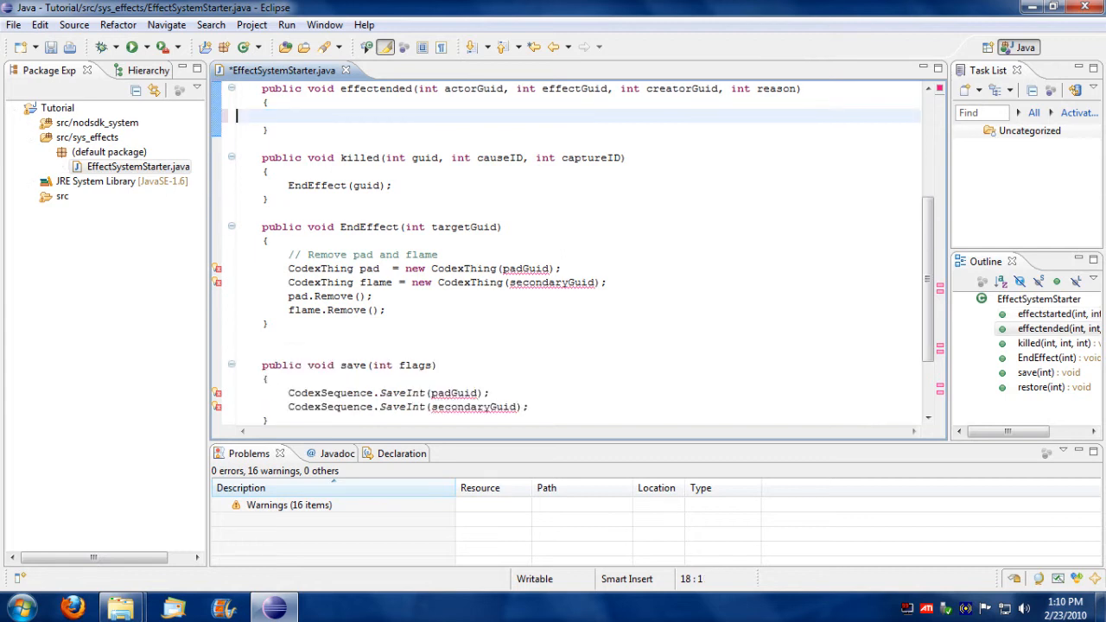
{"action": "scroll", "scroll_direction": "down", "scroll_amount": 3}
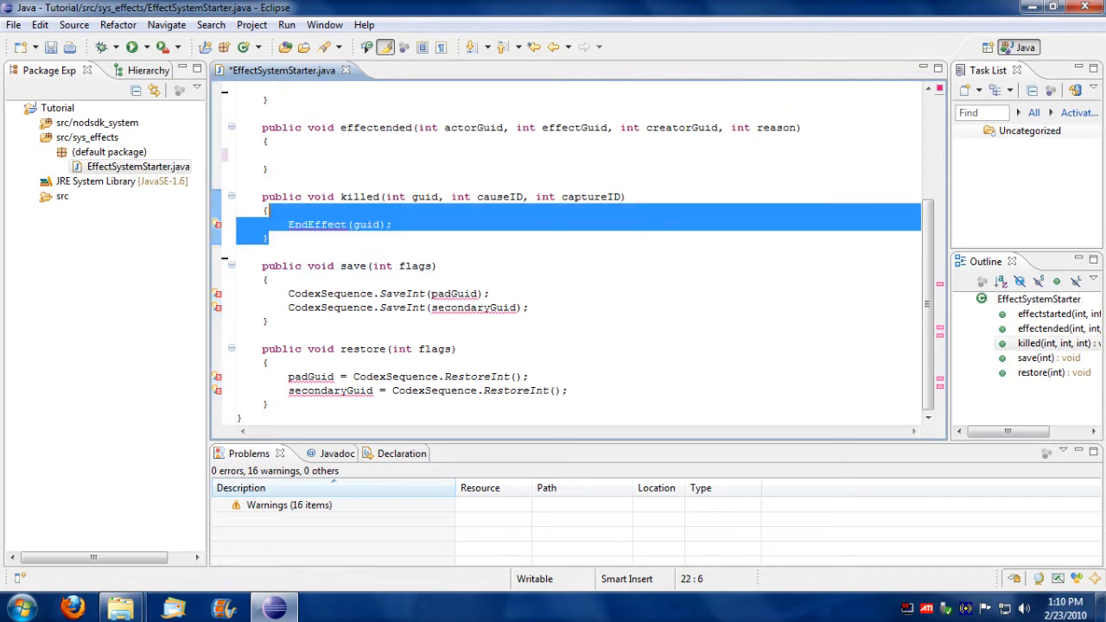
{"action": "key", "text": "Delete"}
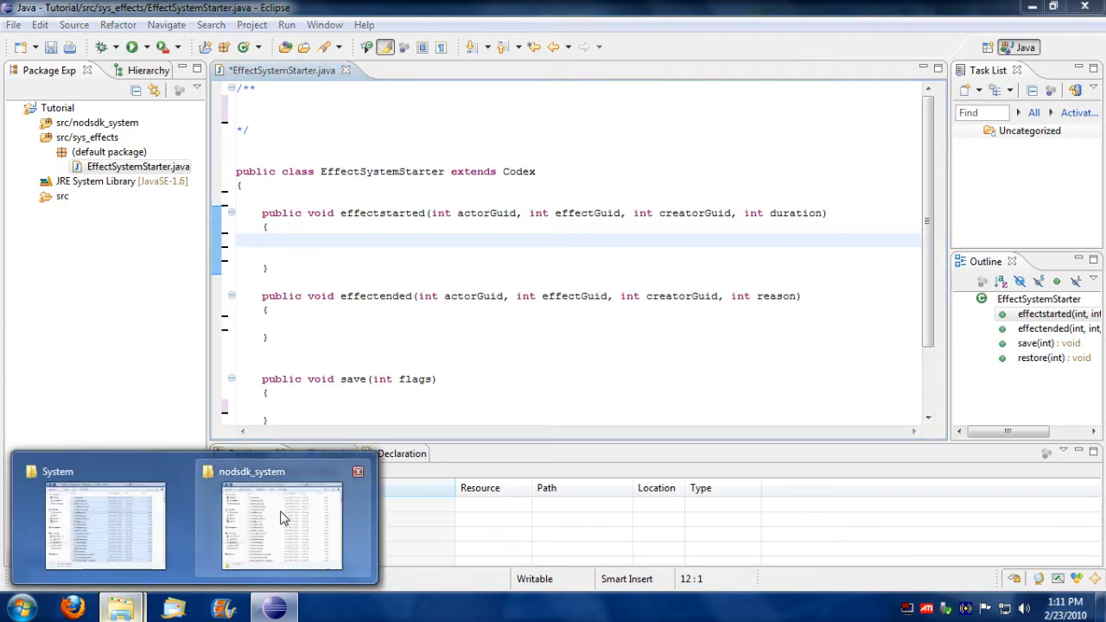
Browse from the System folder to MyMod's misc folder and open effects.ned
{"action": "left_click", "coordinate": [281, 526]}
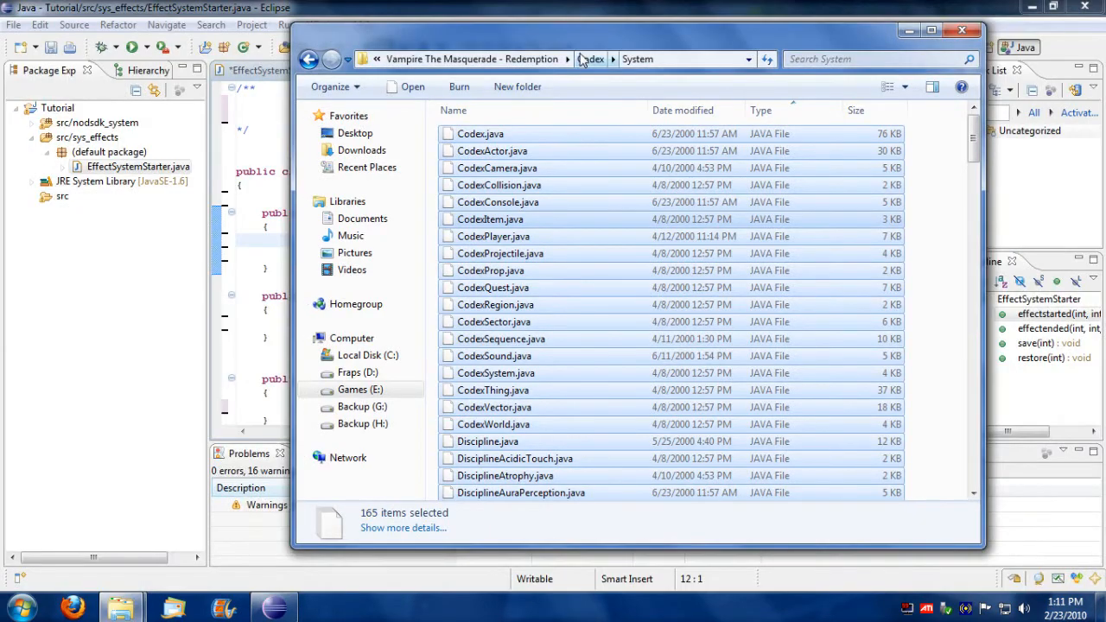
{"action": "left_click", "coordinate": [308, 59]}
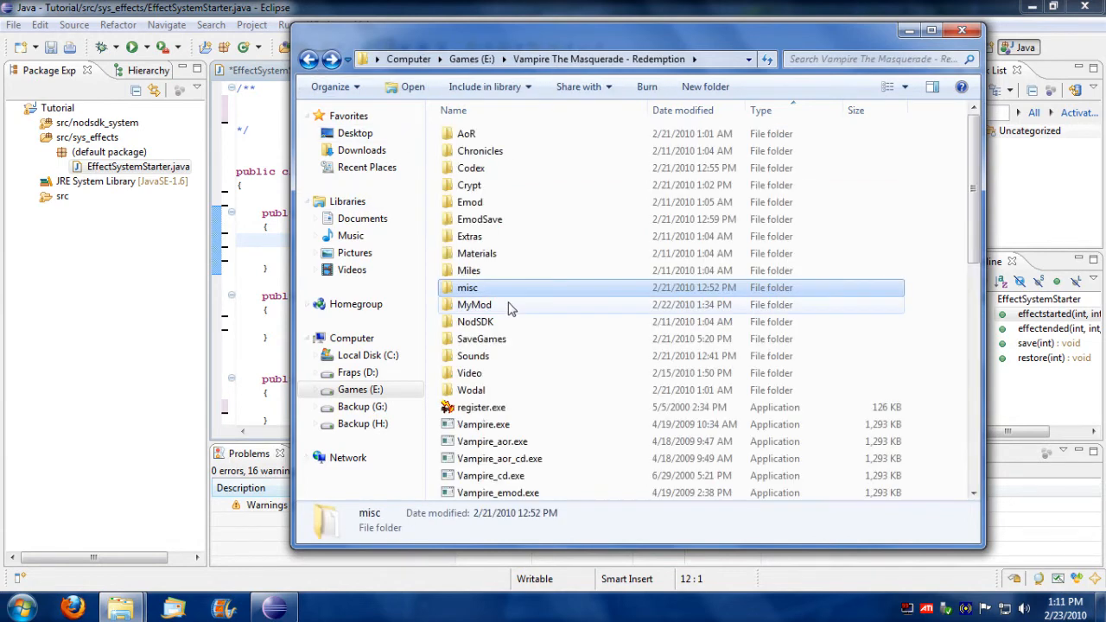
{"action": "double_click", "coordinate": [475, 322]}
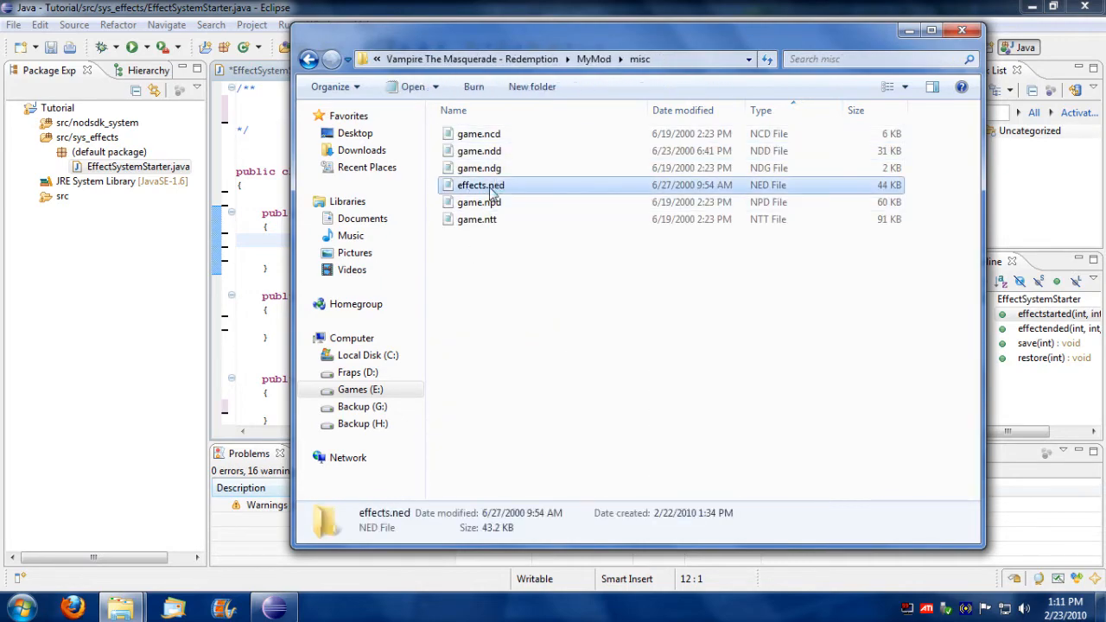
{"action": "double_click", "coordinate": [480, 184]}
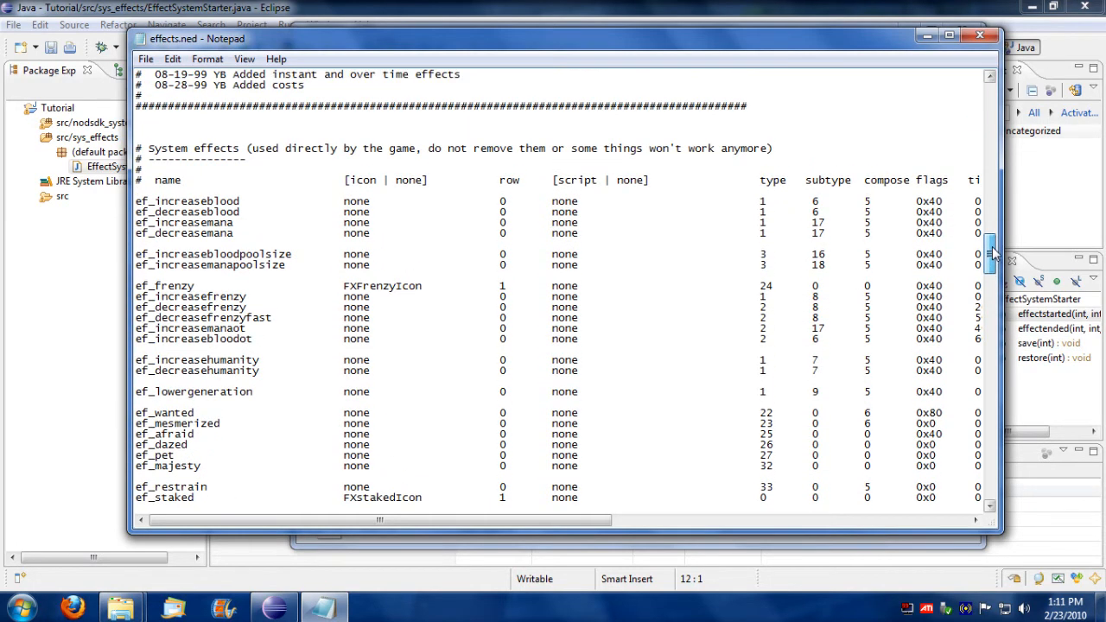
Replace ef_decreasefrenzy's script 'none' with EffectSystemStart and select ef_increasemanaot's script entry
{"action": "scroll", "scroll_direction": "down", "scroll_amount": 3}
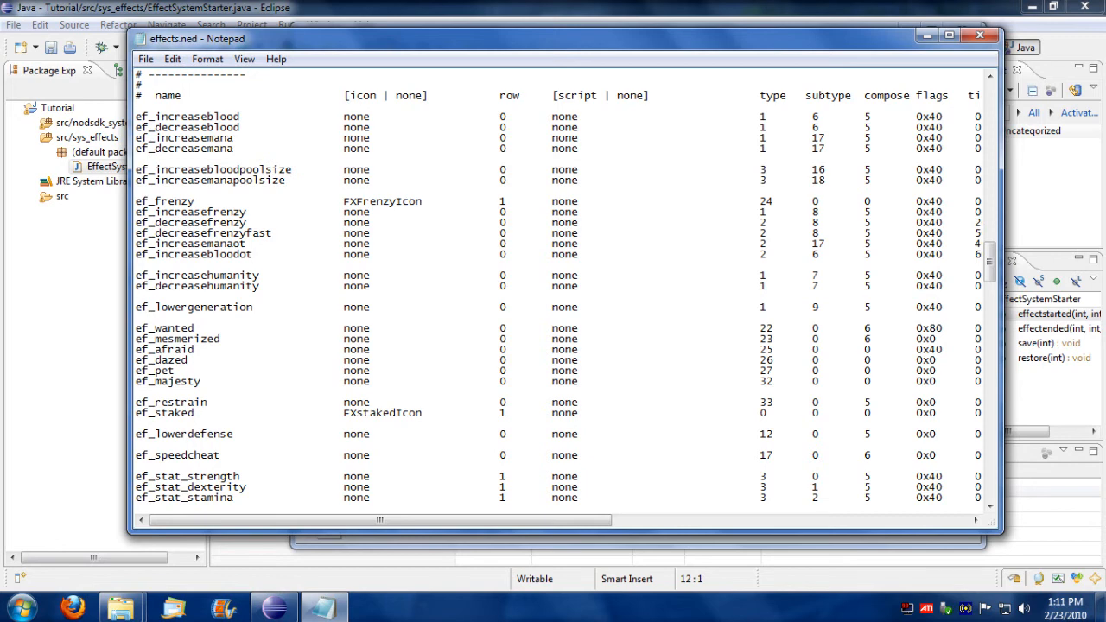
{"action": "double_click", "coordinate": [192, 254]}
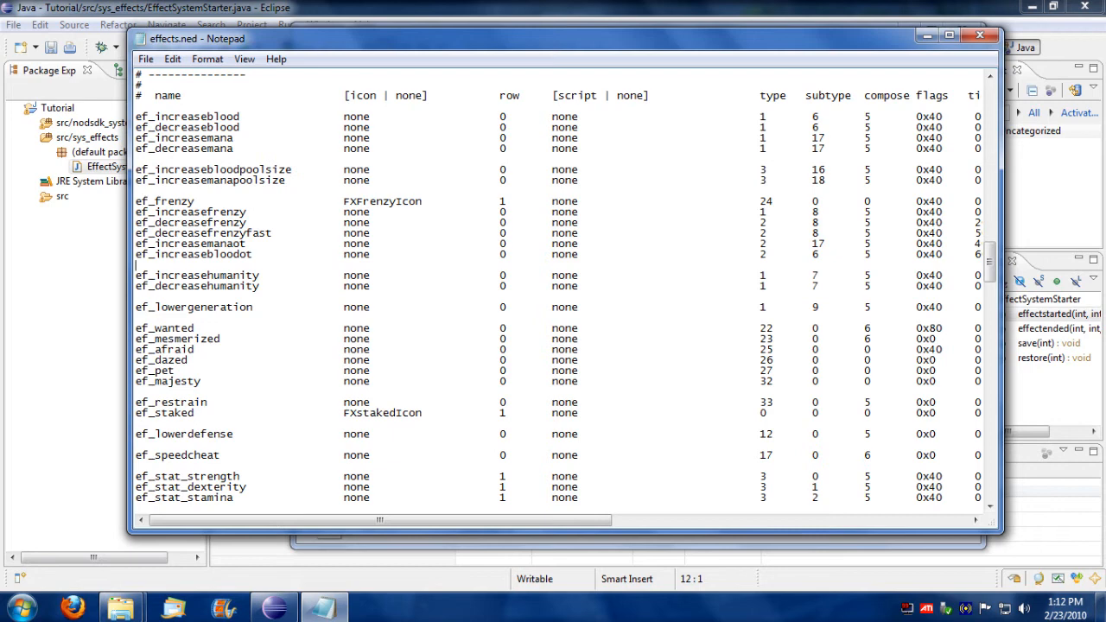
{"action": "left_click_drag", "start_coordinate": [380, 519], "coordinate": [471, 519]}
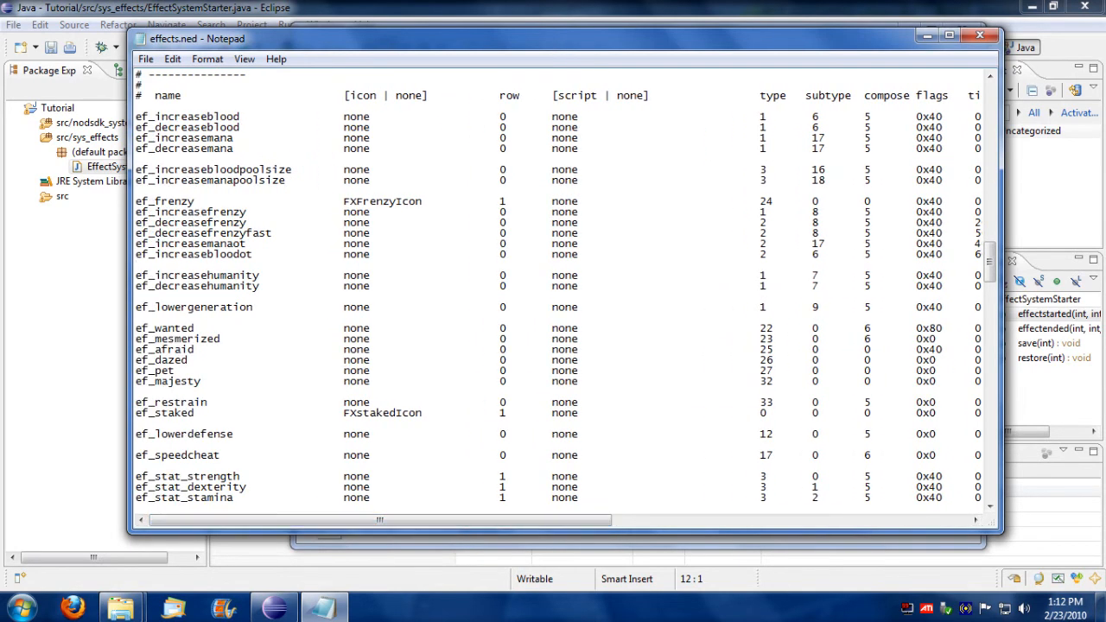
{"action": "double_click", "coordinate": [191, 222]}
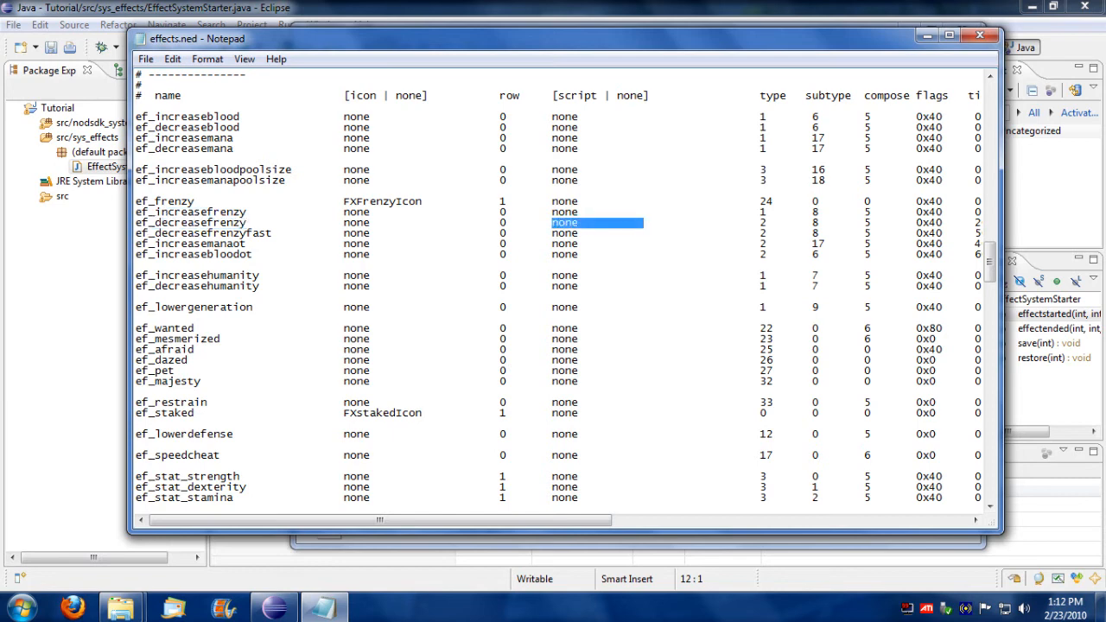
{"action": "type", "text": "EffectSystem"}
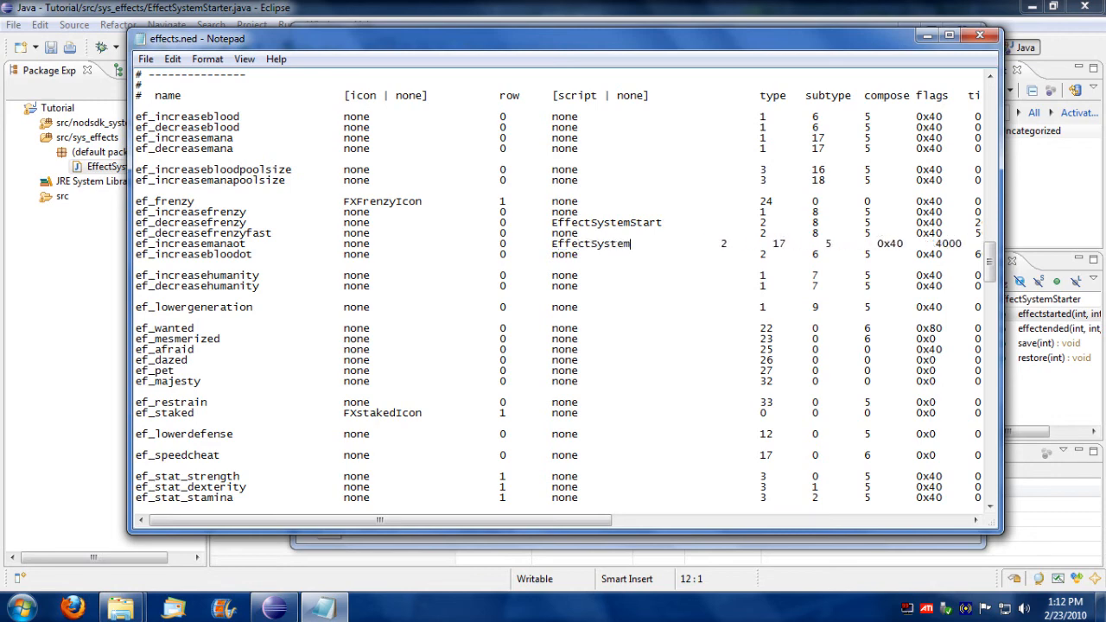
{"action": "type", "text": "Start"}
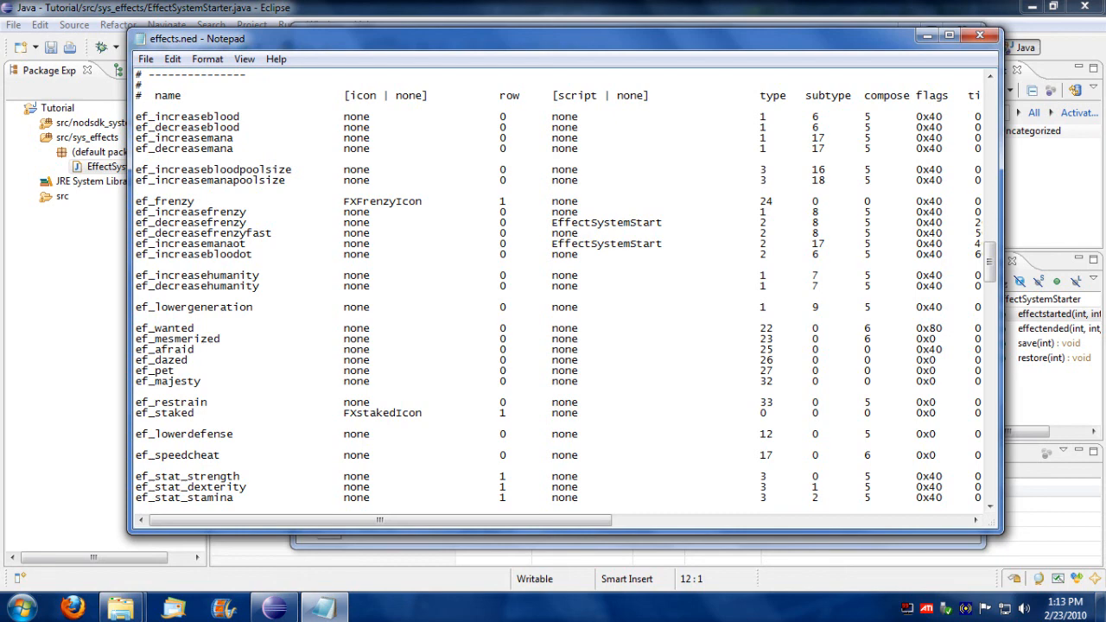
{"action": "double_click", "coordinate": [606, 244]}
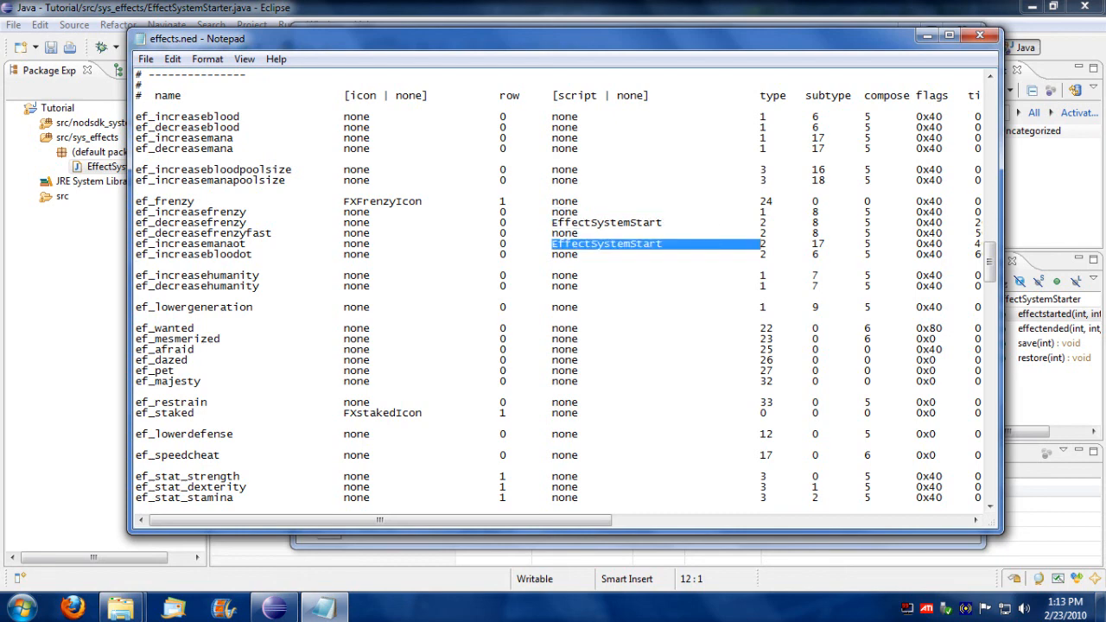